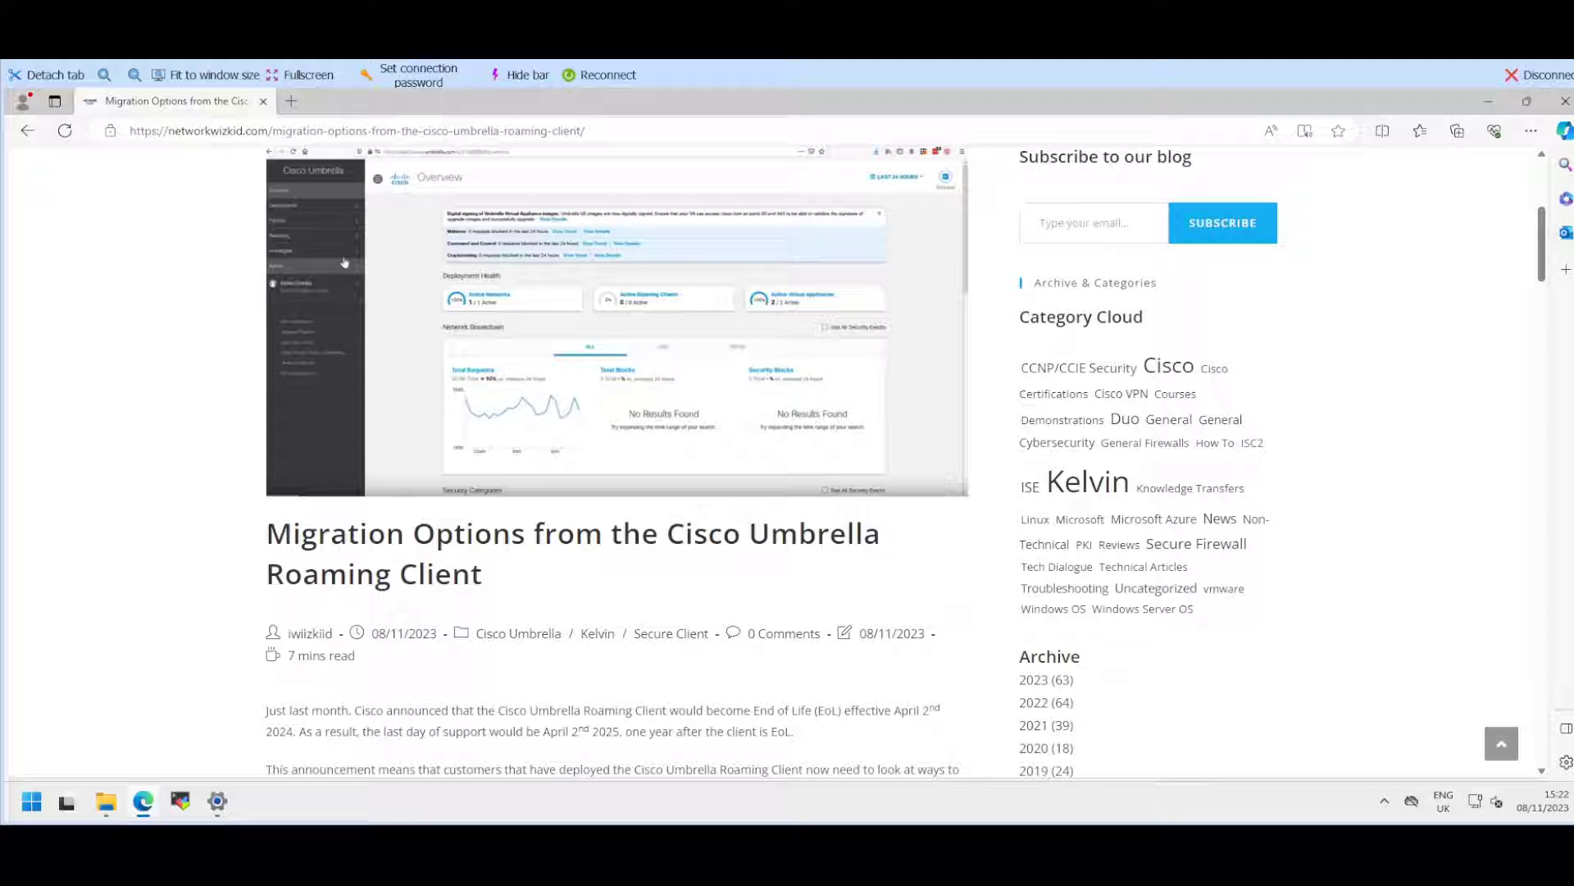
Step: Read down the blog post through the 'Umbrella Roaming Client to Cisco Secure Client' section and module guidance
scroll(down, 3)
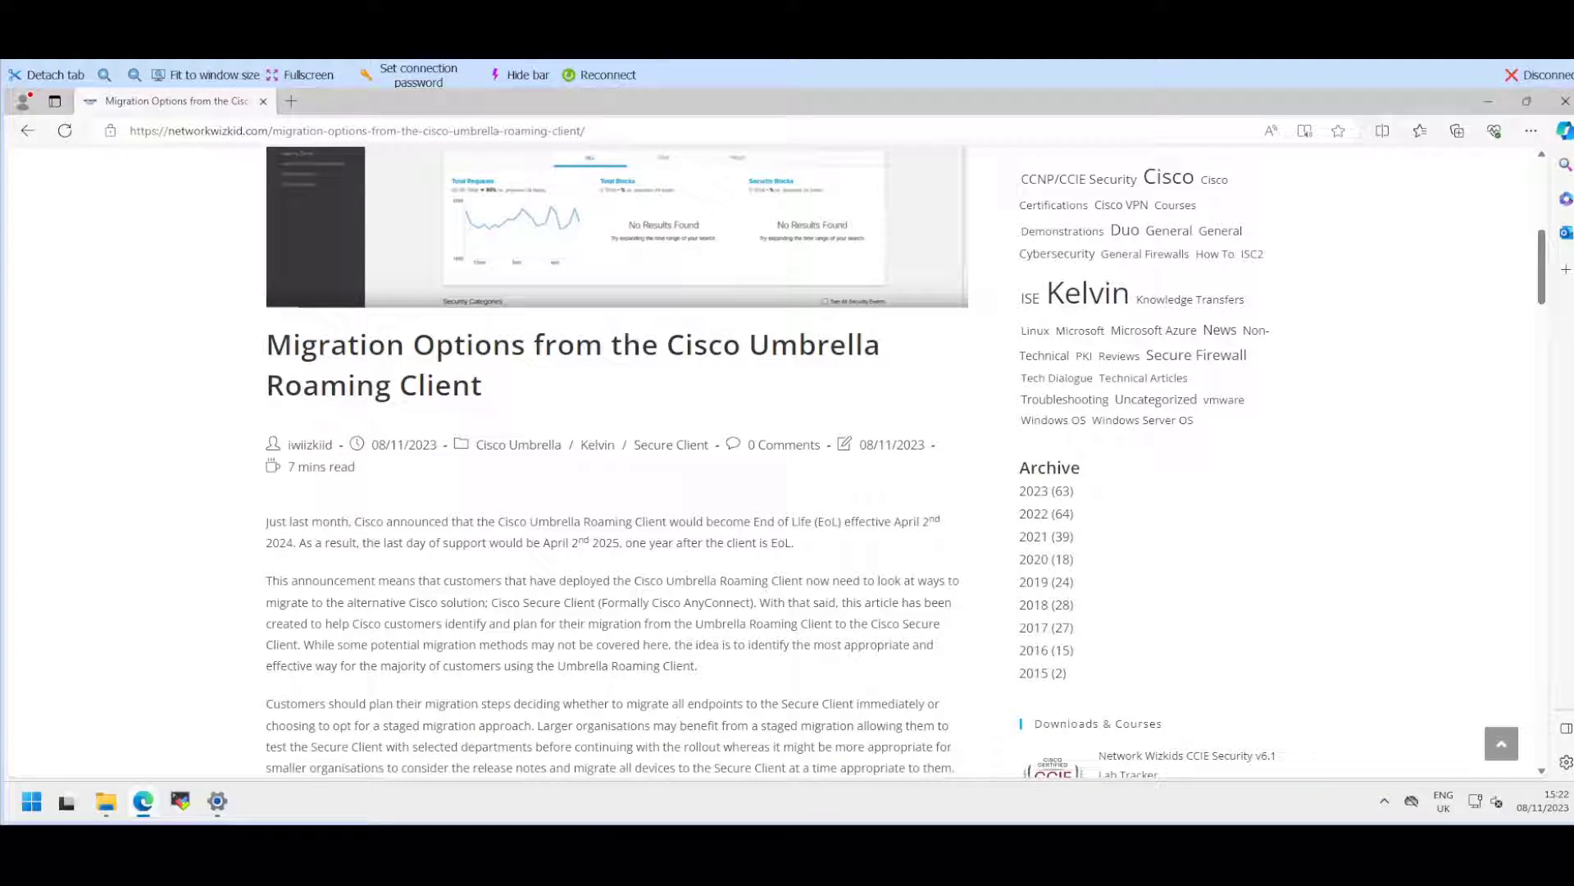
scroll(down, 3)
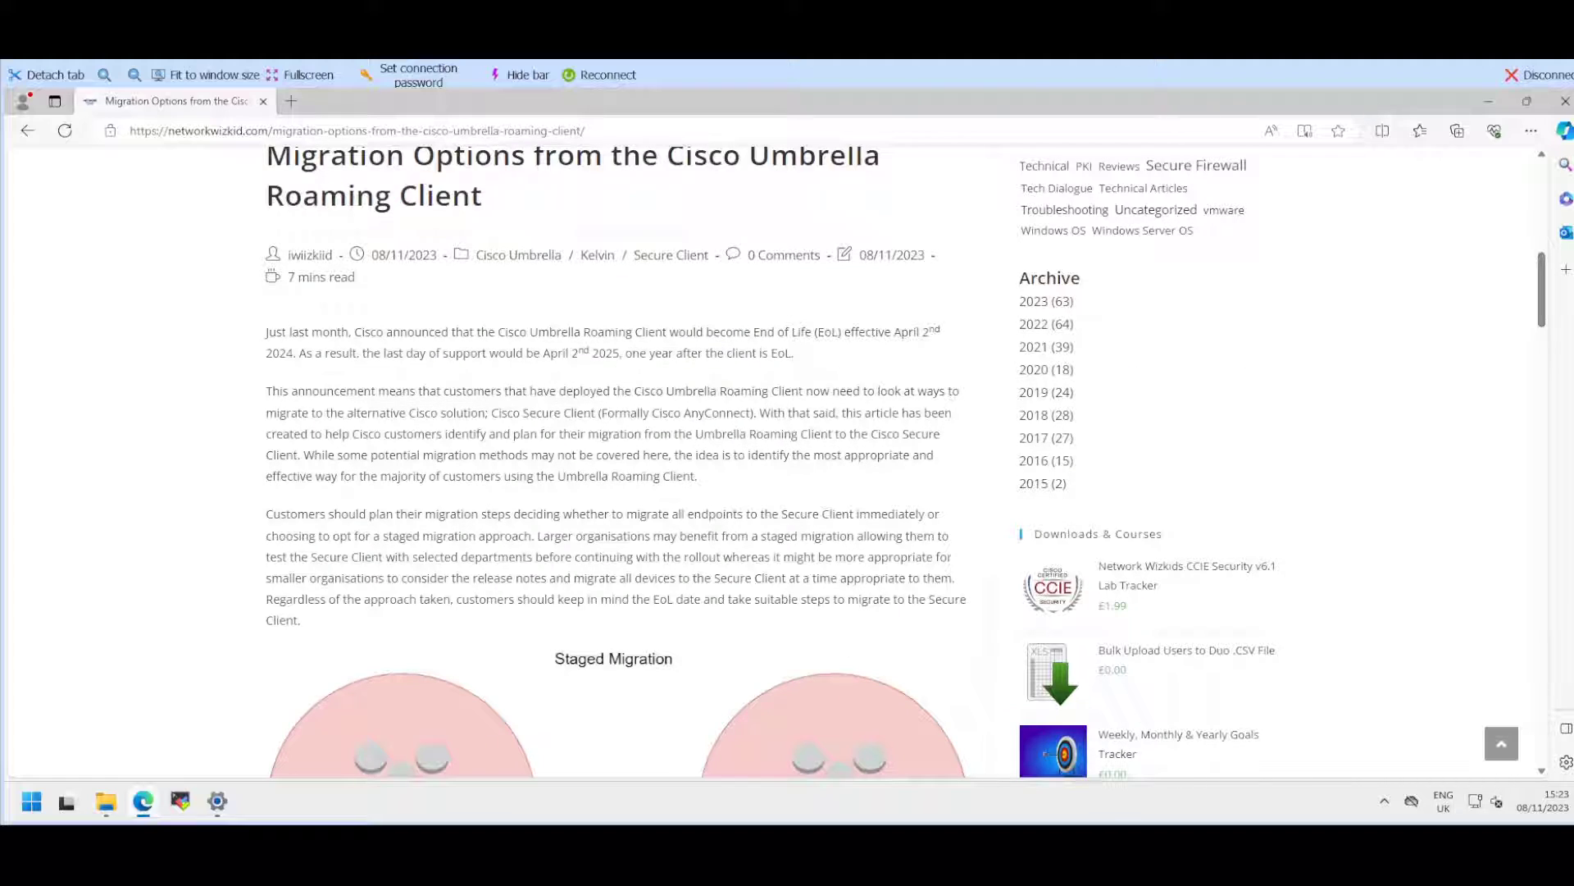
scroll(down, 3)
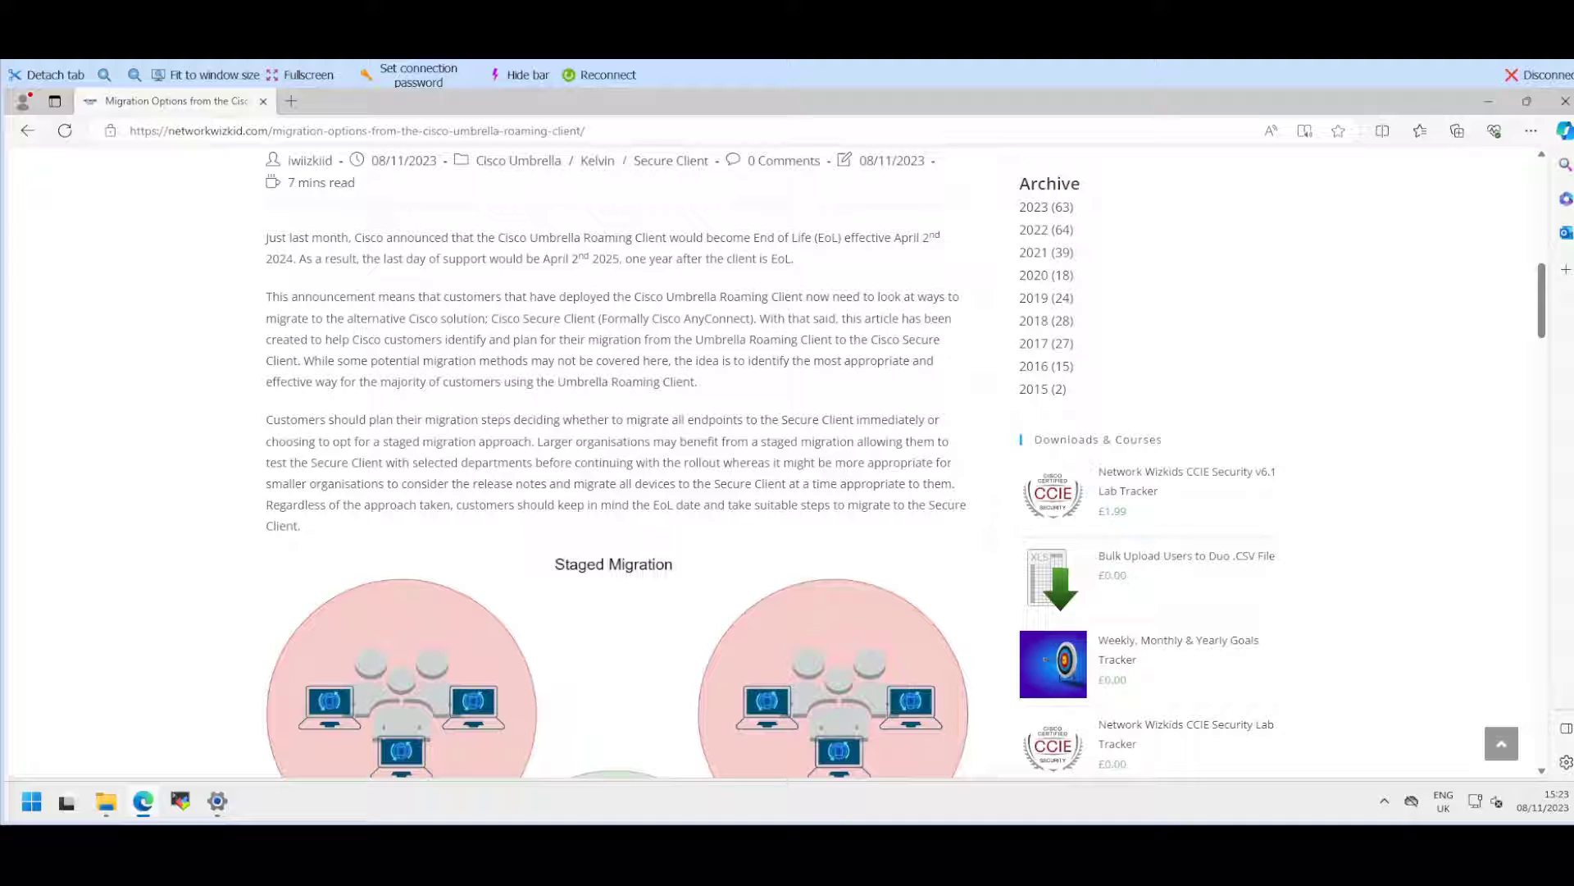
scroll(down, 3)
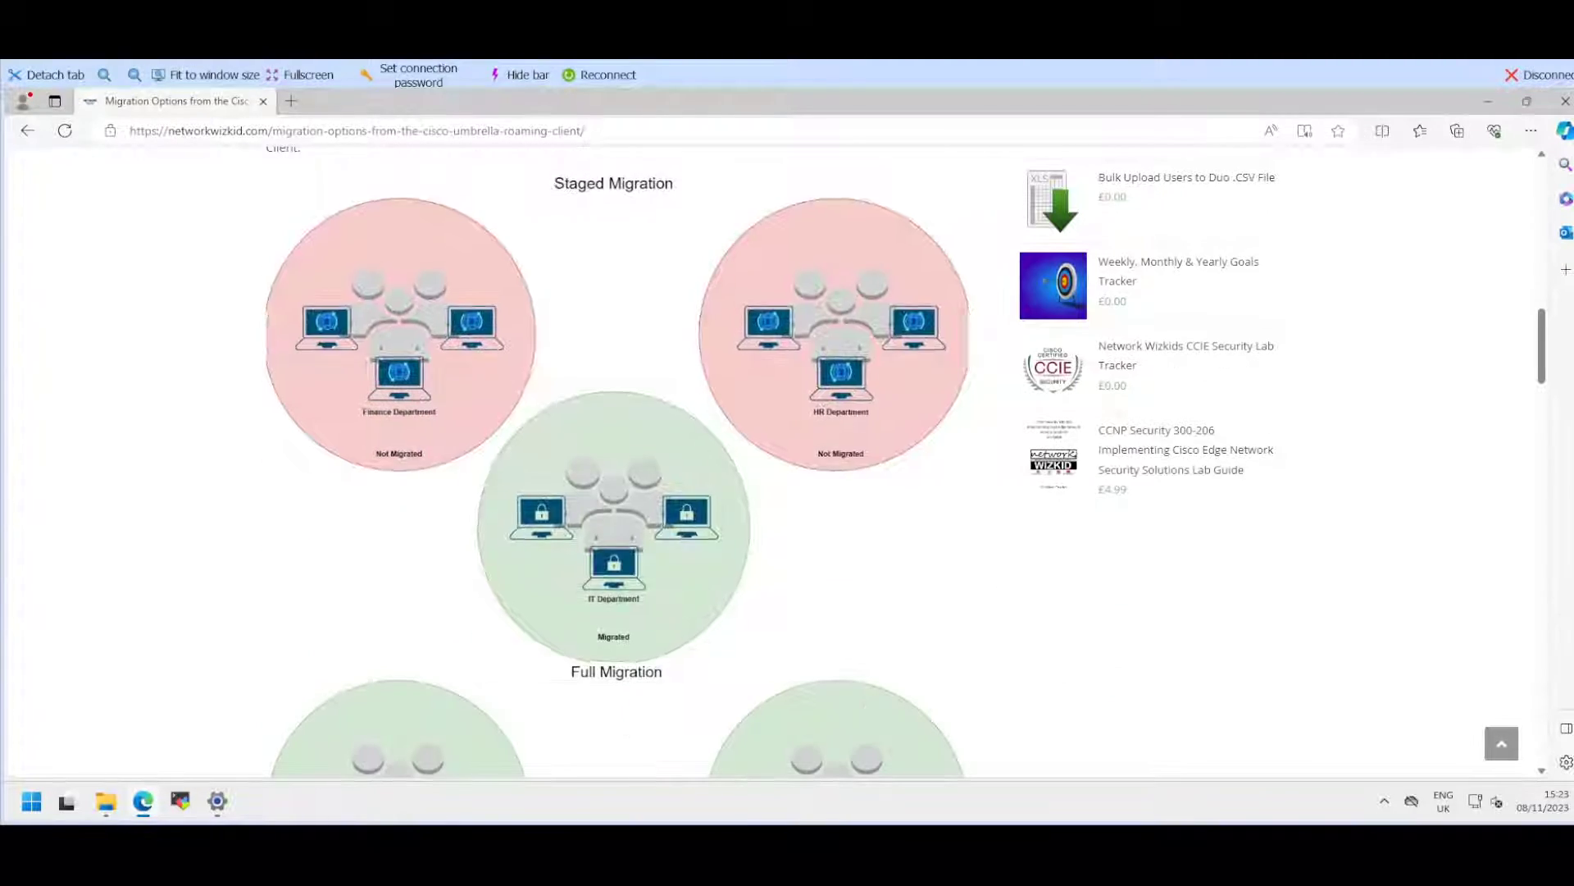
scroll(up, 3)
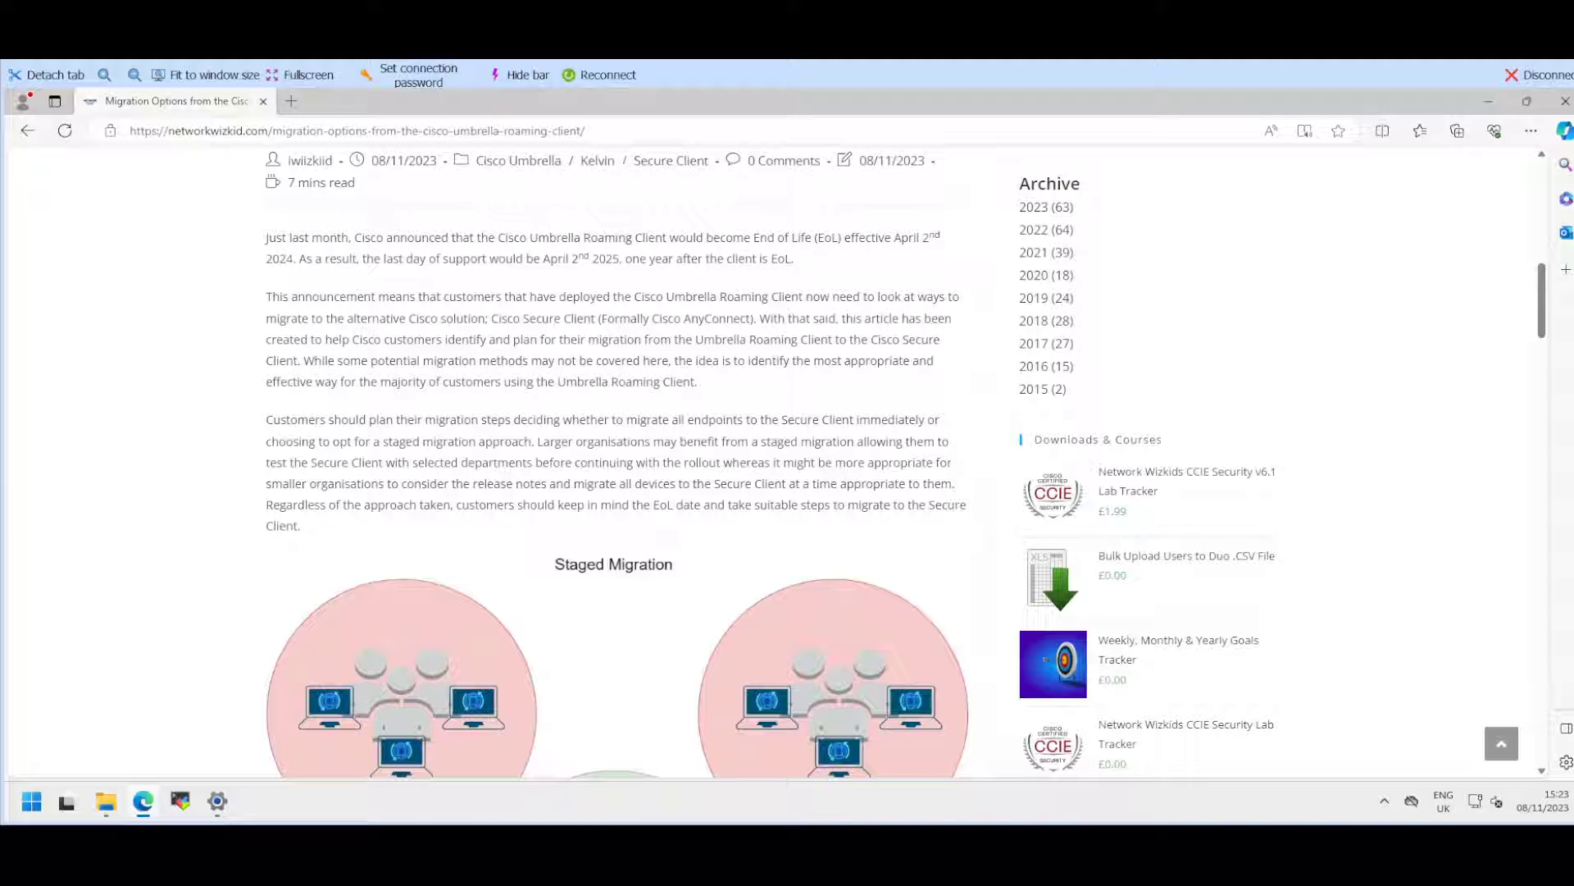
scroll(down, 3)
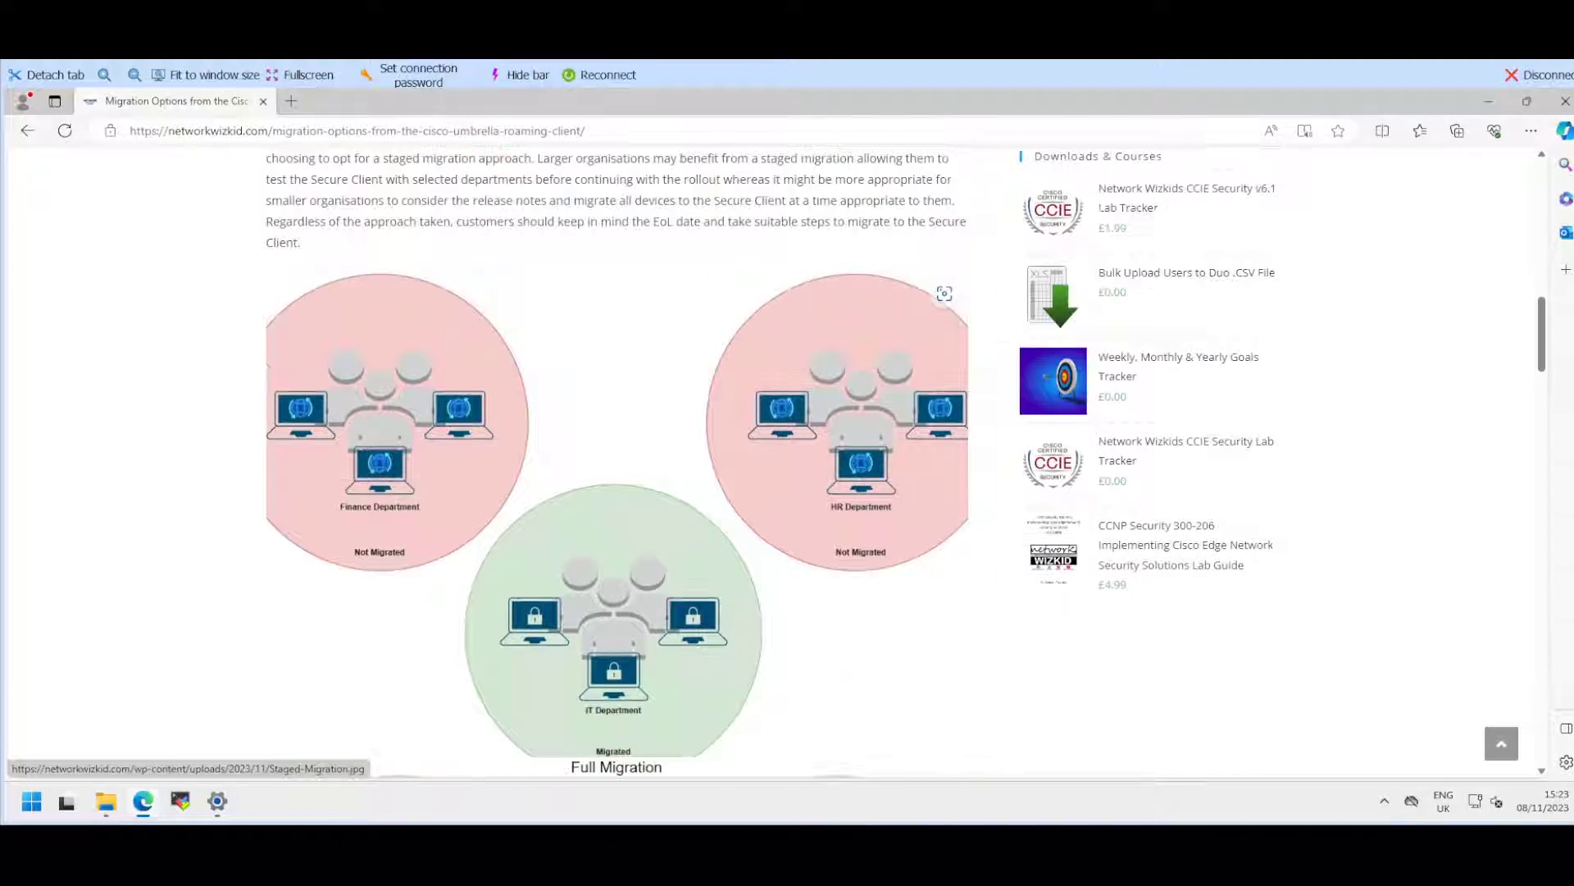
scroll(down, 3)
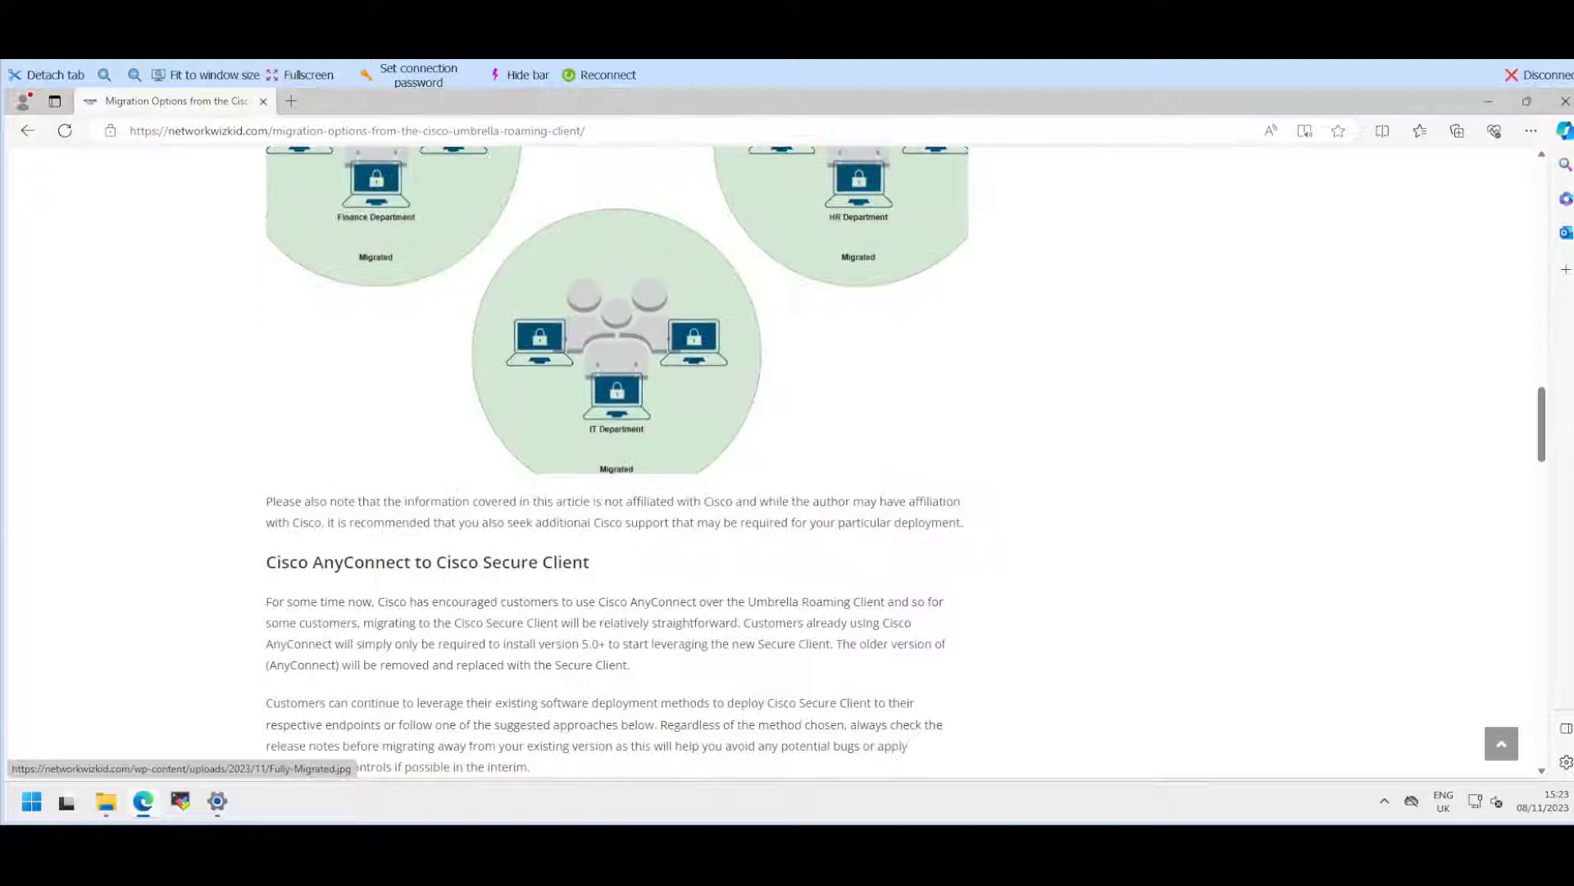
scroll(up, 3)
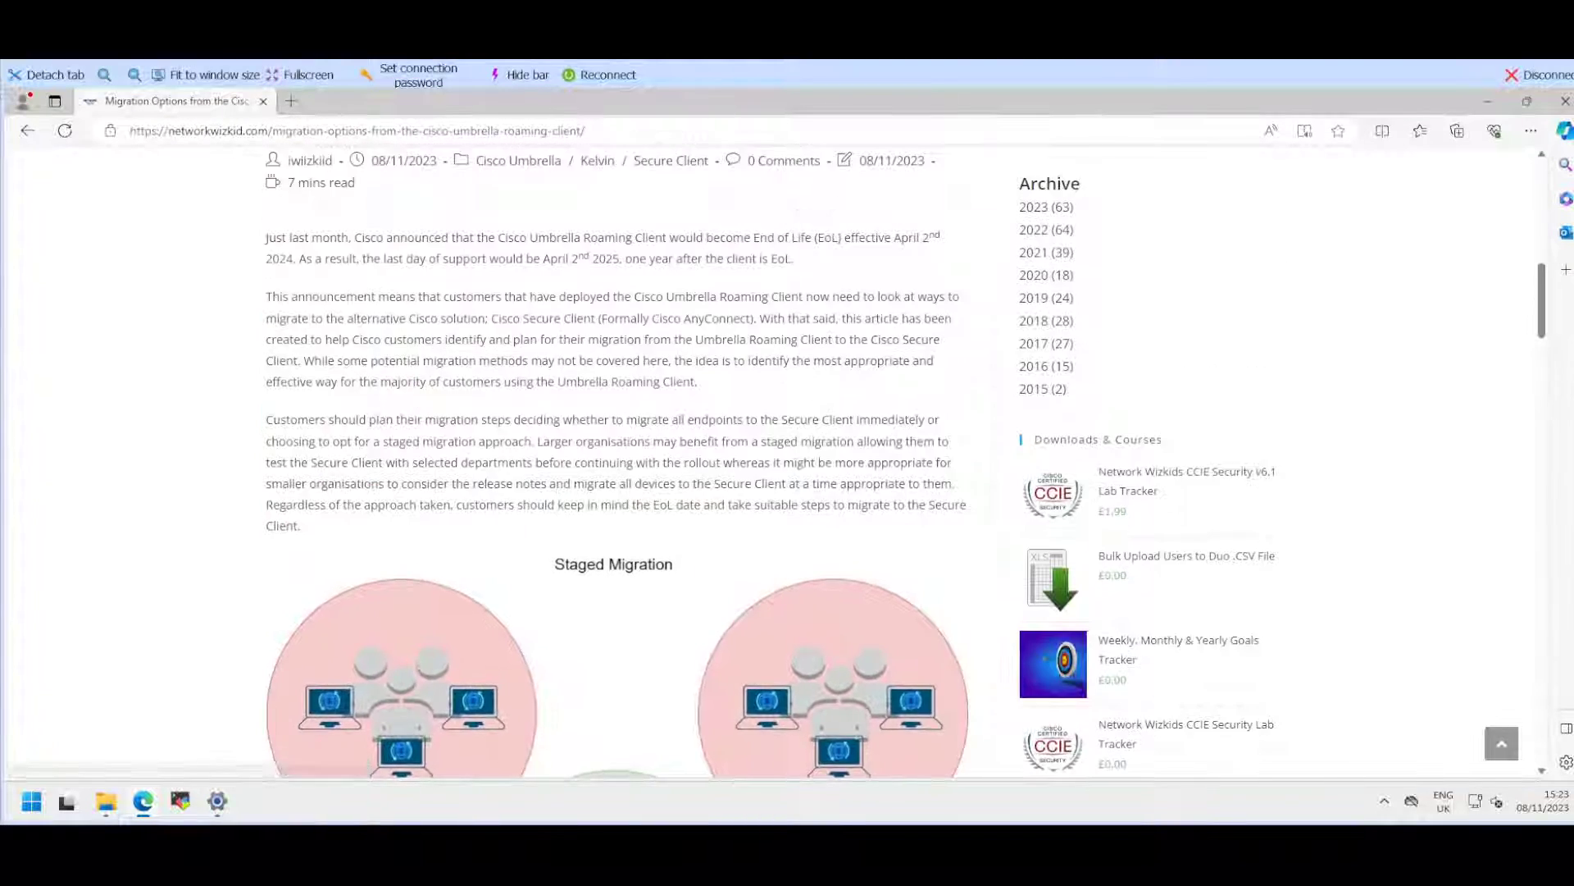
scroll(down, 3)
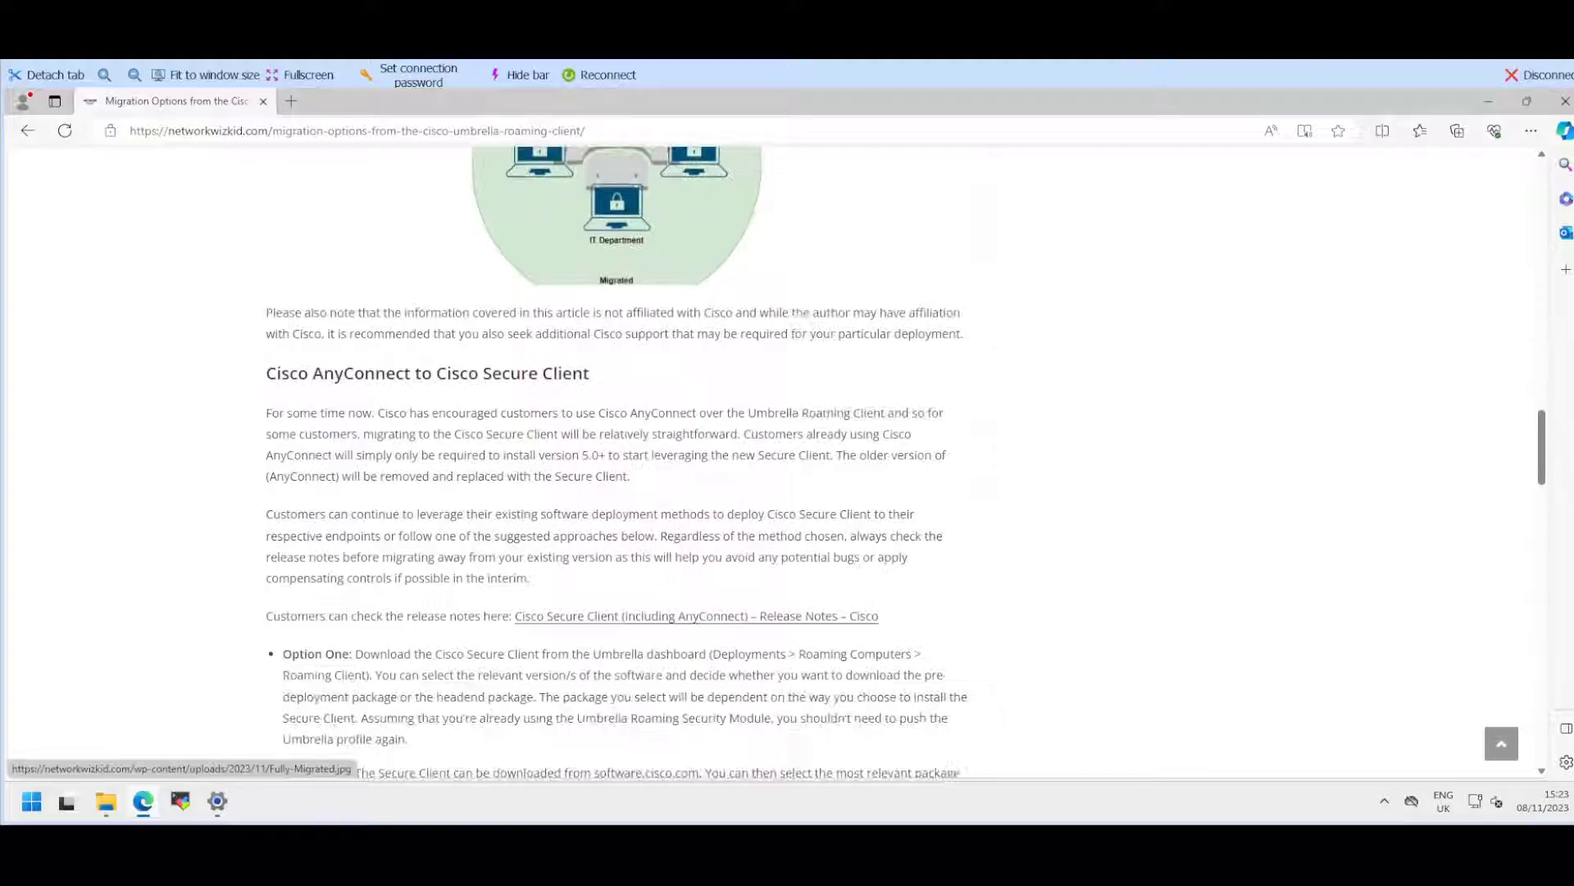
scroll(down, 3)
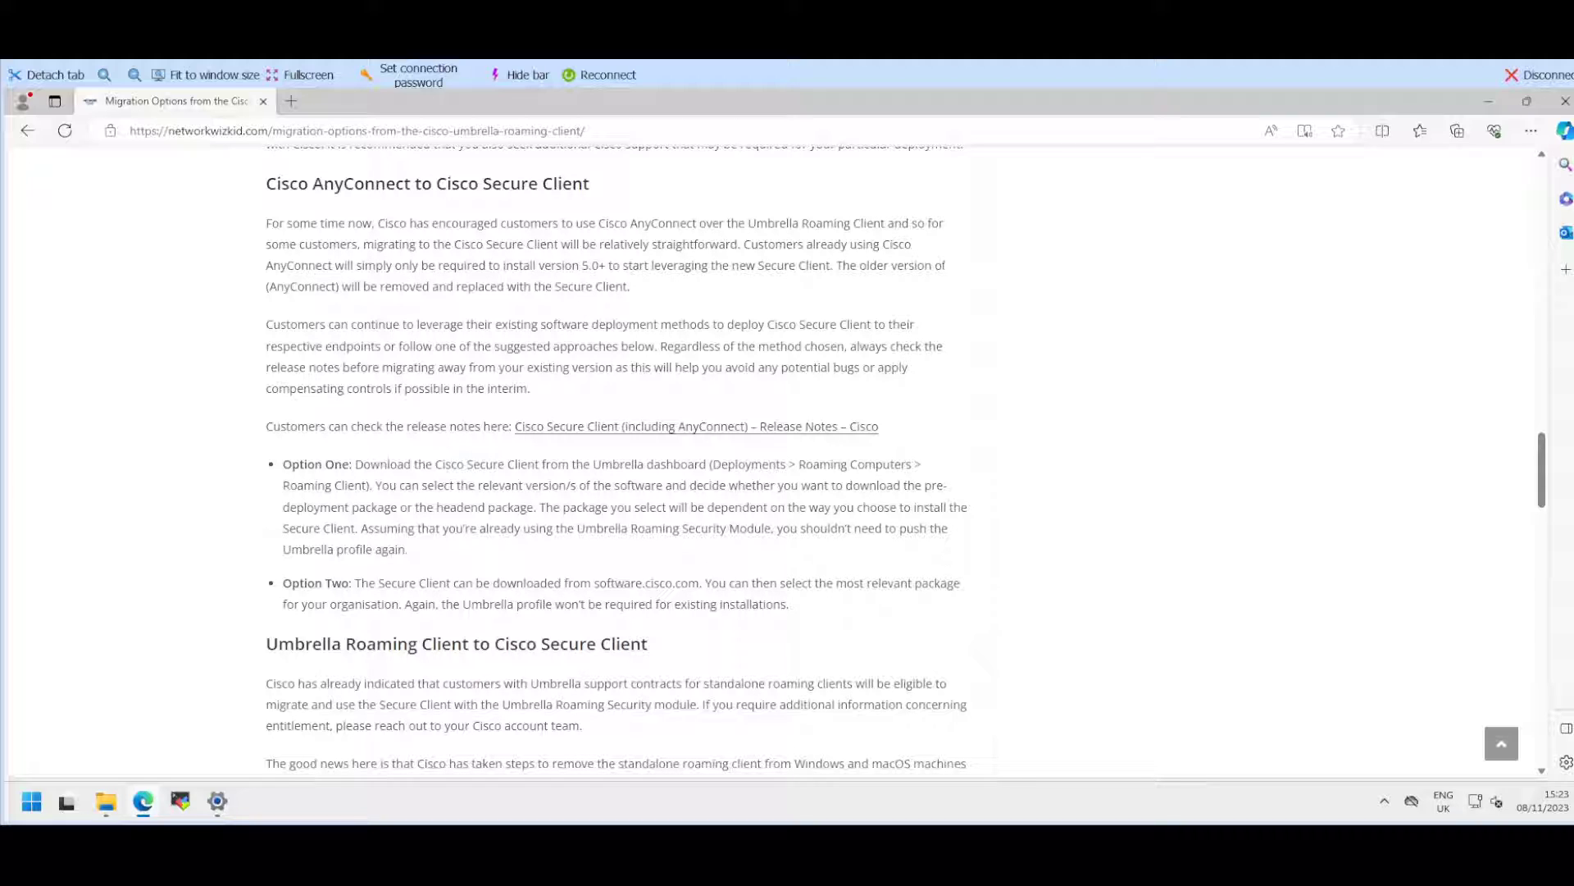
scroll(down, 3)
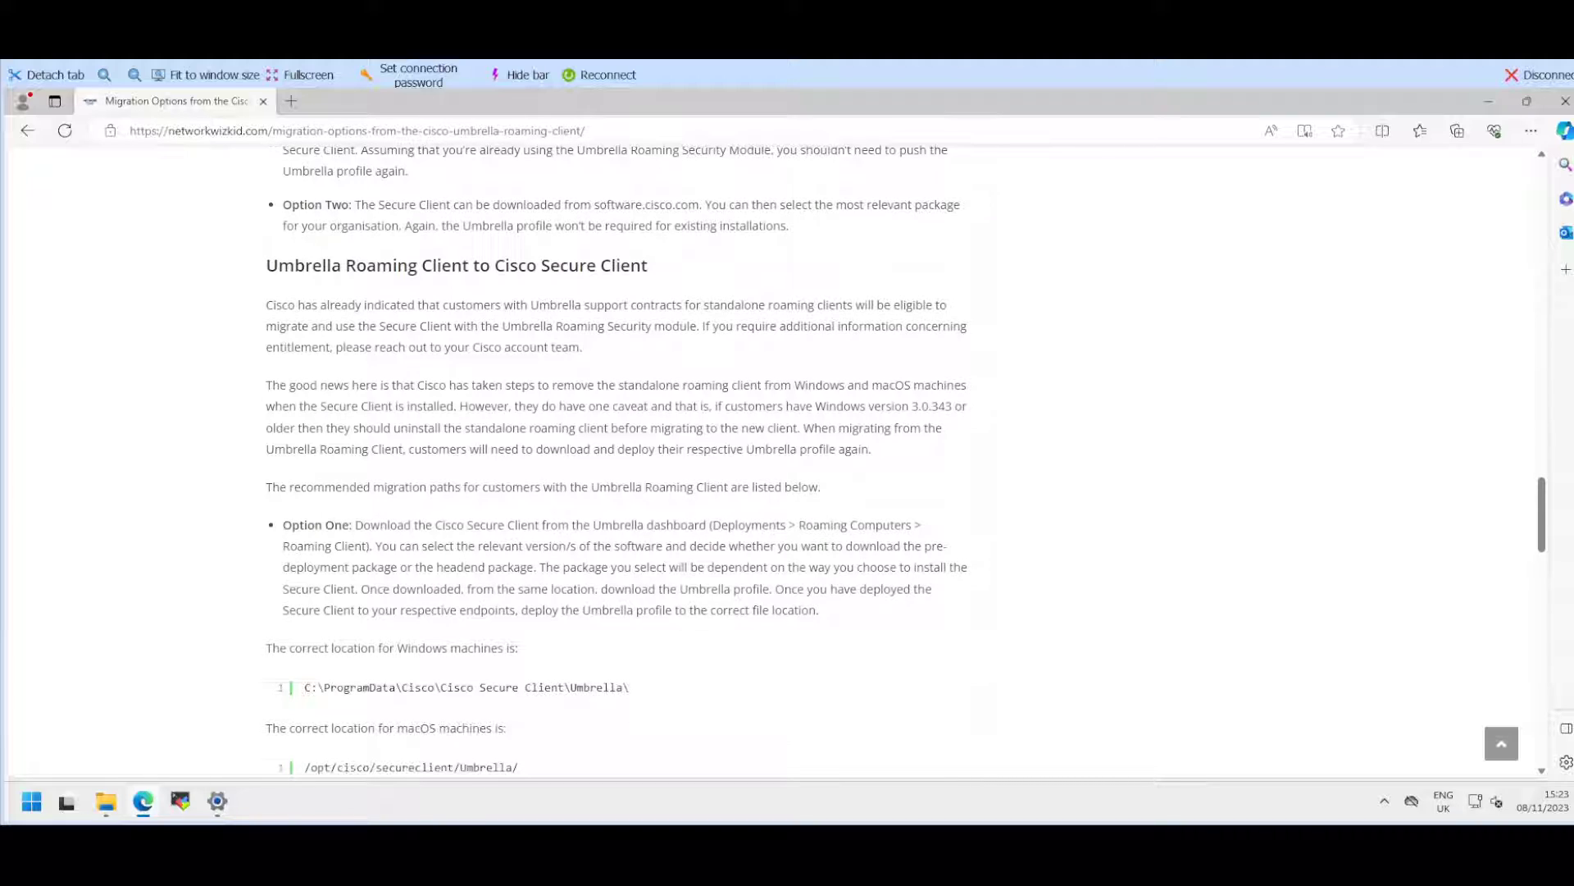
scroll(down, 3)
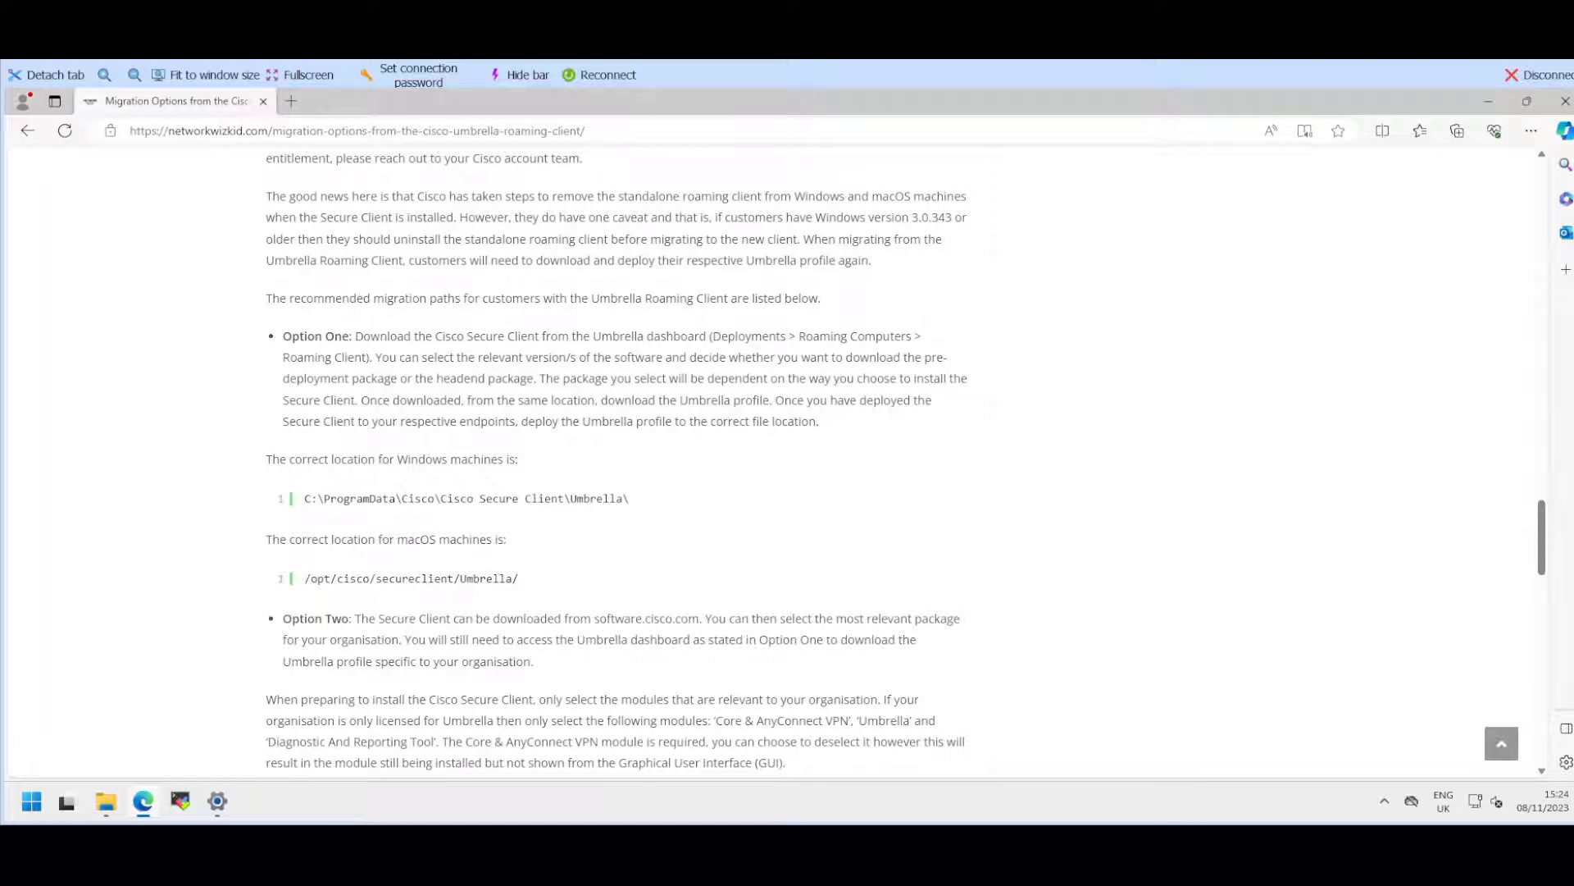
scroll(down, 3)
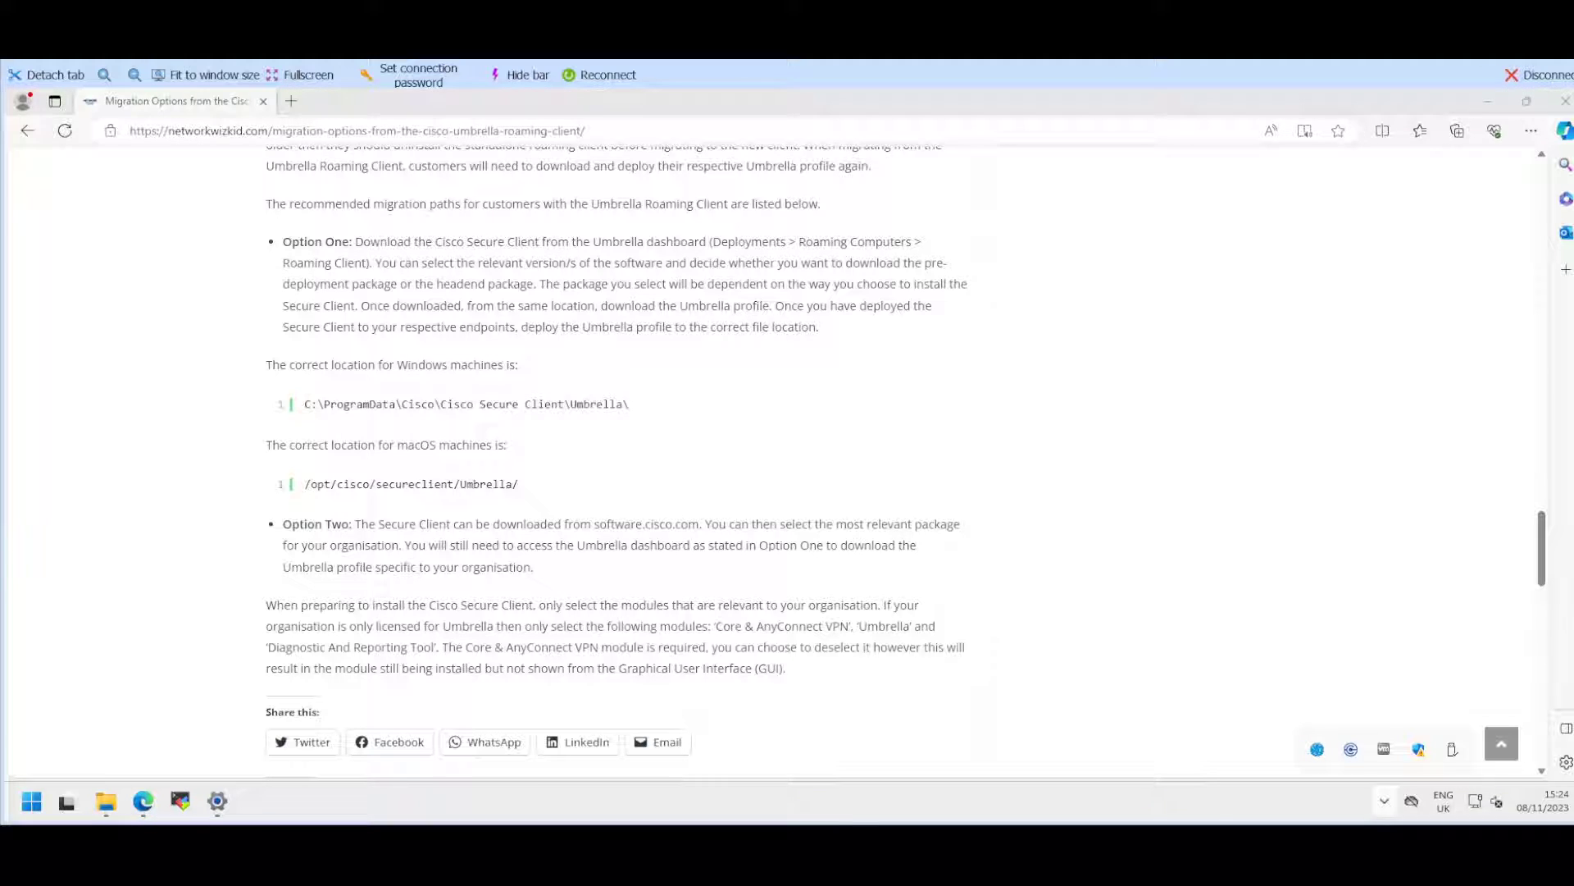
Step: Switch to the Umbrella dashboard's Deployments > Core Identities > Roaming Computers page
click(1418, 749)
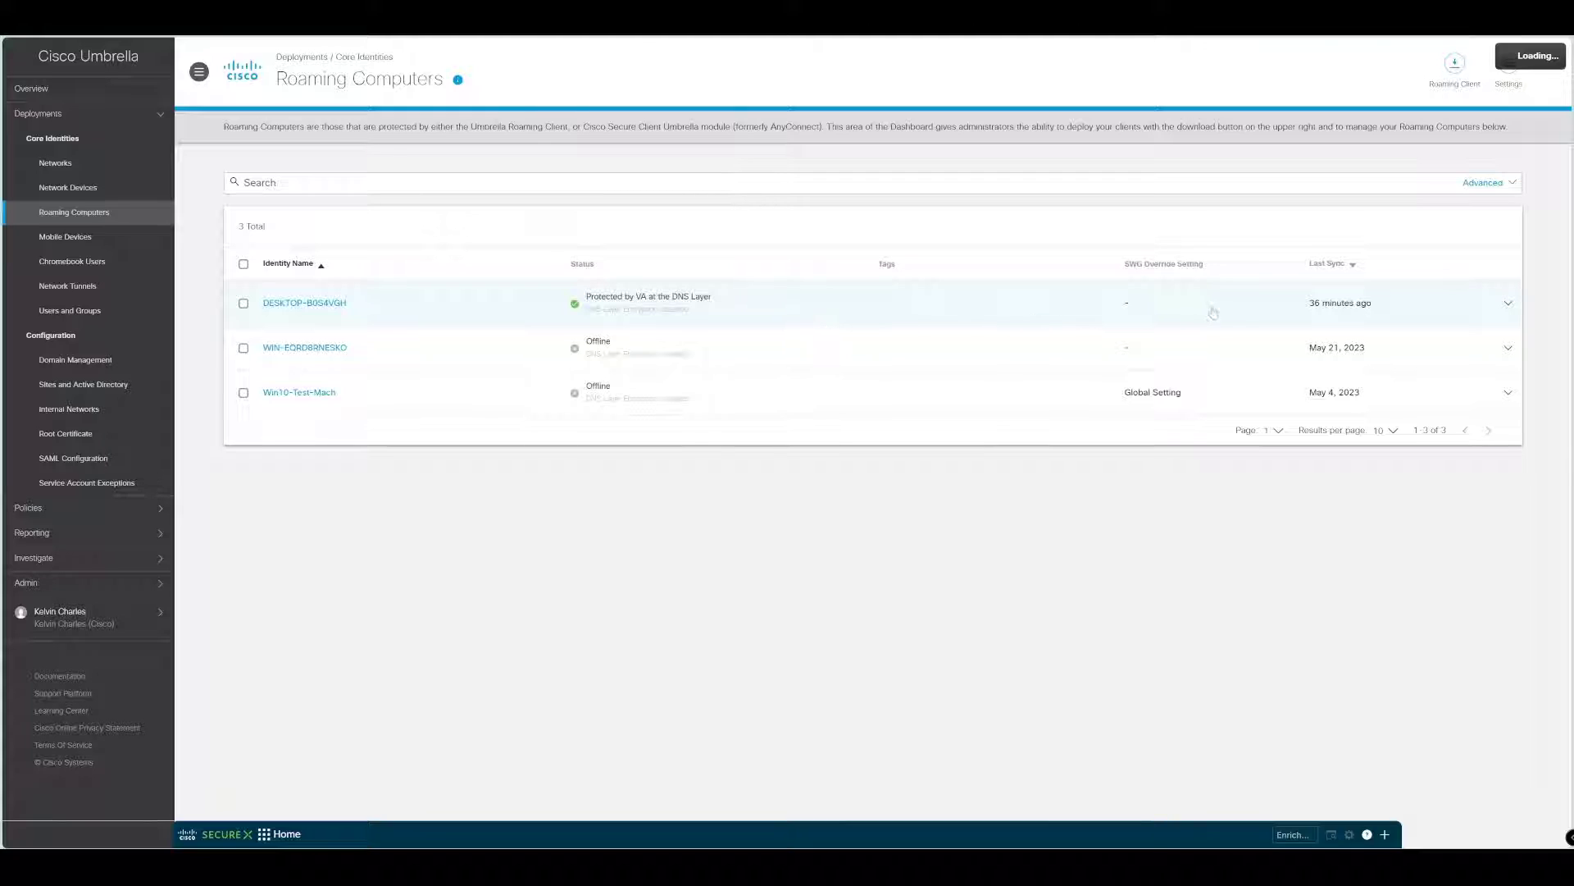
Step: Open the Roaming Client download dialog listing Secure Client installers and the module profile
click(1508, 302)
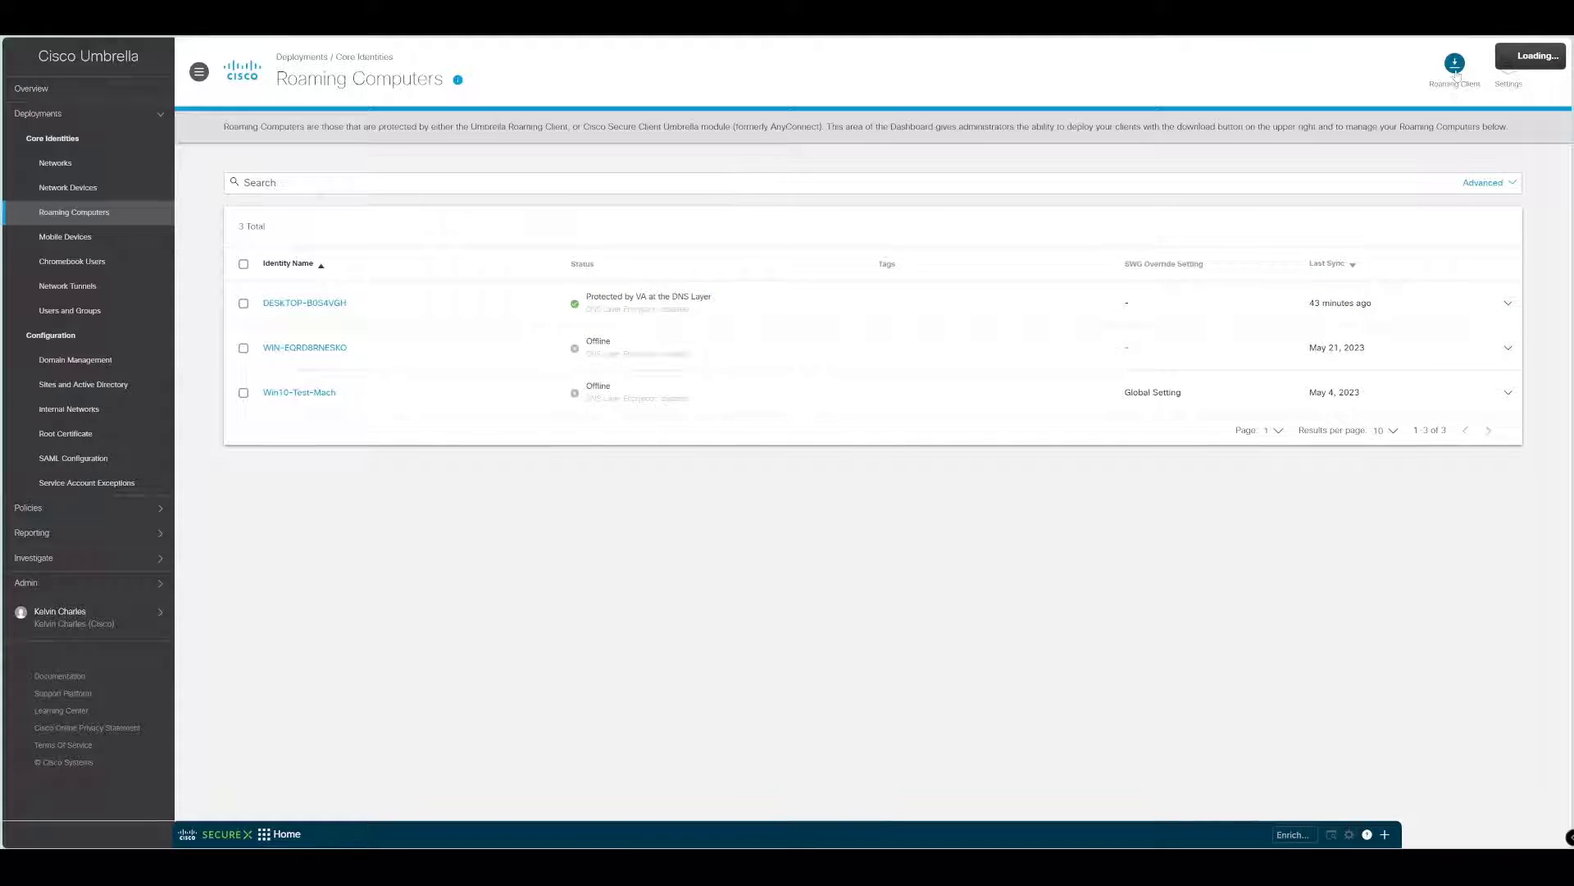
click(1453, 62)
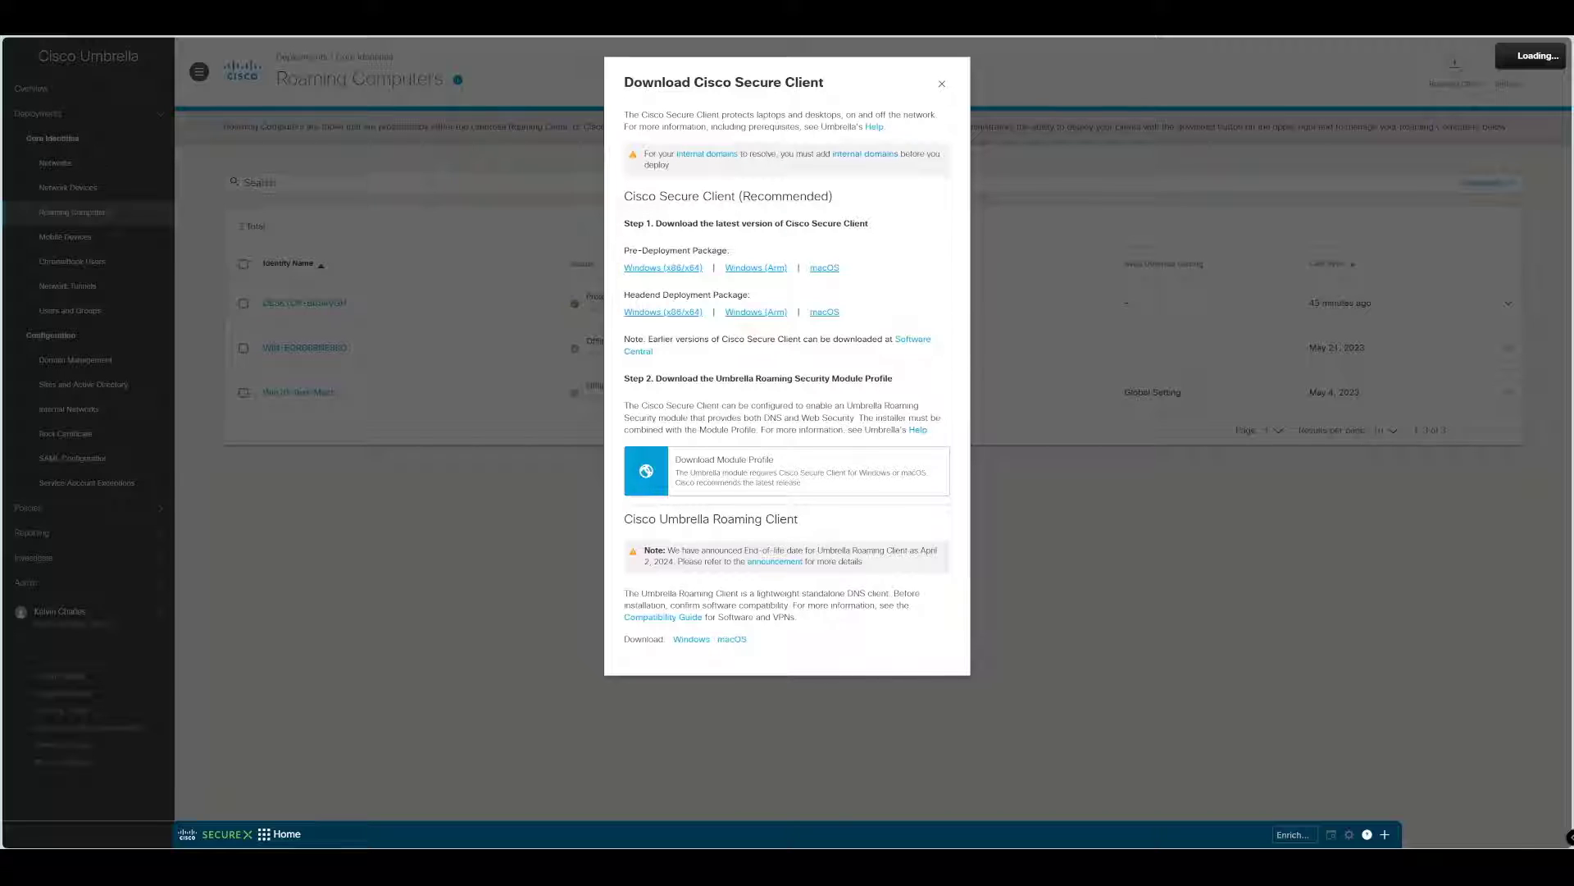
Step: Download the Windows (x86/x64) Pre-Deployment Package and show it in the Downloads folder
click(663, 267)
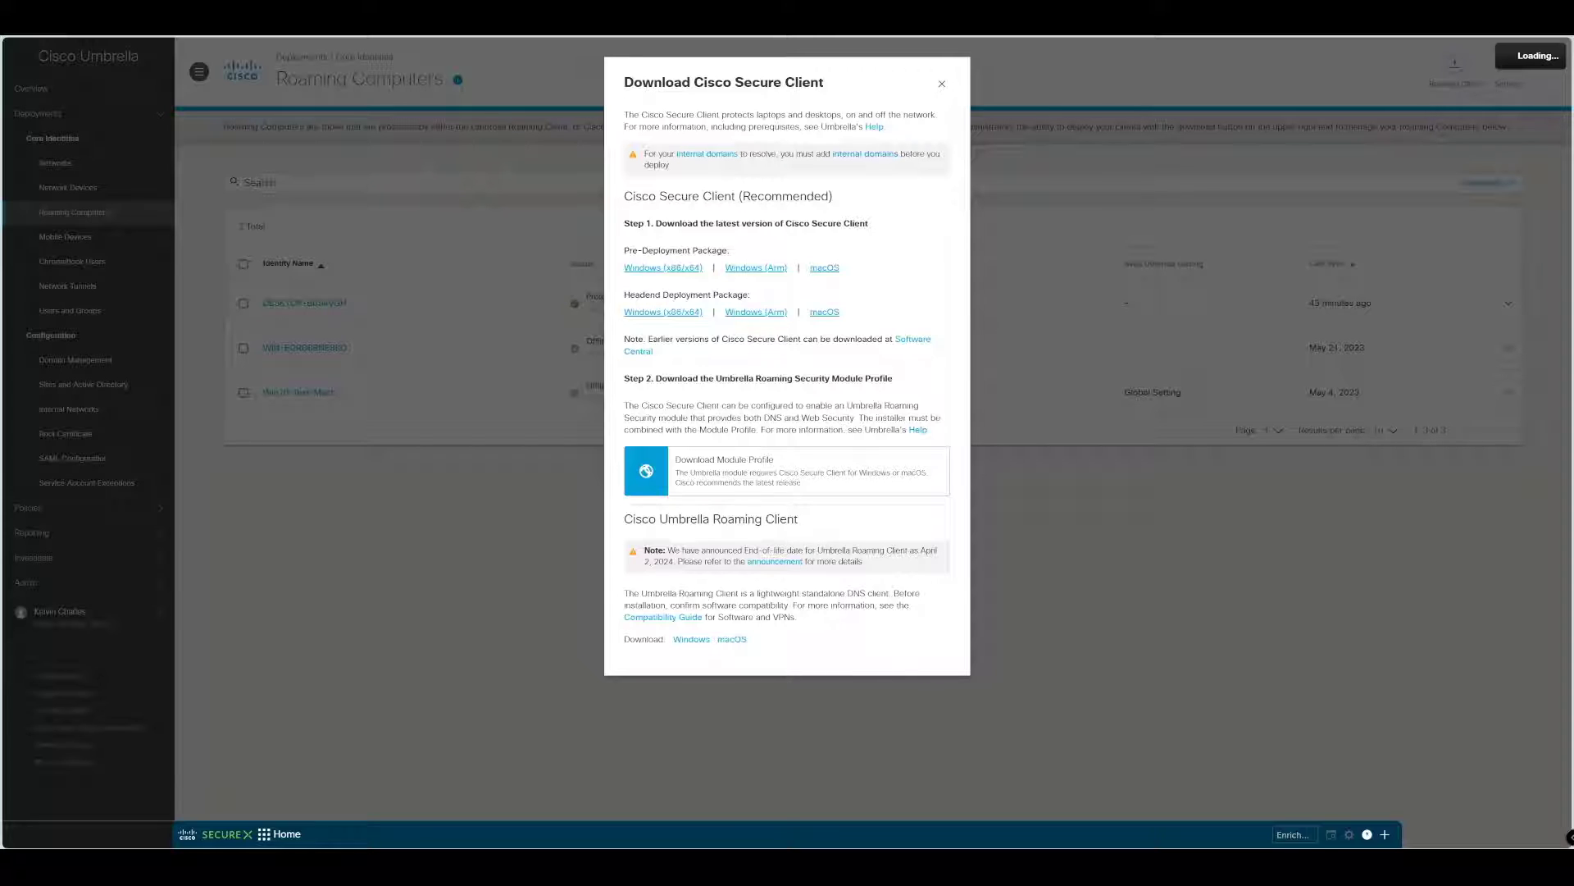
mouse_move(730, 417)
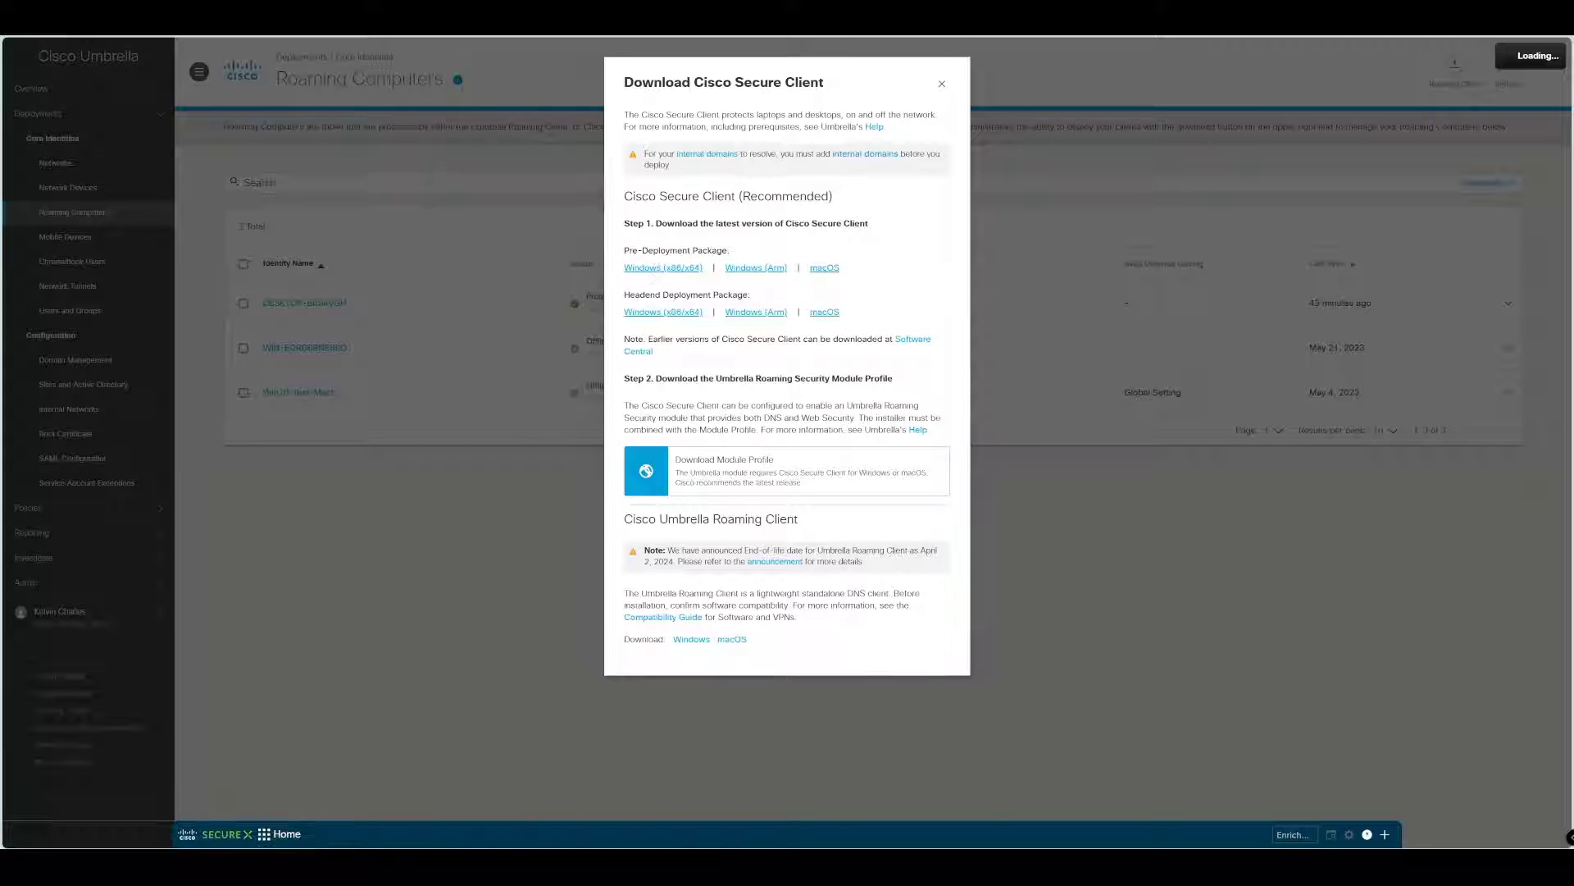
click(663, 267)
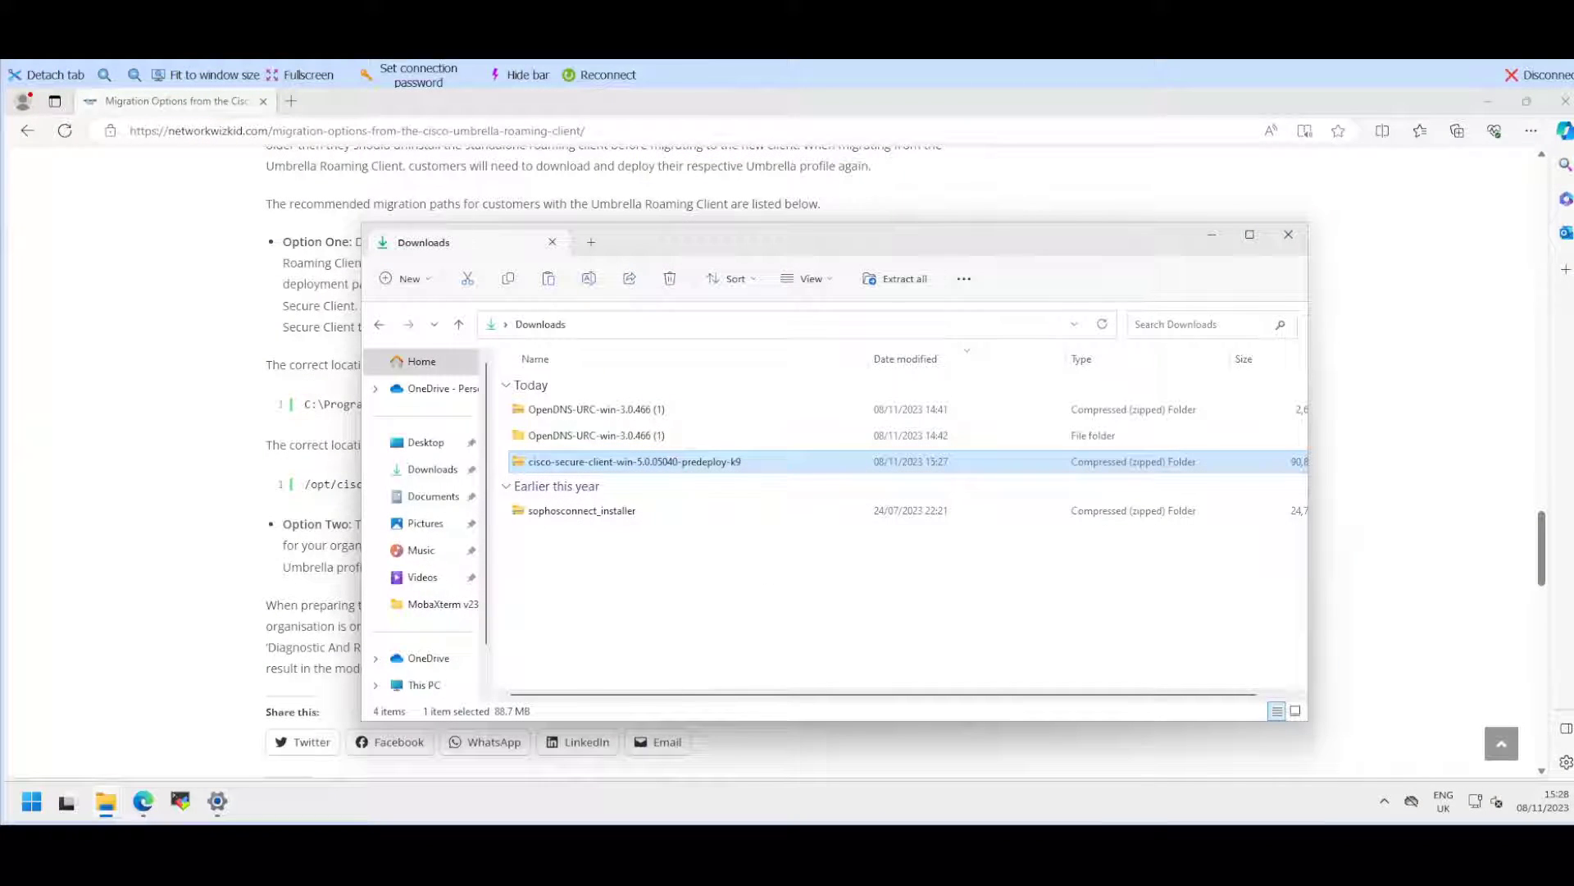
Step: Extract the Secure Client zip and open the cisco-secure-client-win-5.0.05040-predeploy-k9 folder
right_click(633, 462)
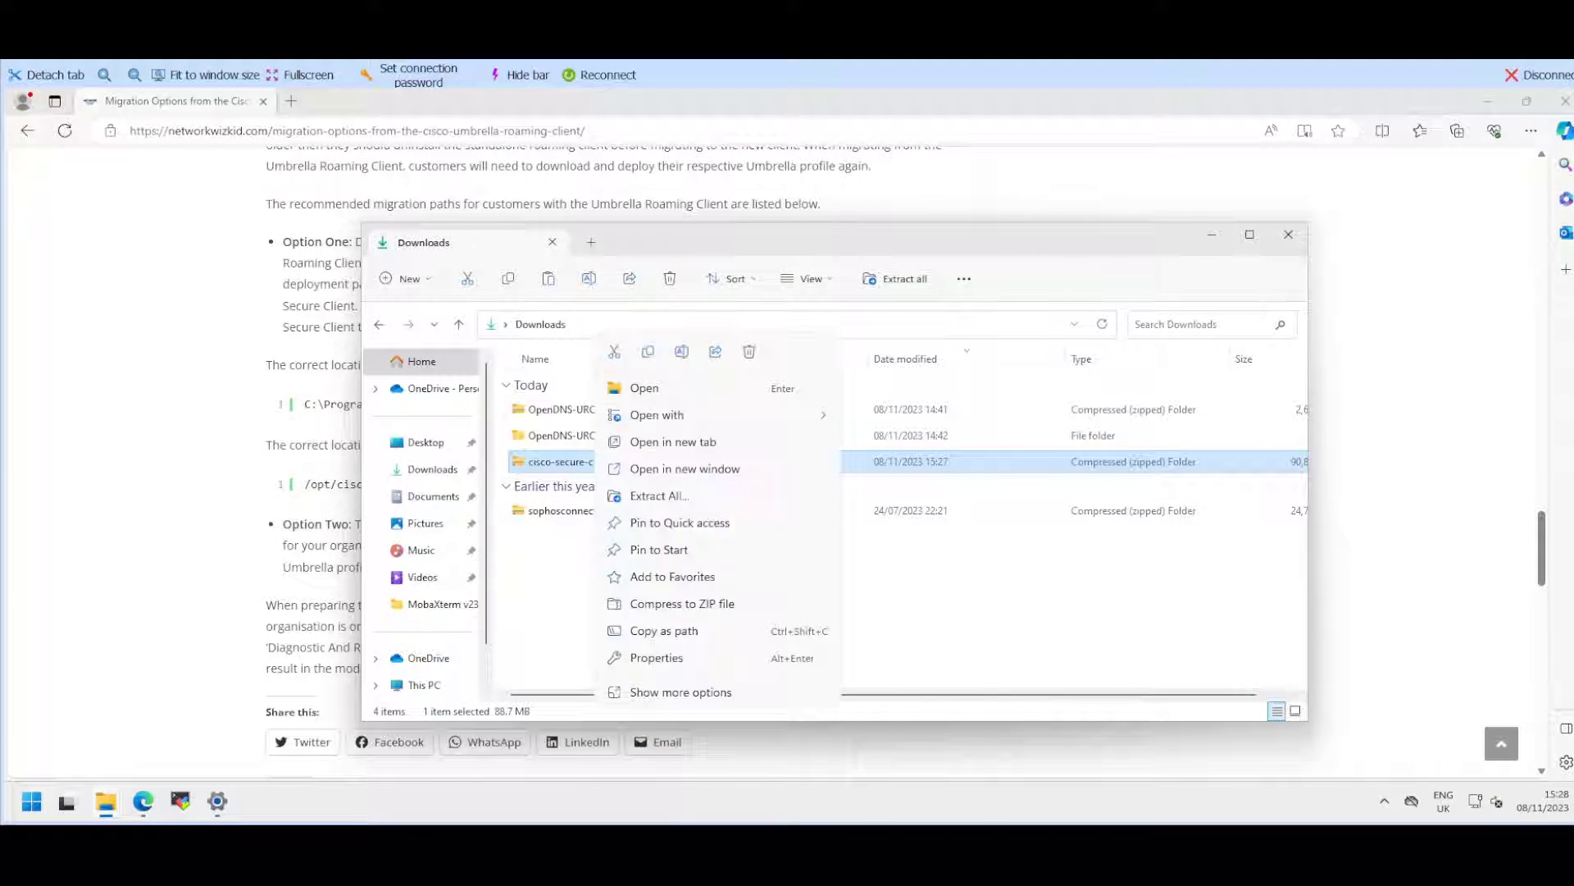
click(659, 495)
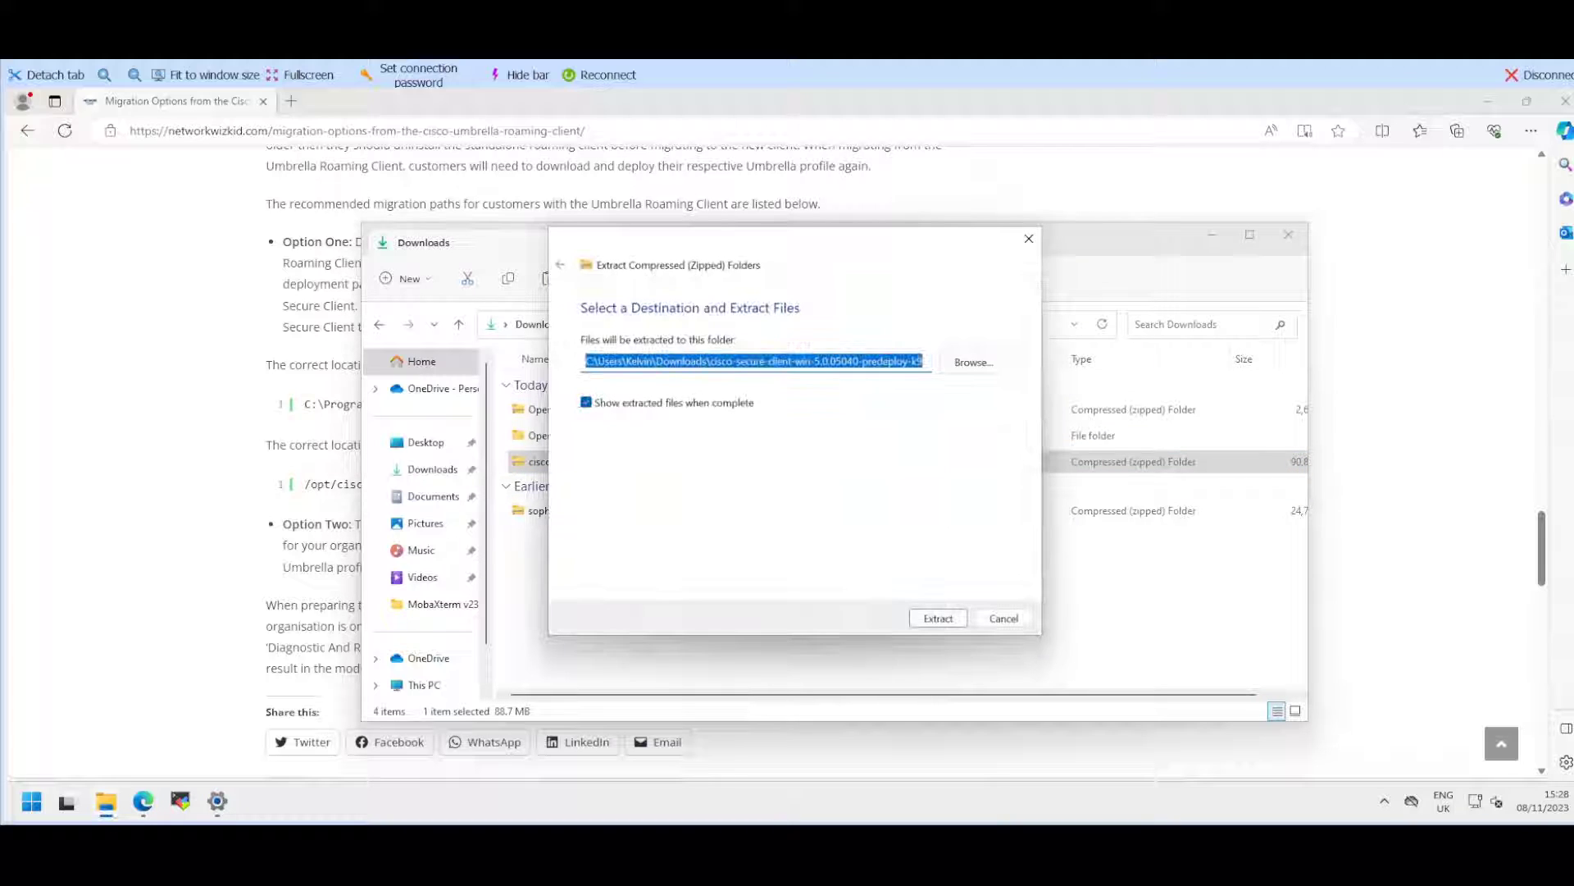
click(937, 618)
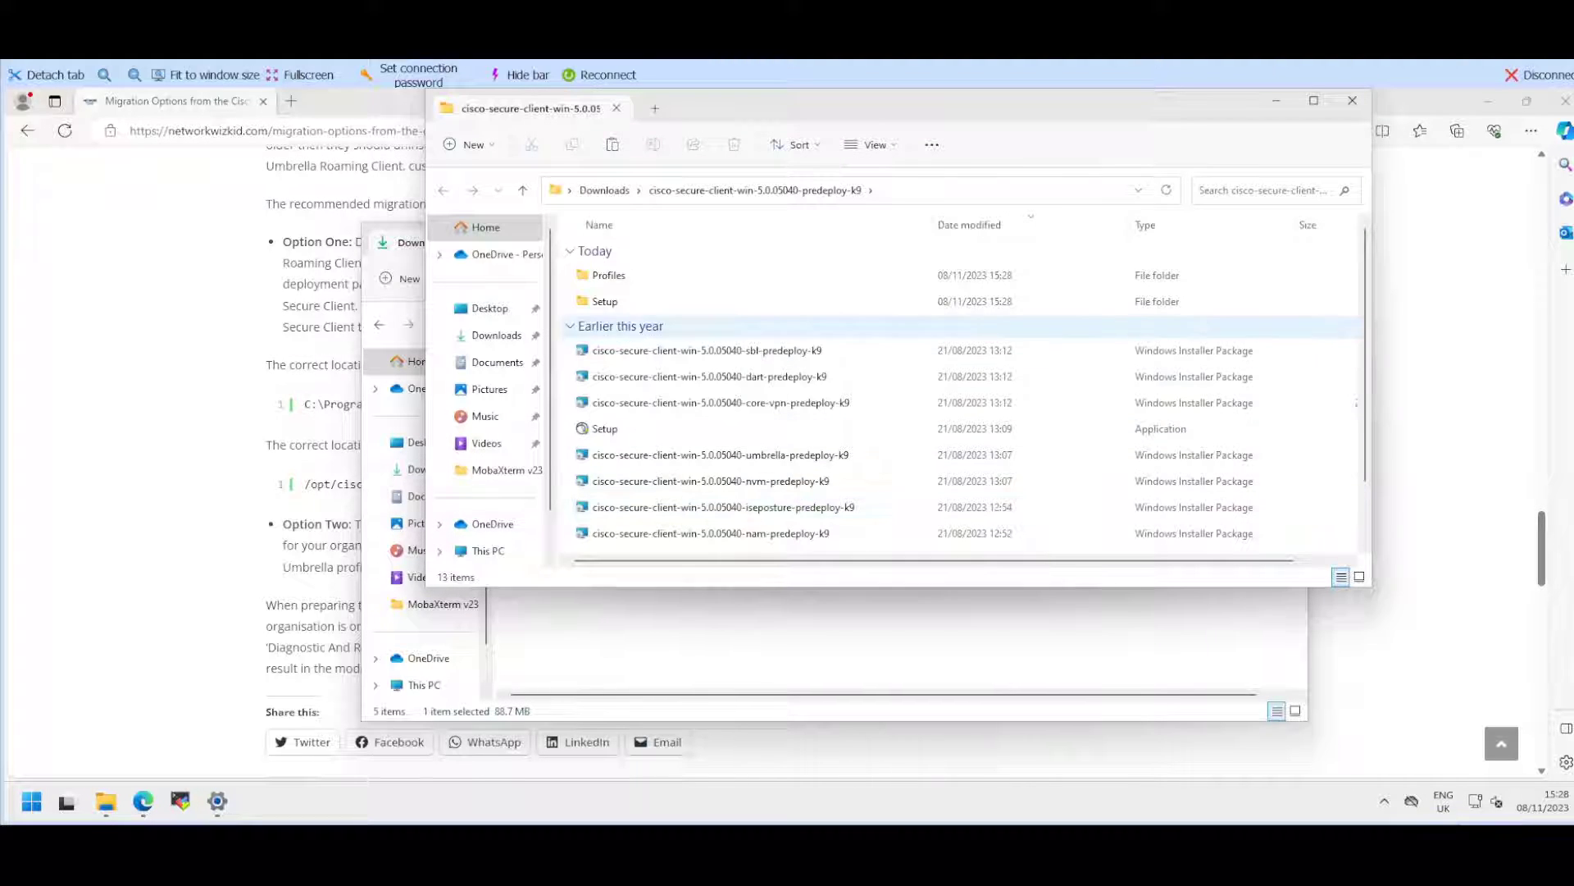
click(609, 301)
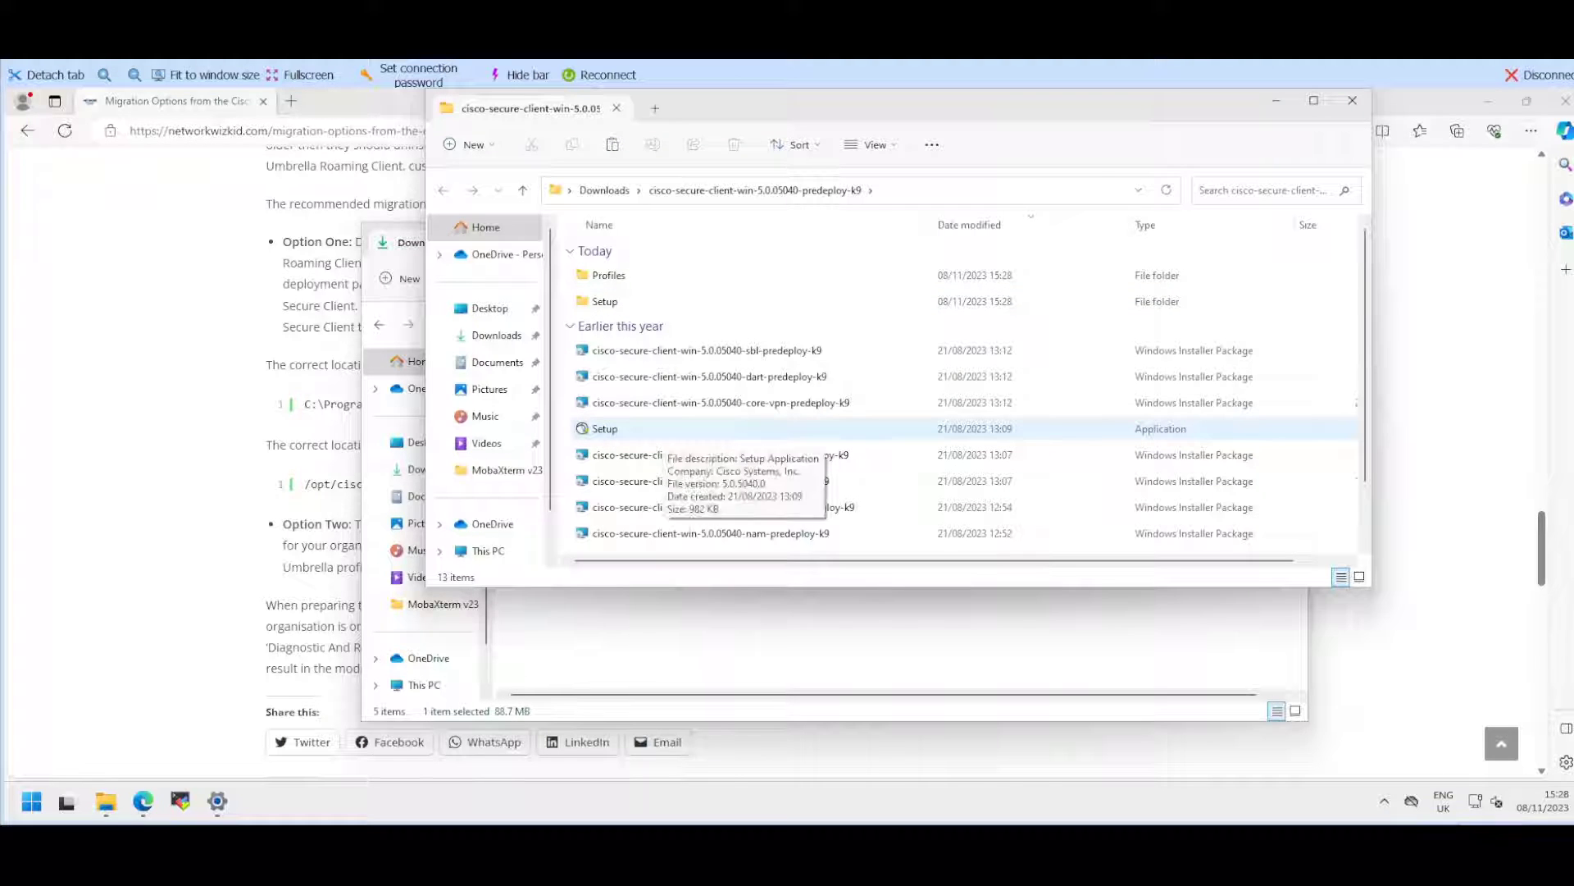
Step: Run Setup as administrator and install Core & AnyConnect VPN, Umbrella and Diagnostic And Reporting Tool
double_click(604, 428)
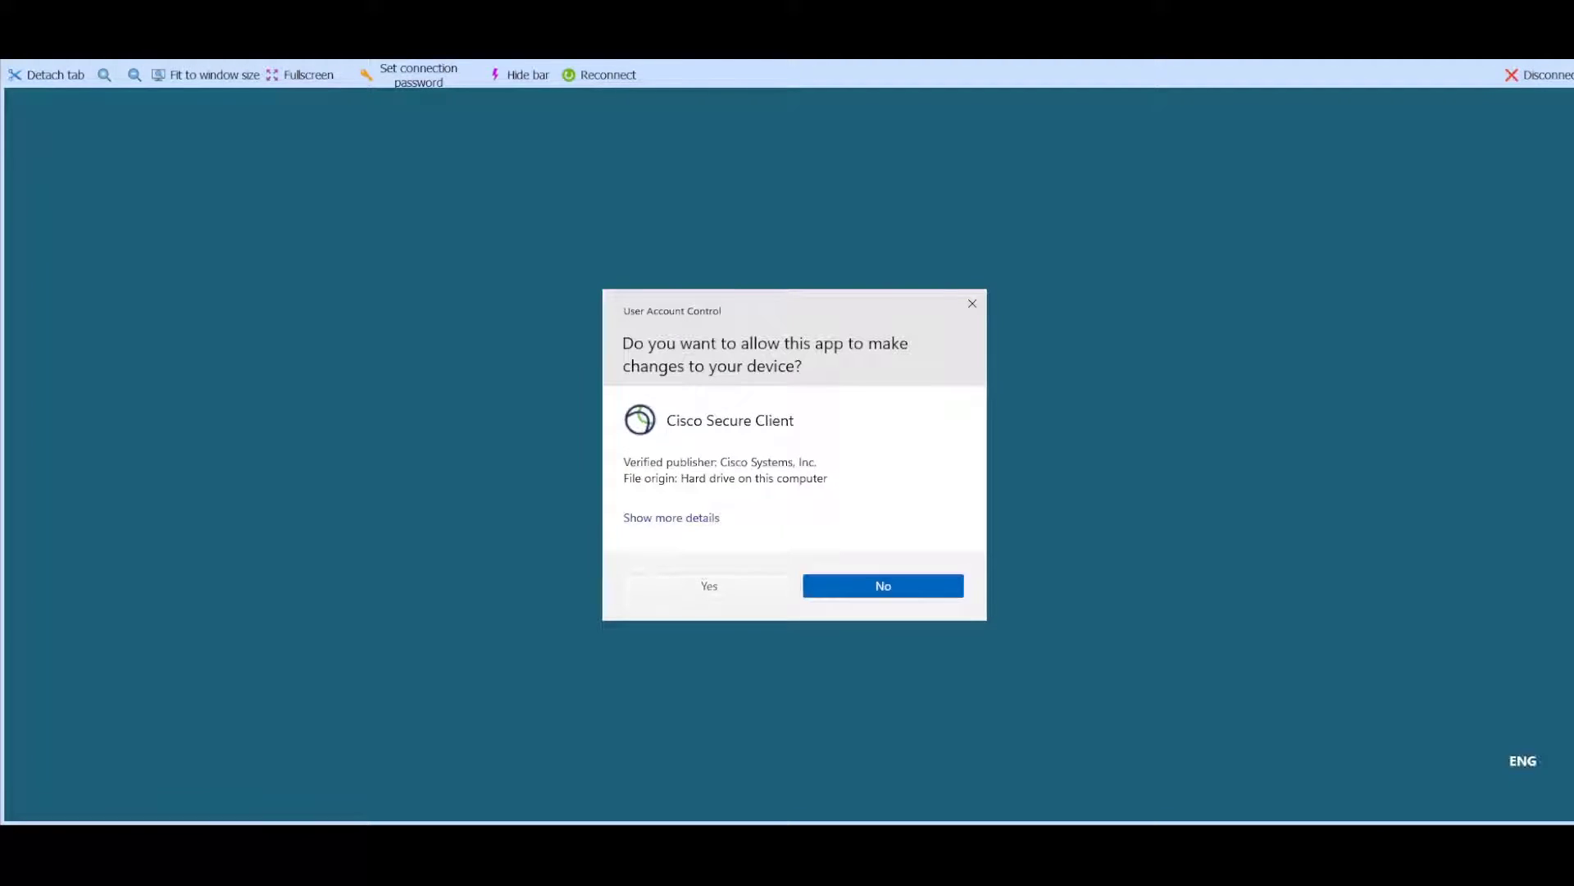
click(708, 586)
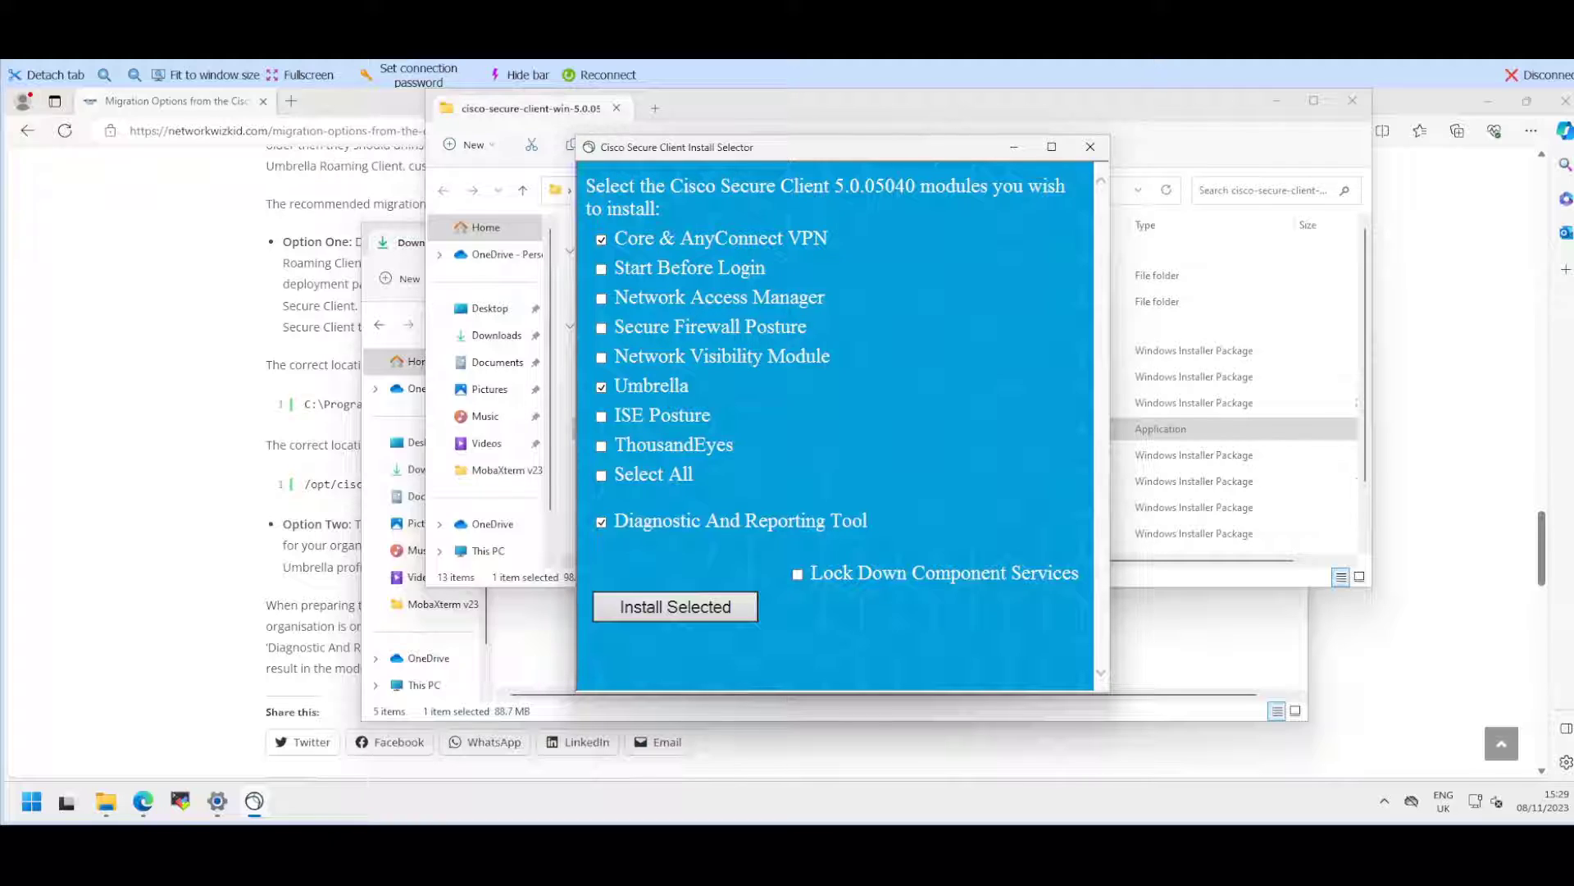
mouse_move(650, 385)
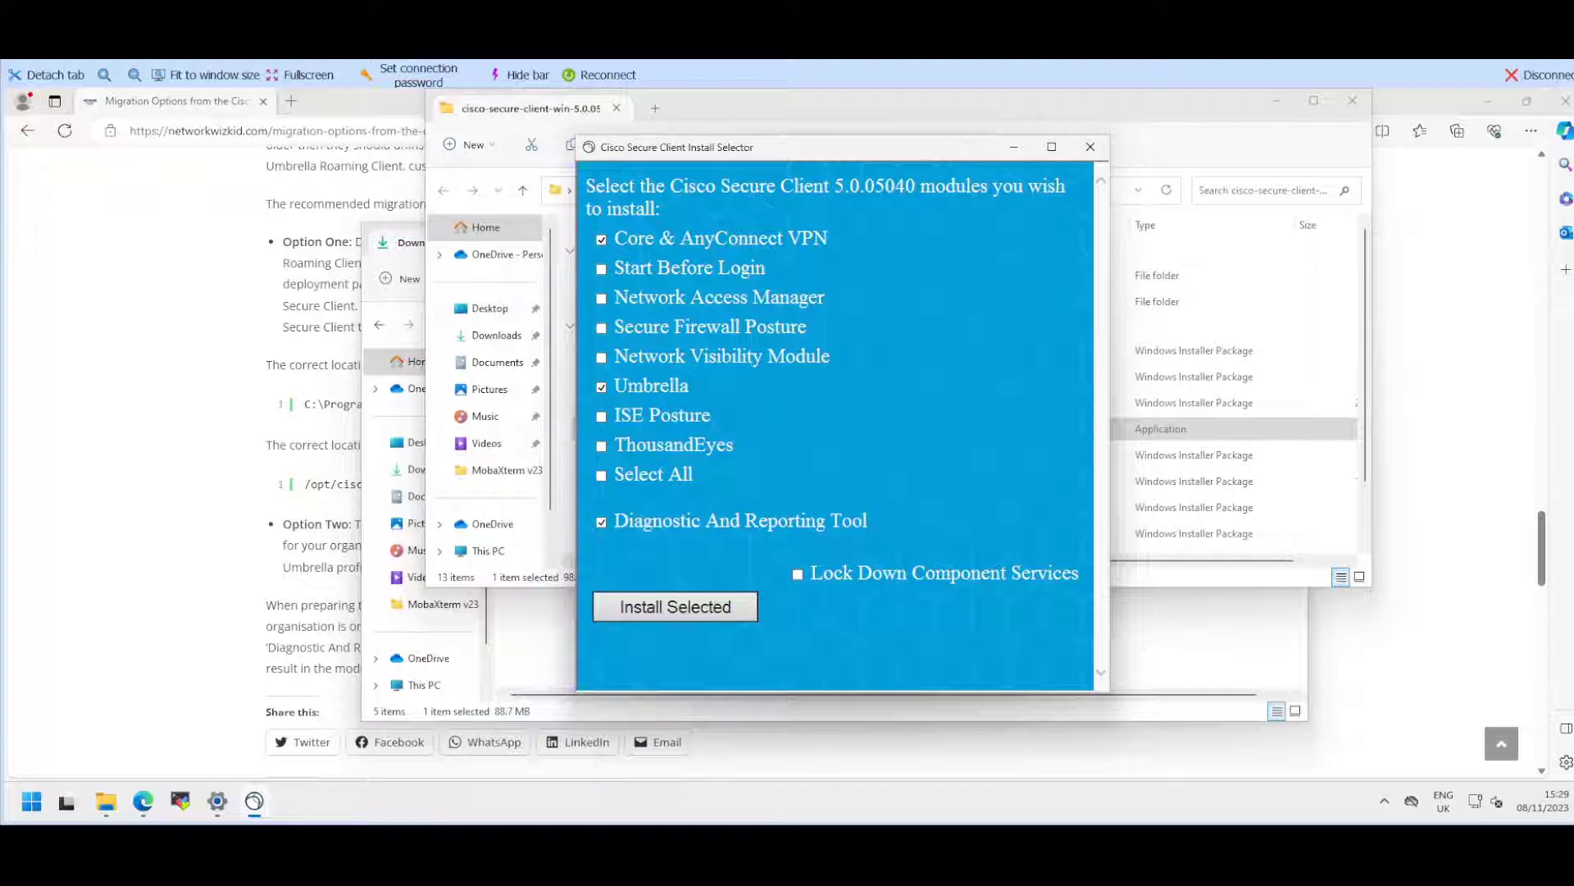
mouse_move(690, 267)
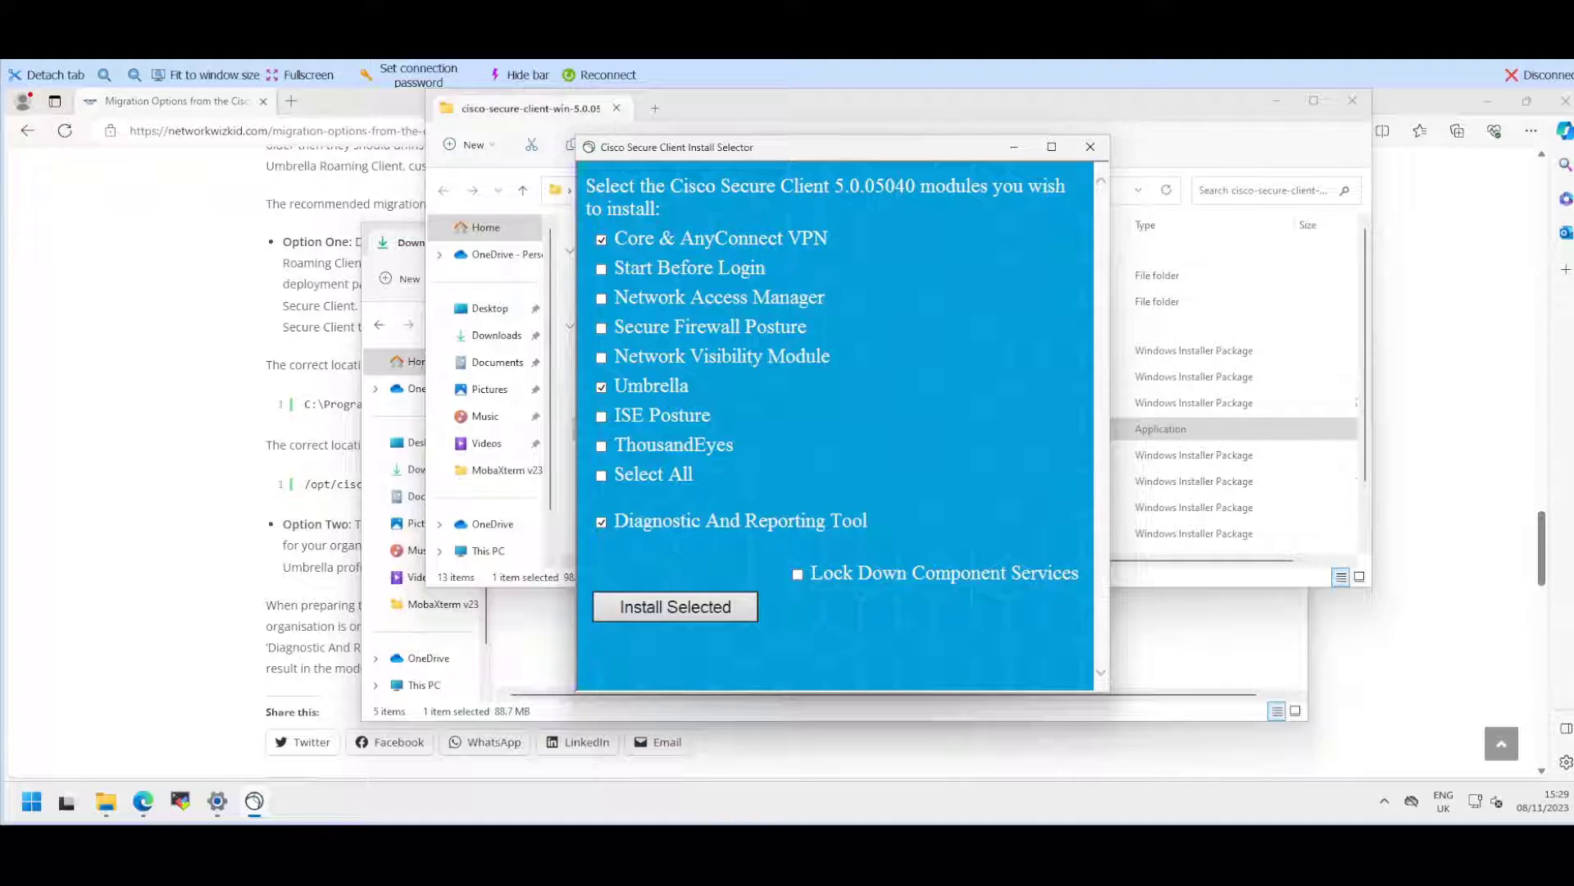
click(675, 606)
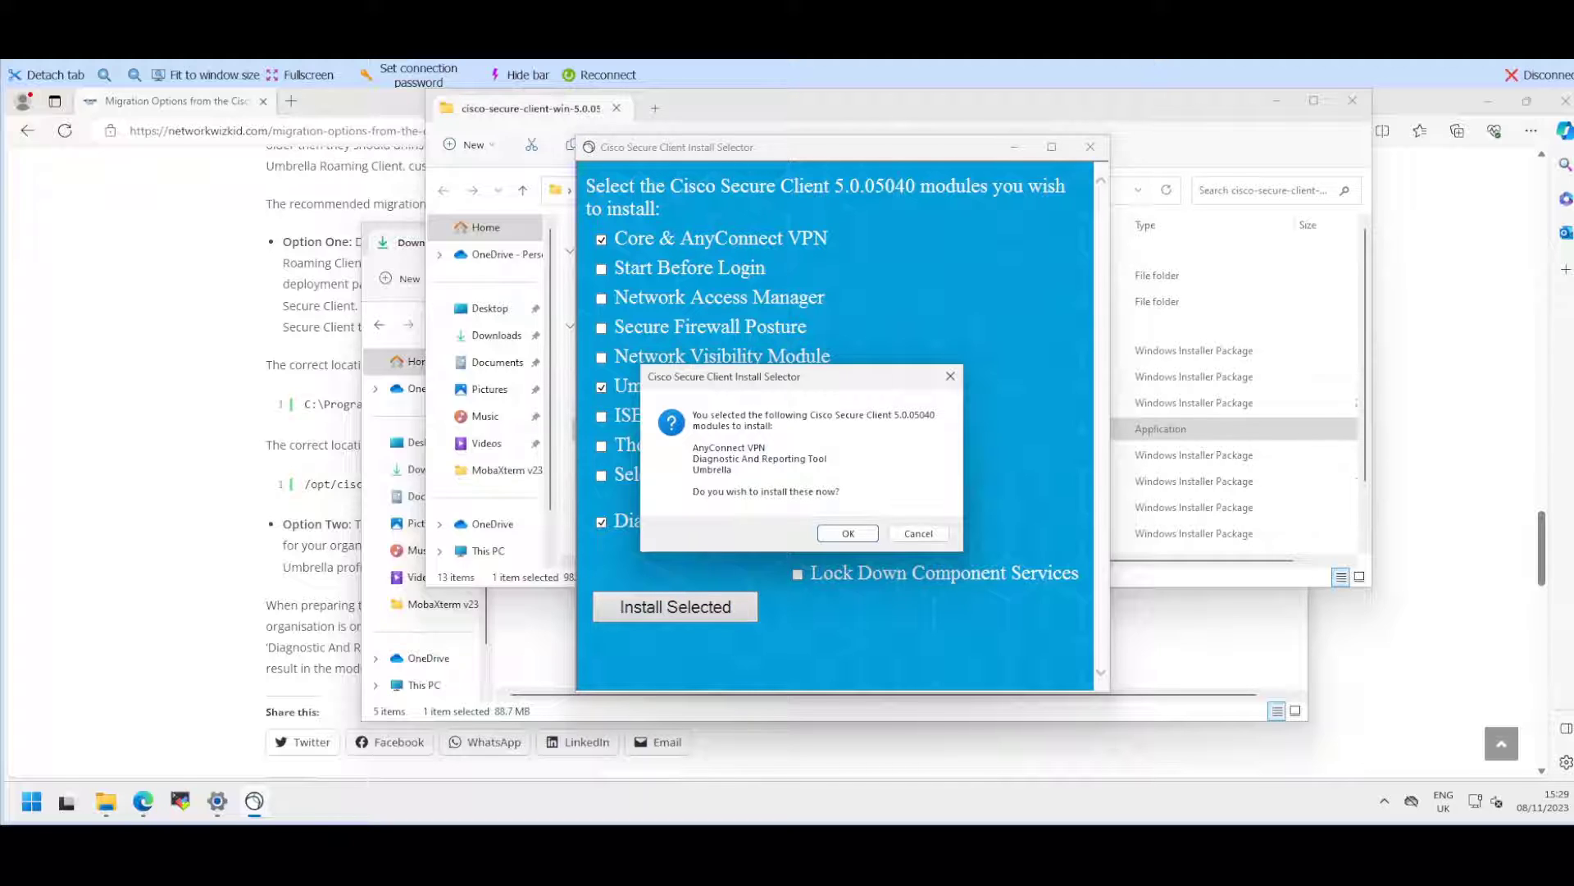
Step: Confirm the module installation, accept the Secure Client EULA, and dismiss Installation complete
click(848, 533)
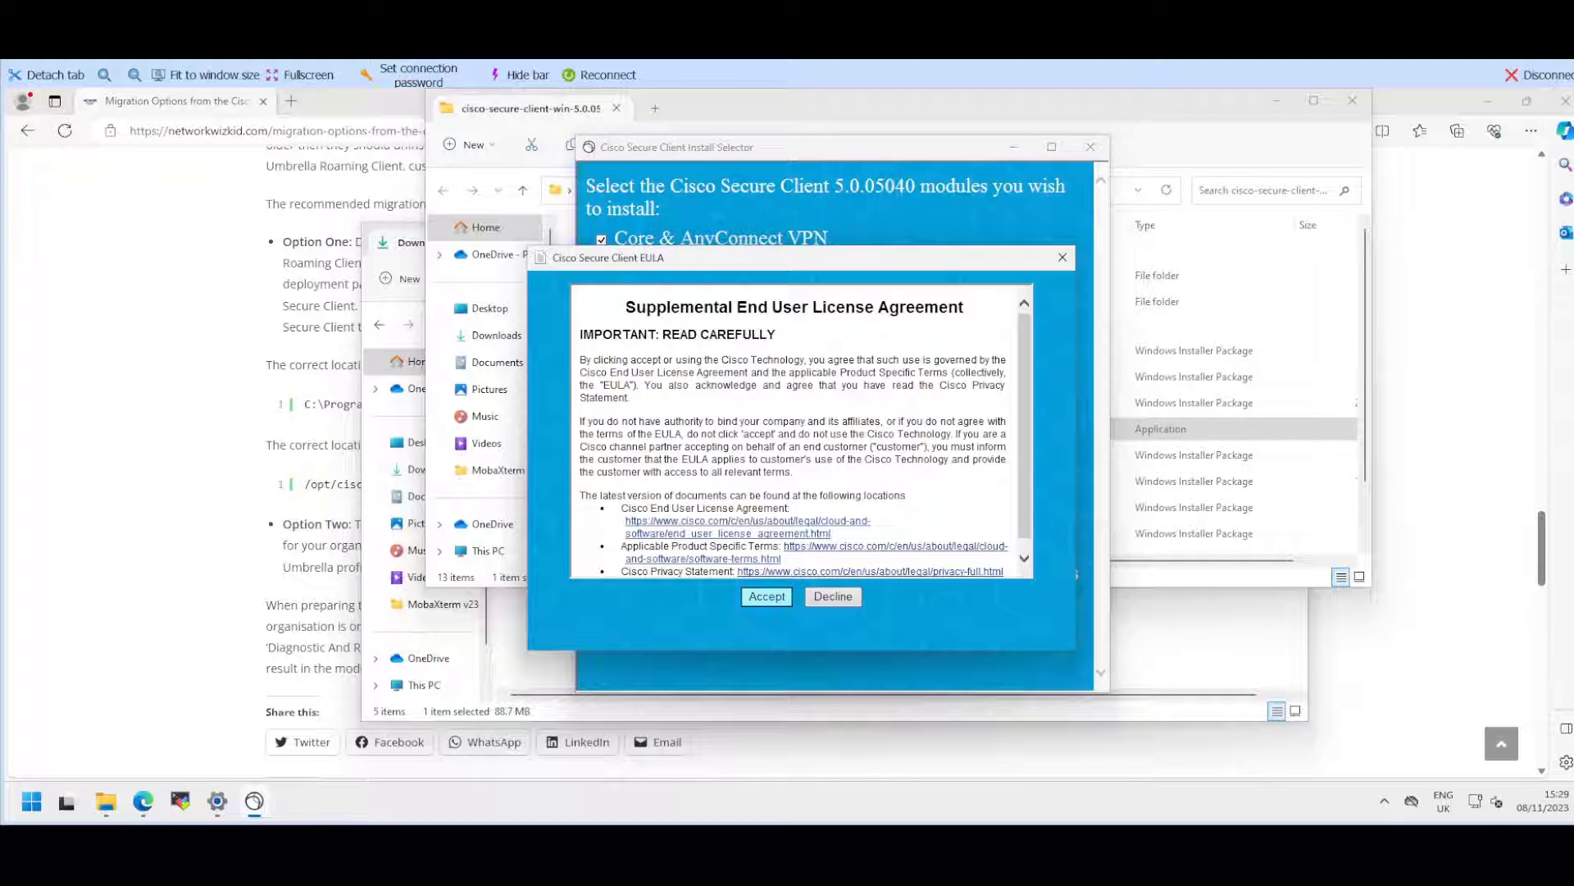
click(766, 596)
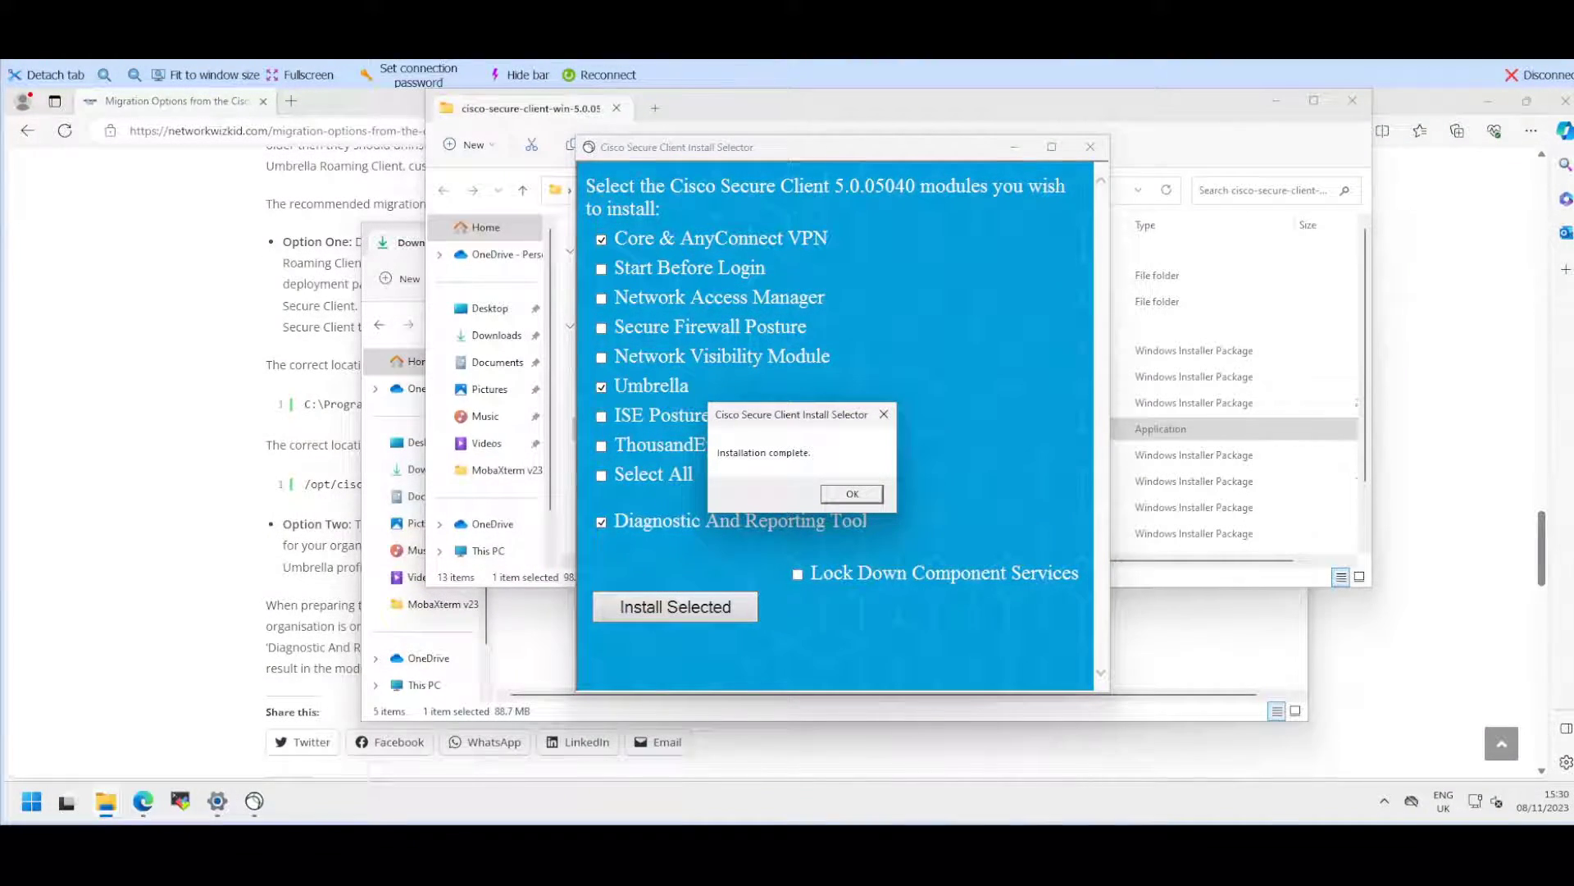
click(851, 493)
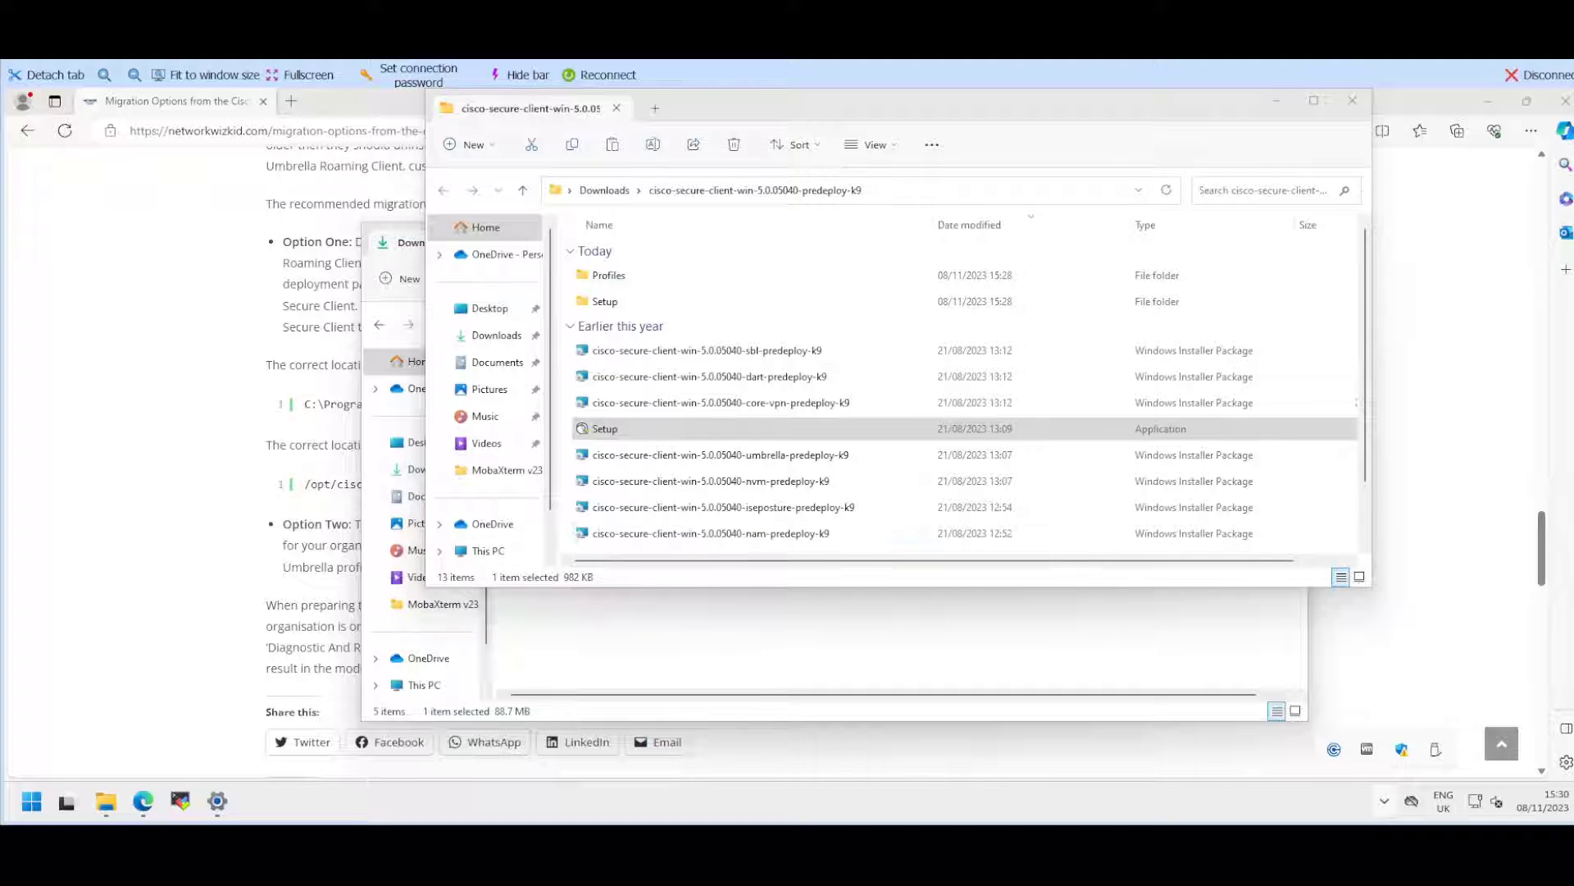
Step: Launch Cisco Secure Client from the Start menu's recommended apps
click(32, 801)
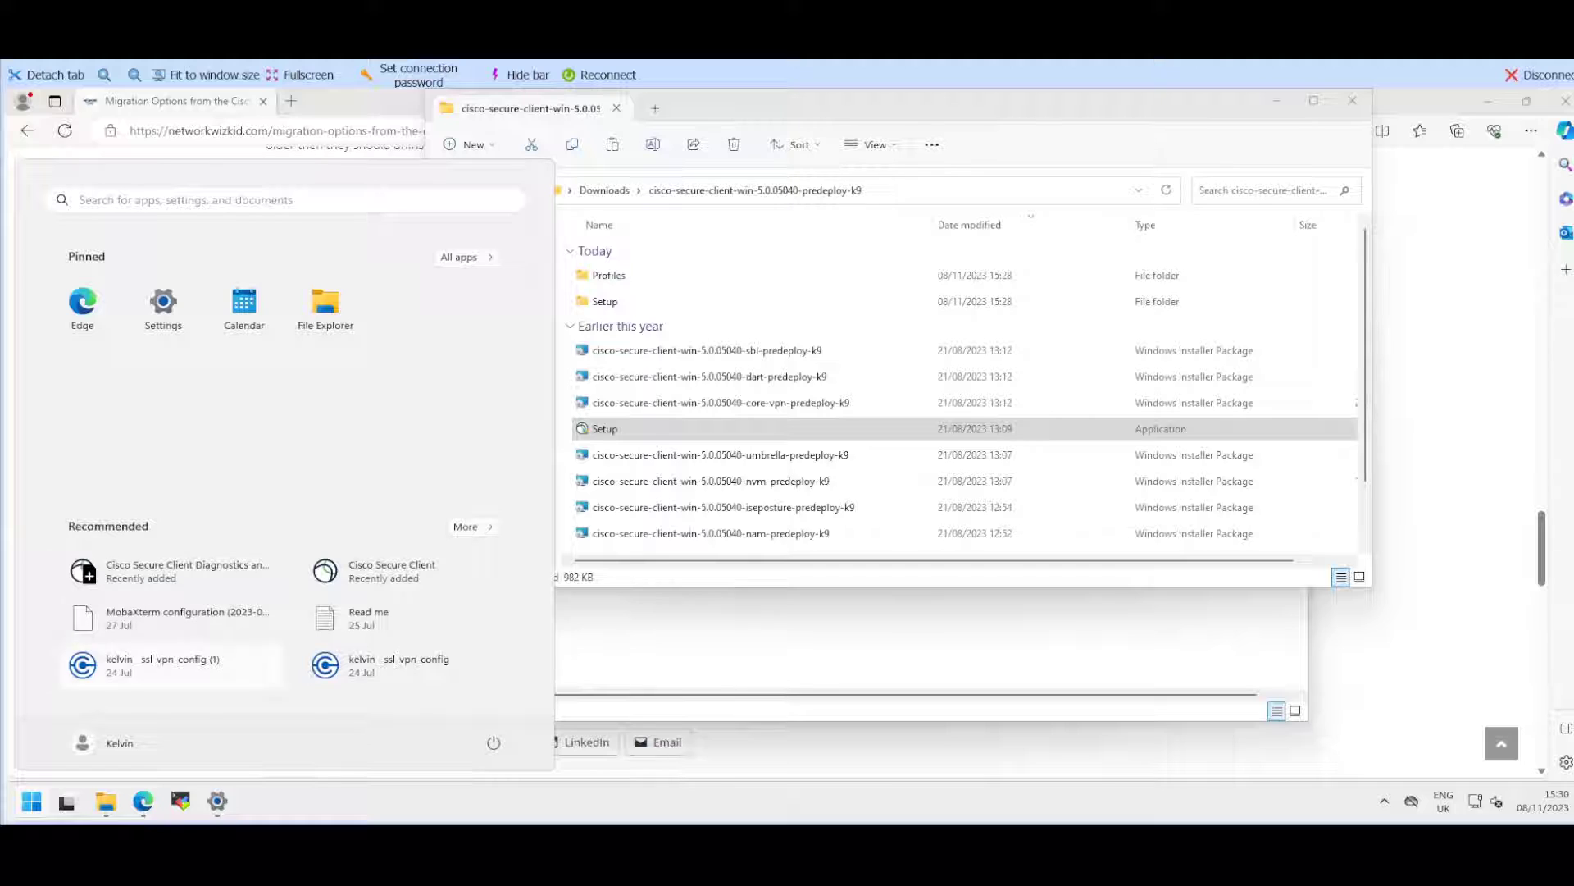
click(458, 257)
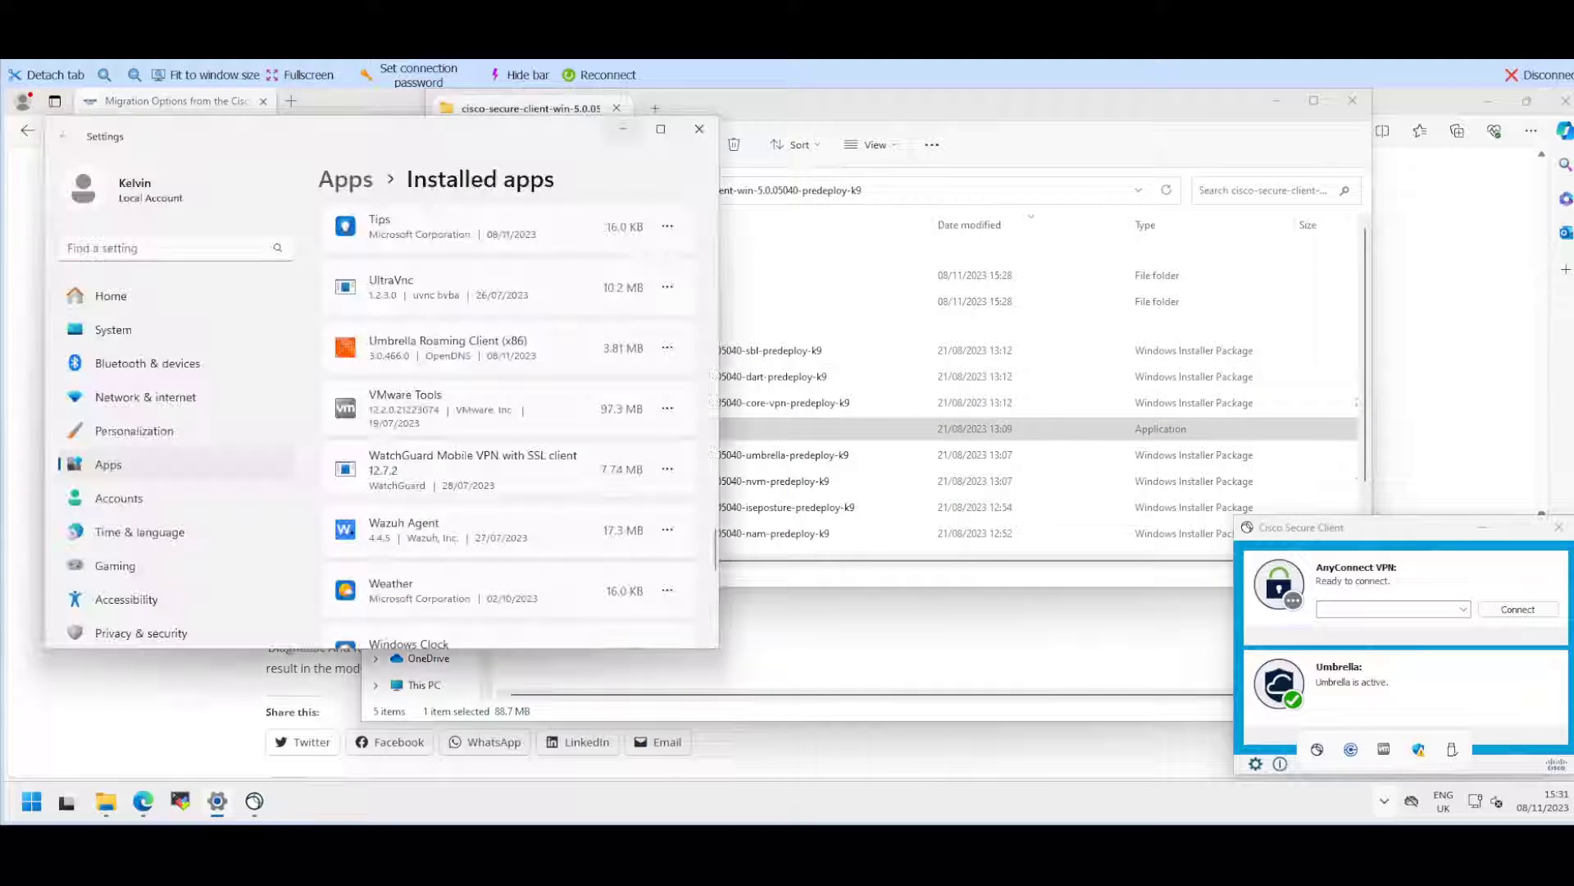
Step: Scroll Installed apps to find the AnyConnect VPN, Diagnostics and Reporting Tool and Umbrella entries
scroll(down, 3)
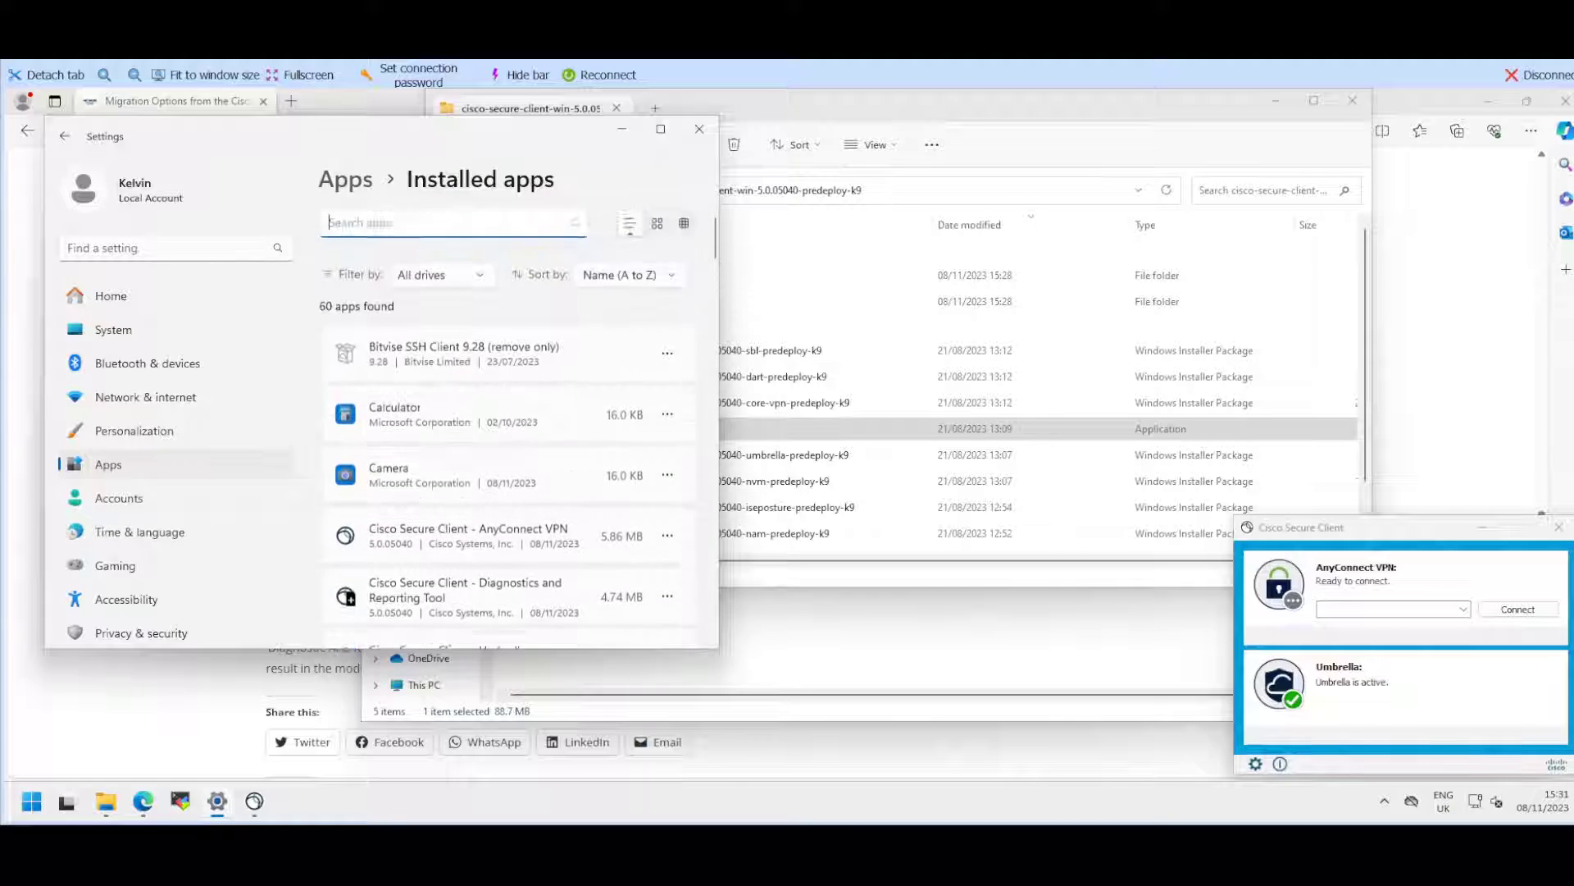
scroll(down, 3)
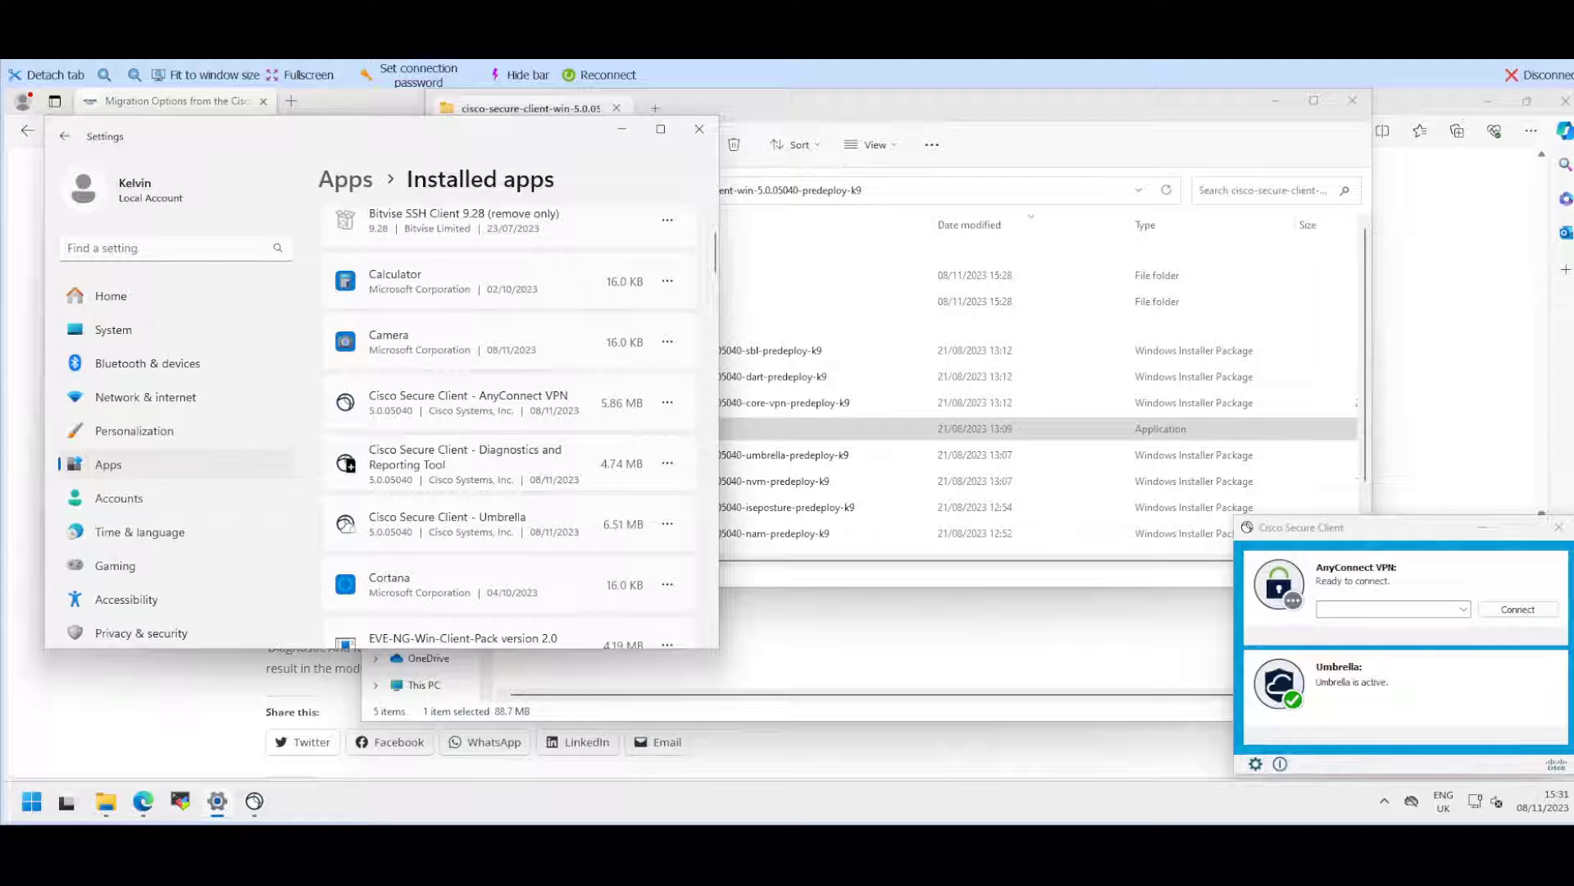
scroll(down, 3)
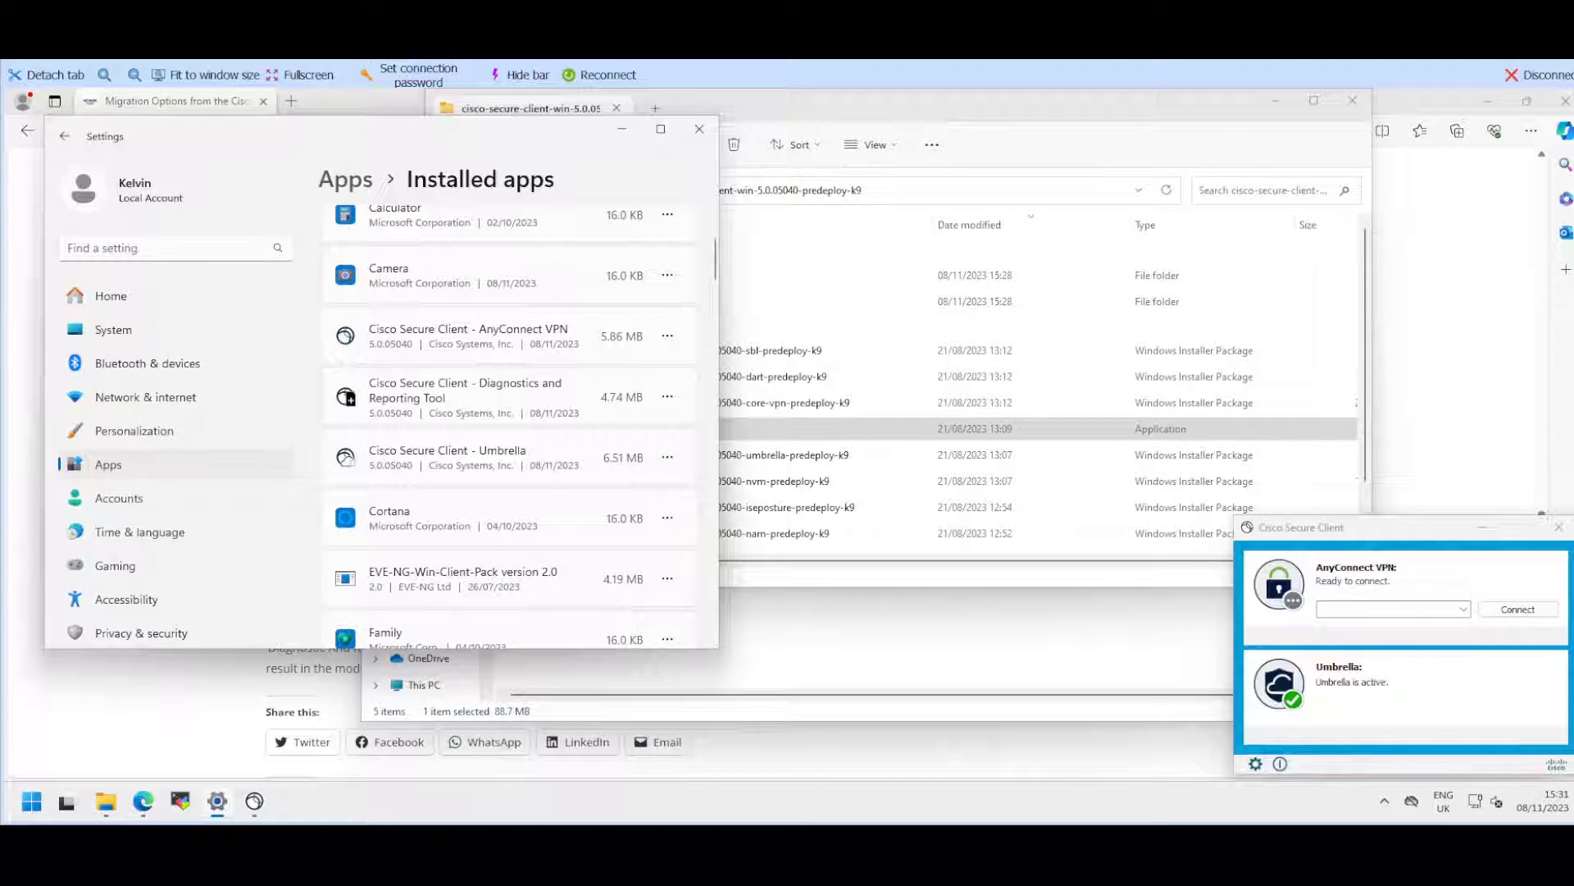
scroll(down, 3)
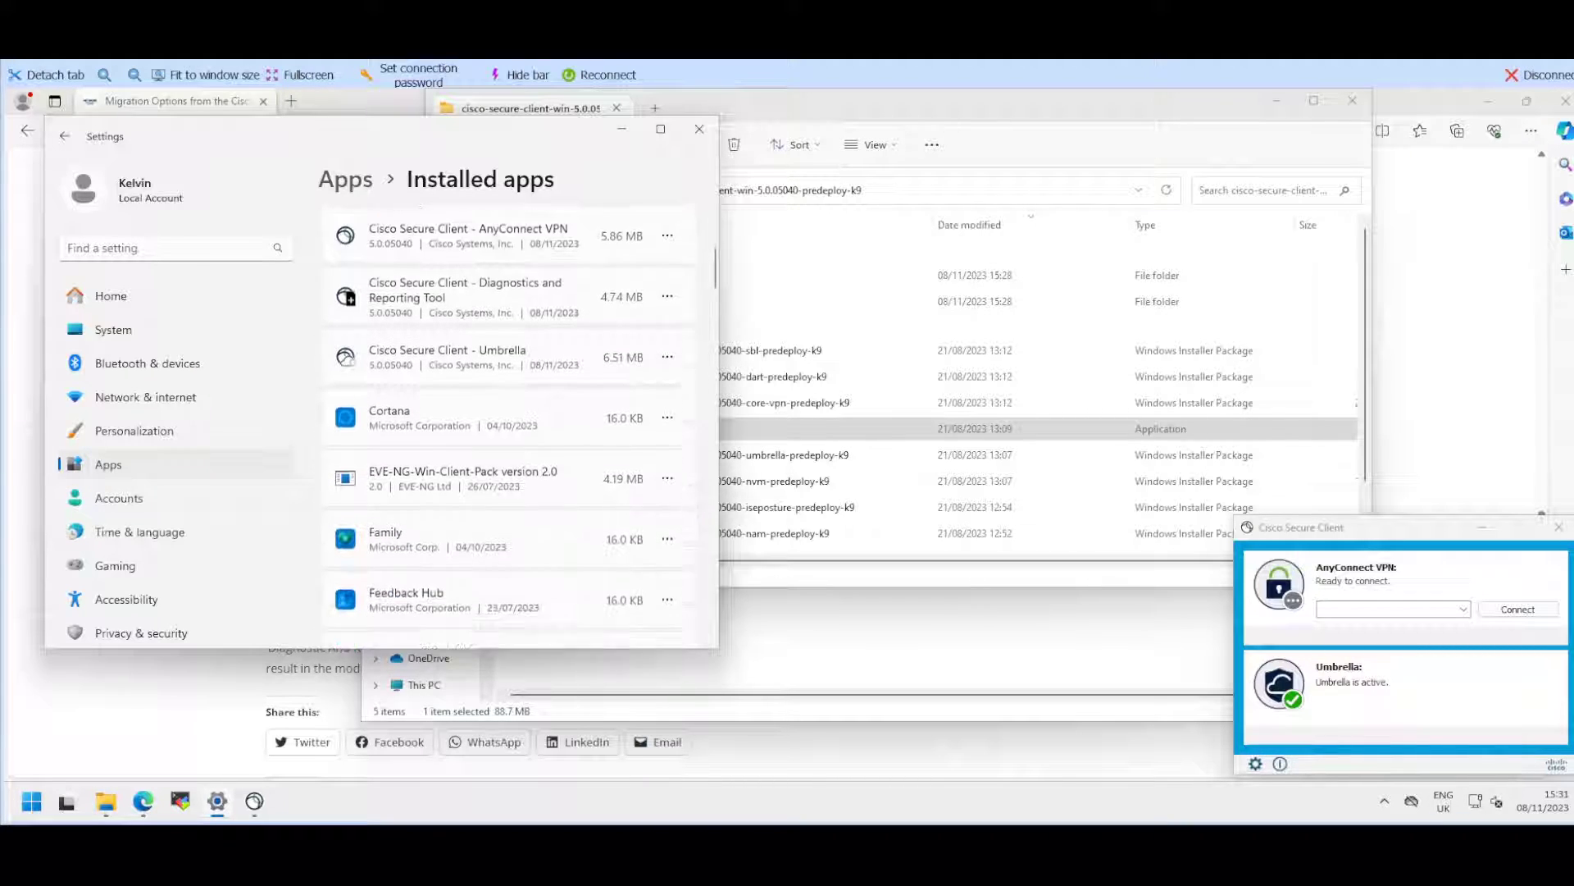
scroll(down, 3)
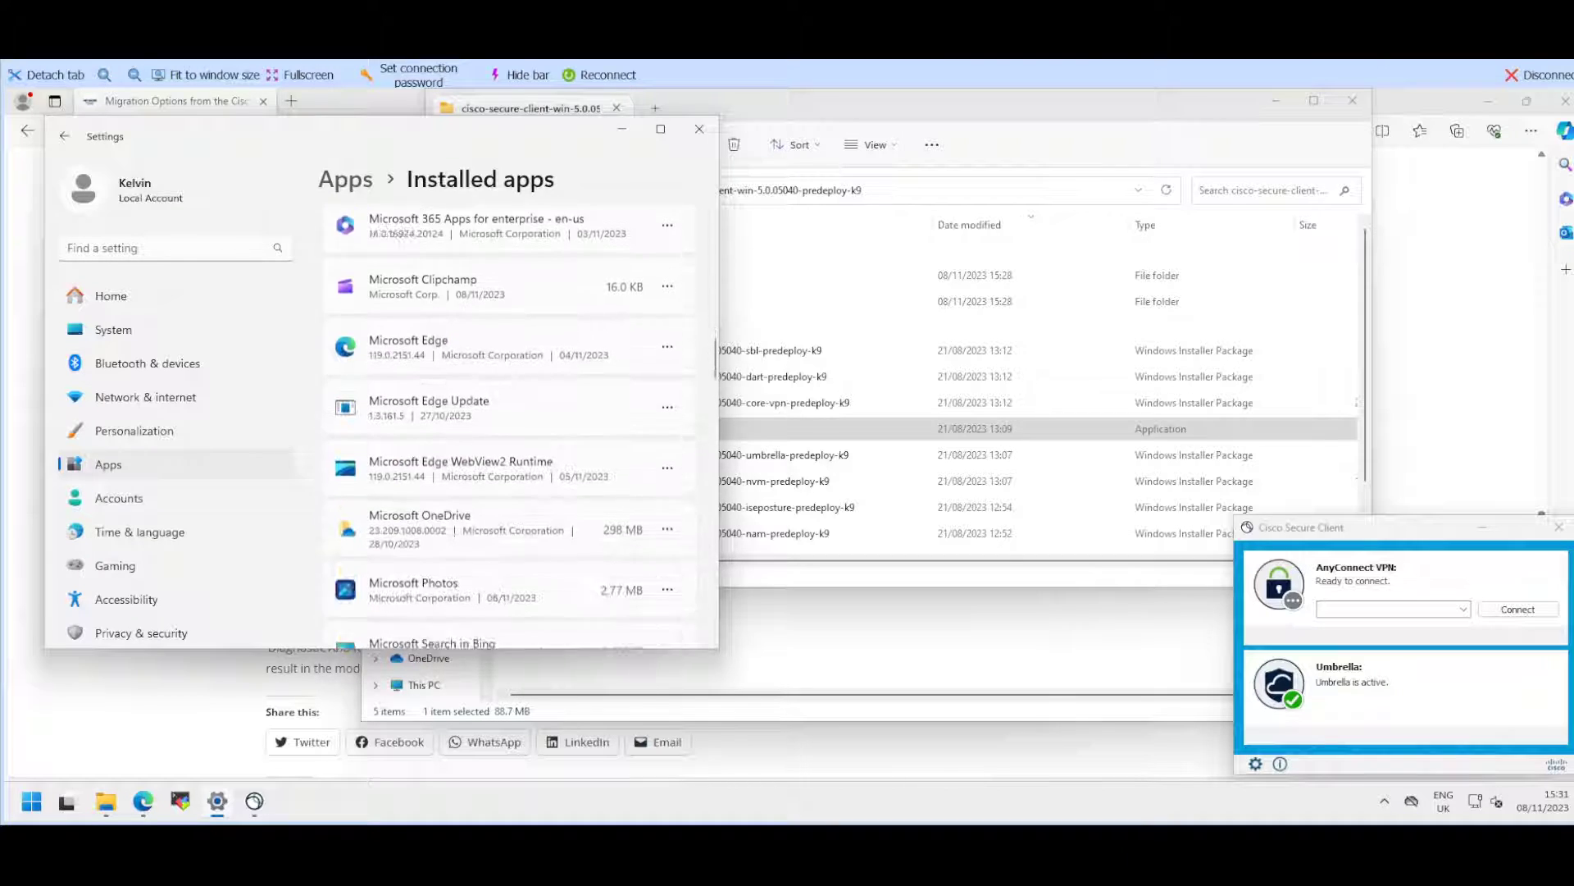
scroll(down, 3)
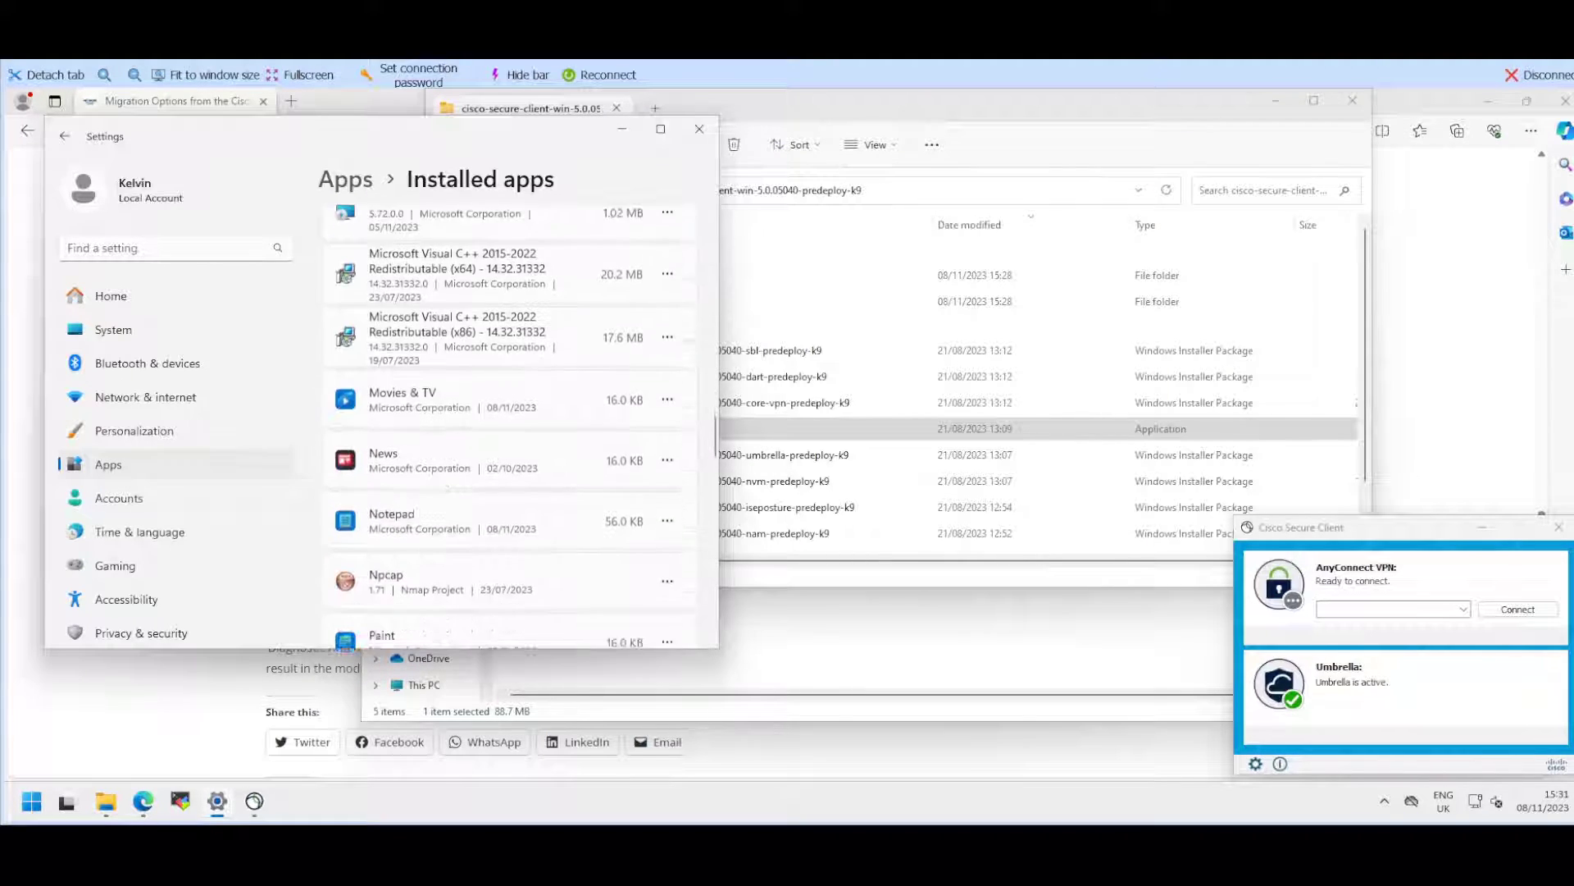
scroll(down, 3)
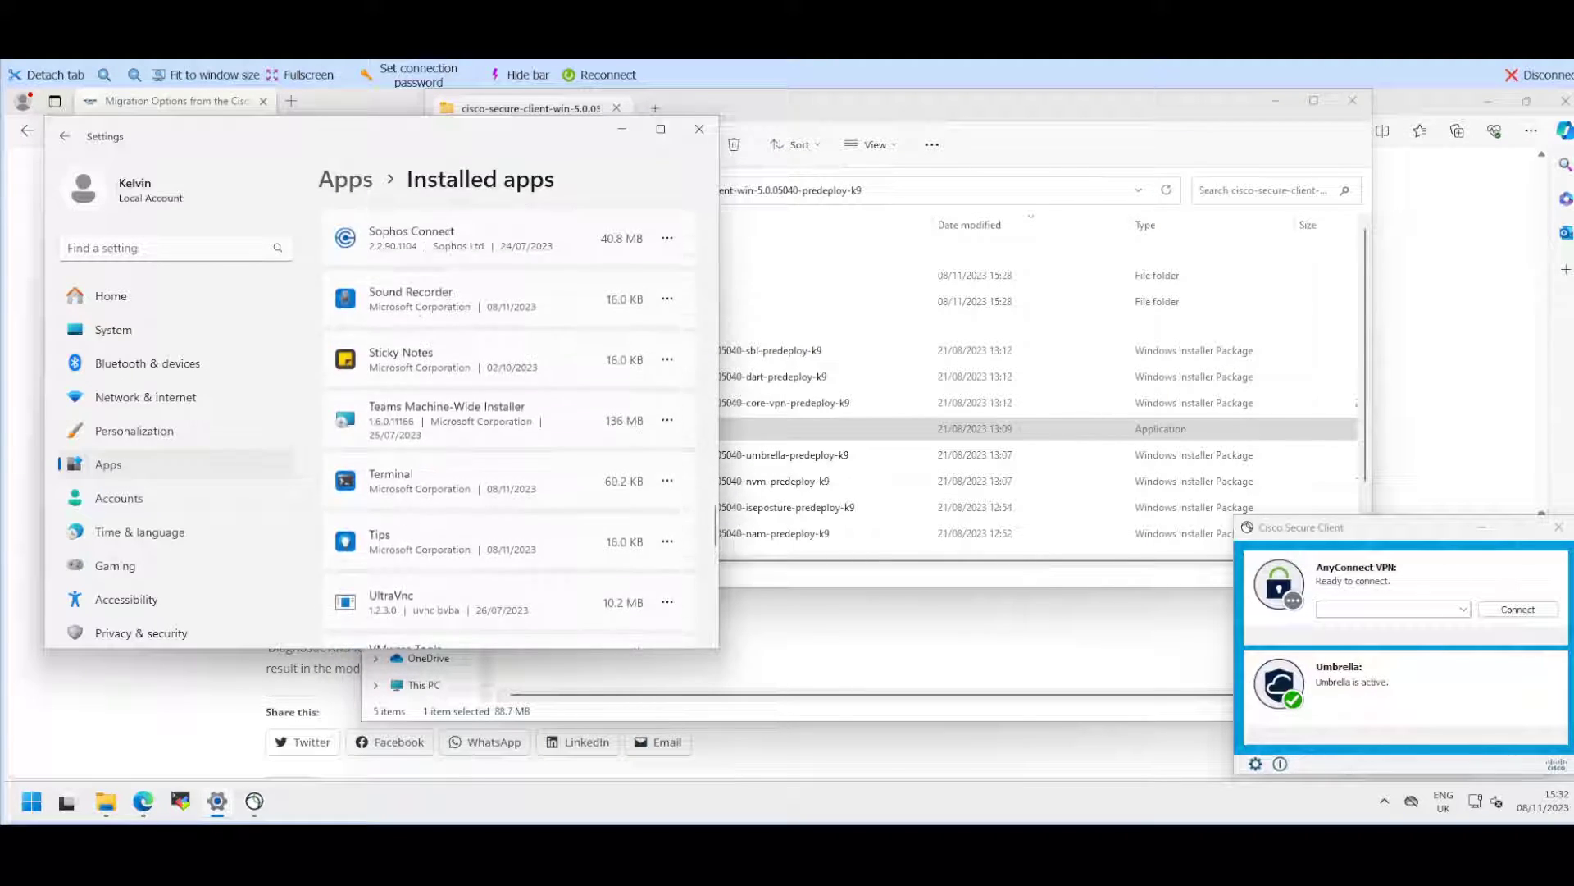
scroll(down, 3)
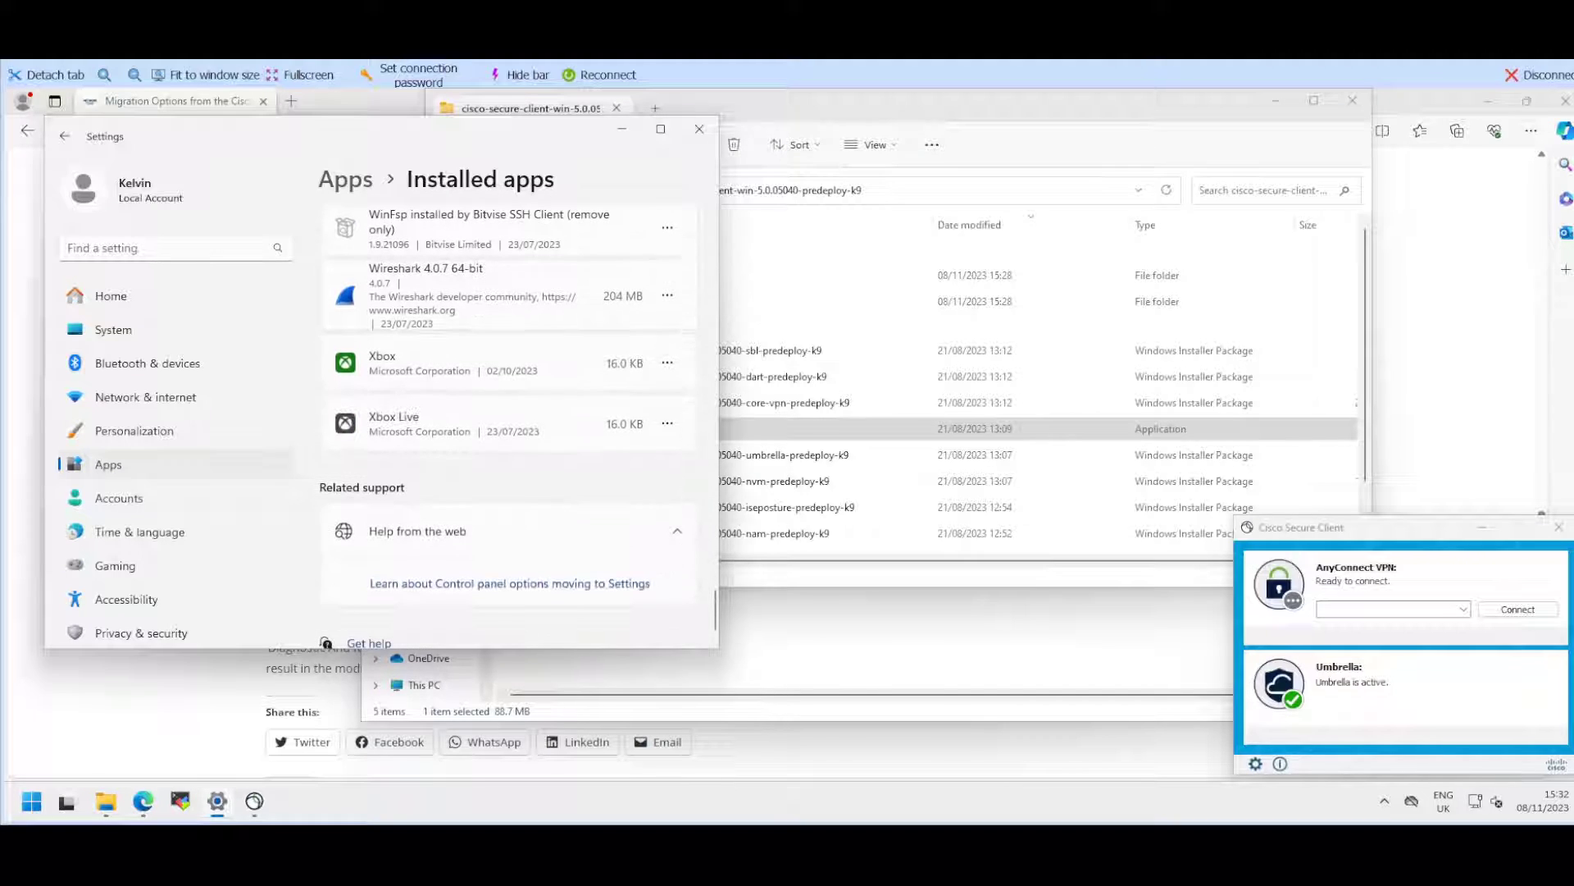
scroll(down, 3)
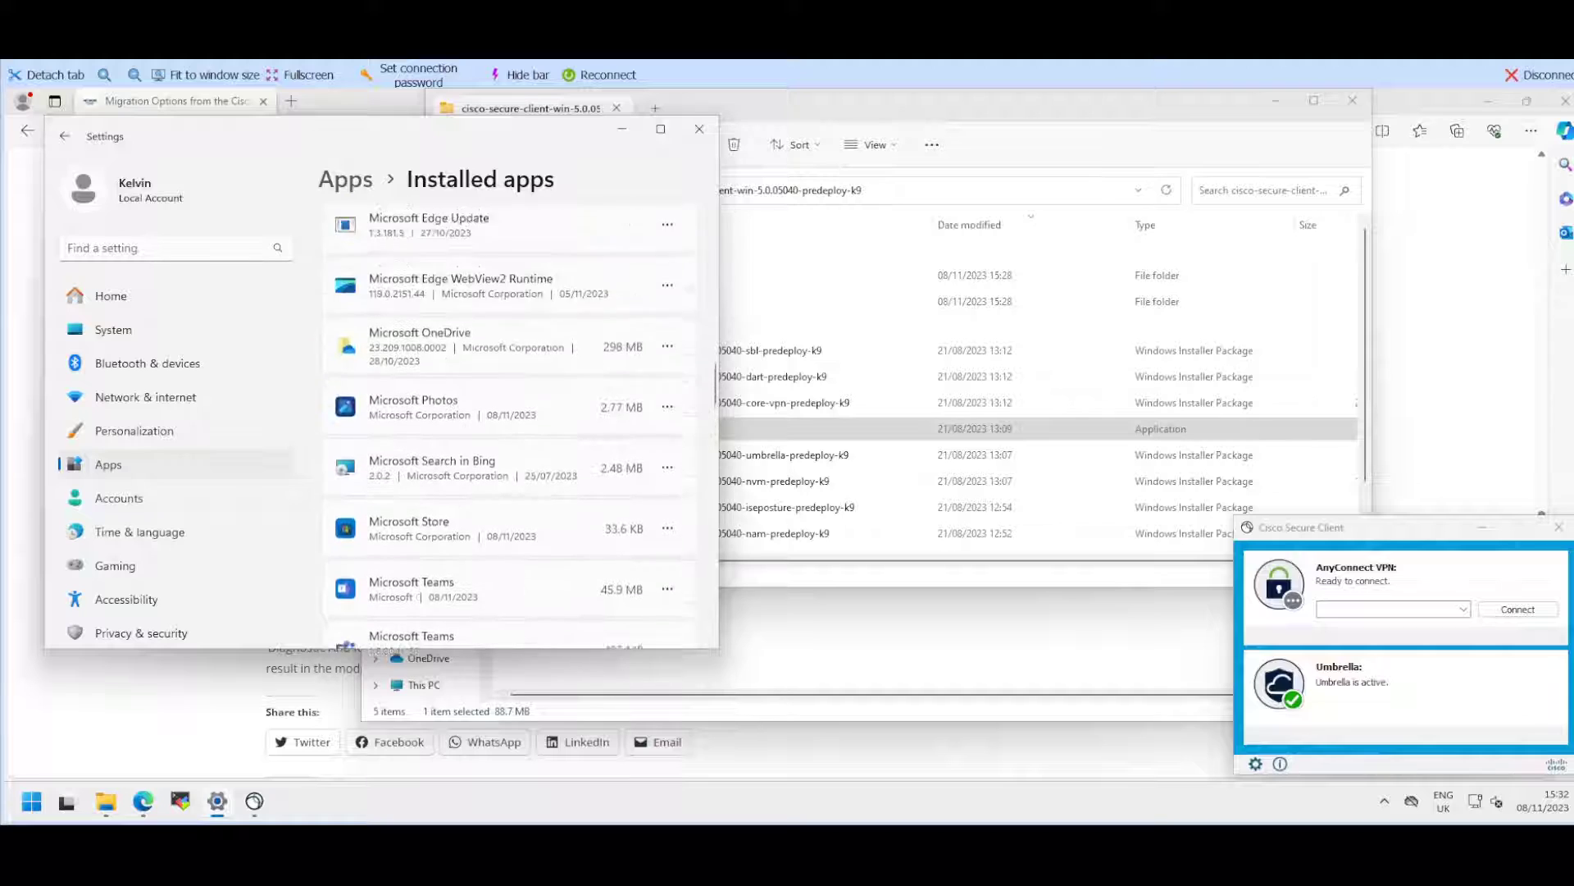
scroll(down, 3)
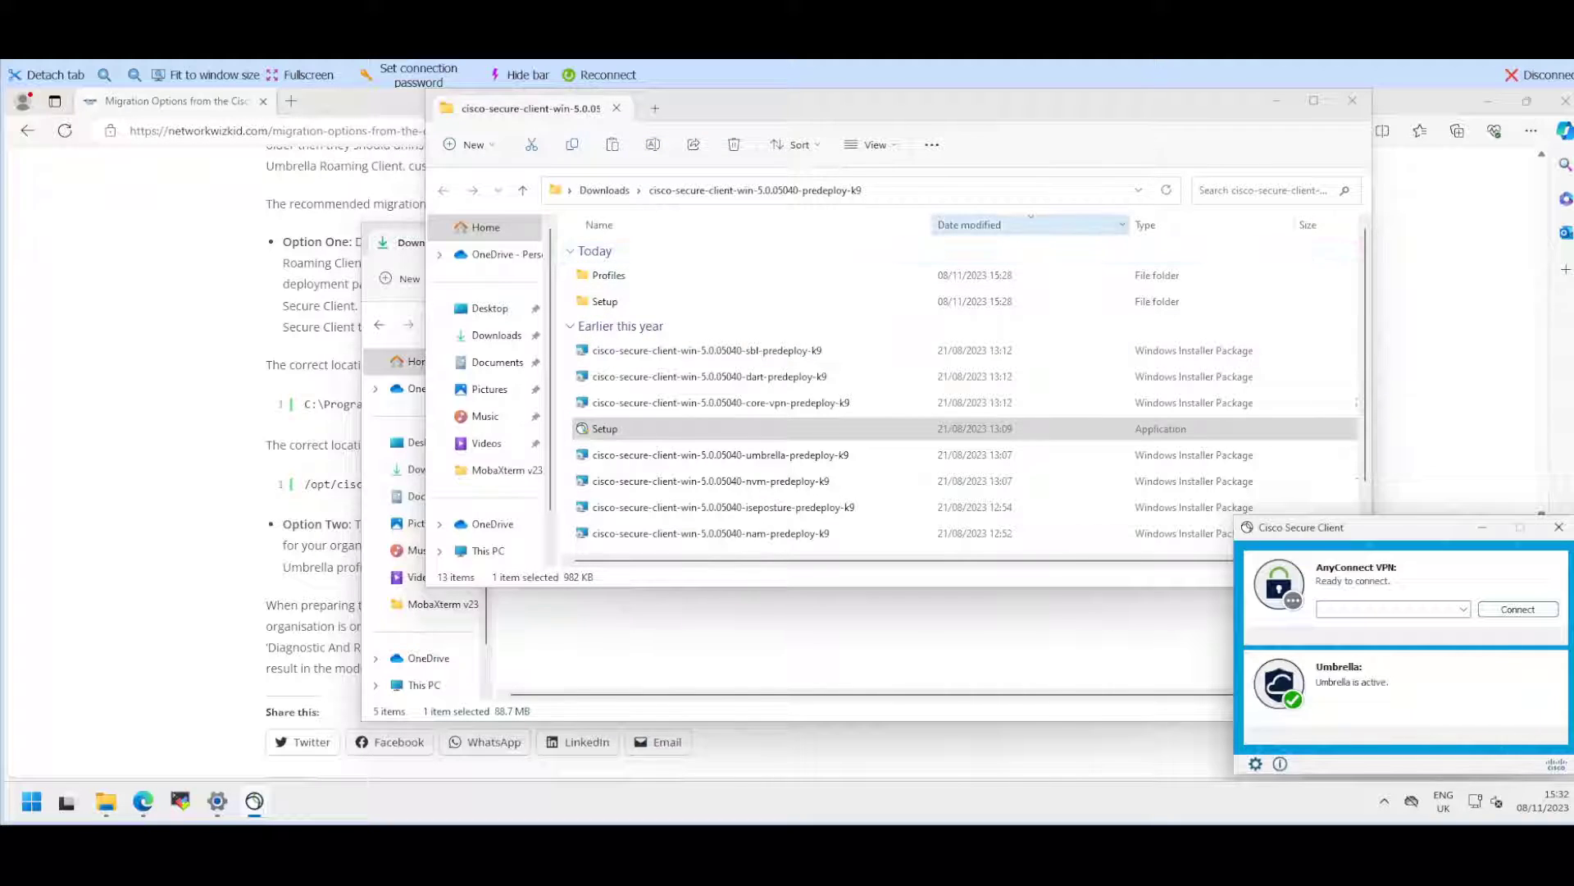
Step: Return to the Umbrella dashboard and download the Umbrella module profile
click(719, 454)
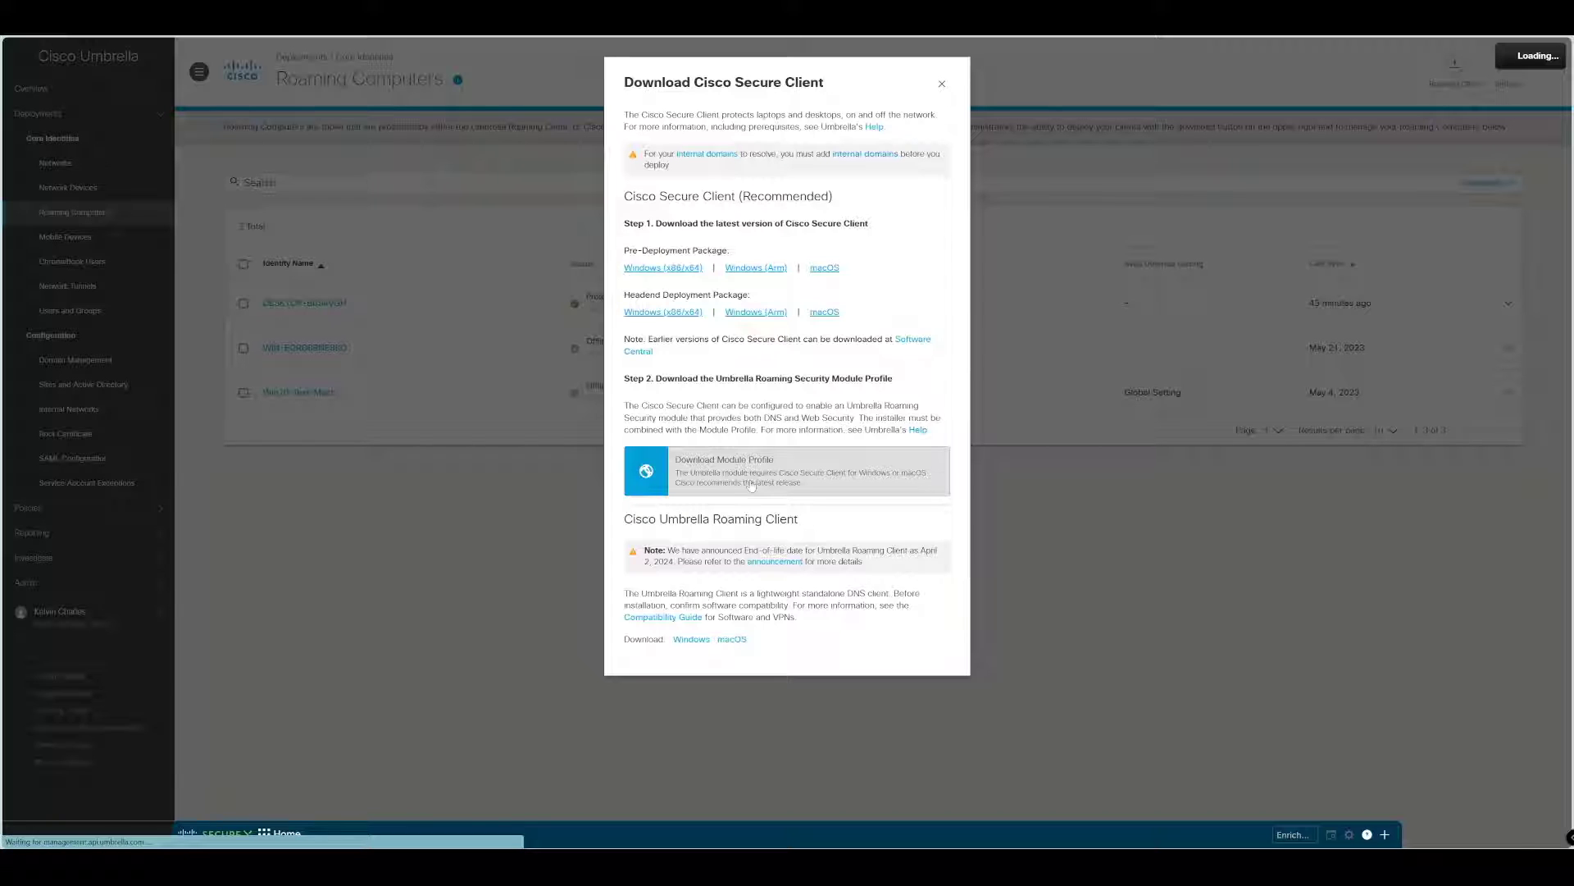
click(942, 84)
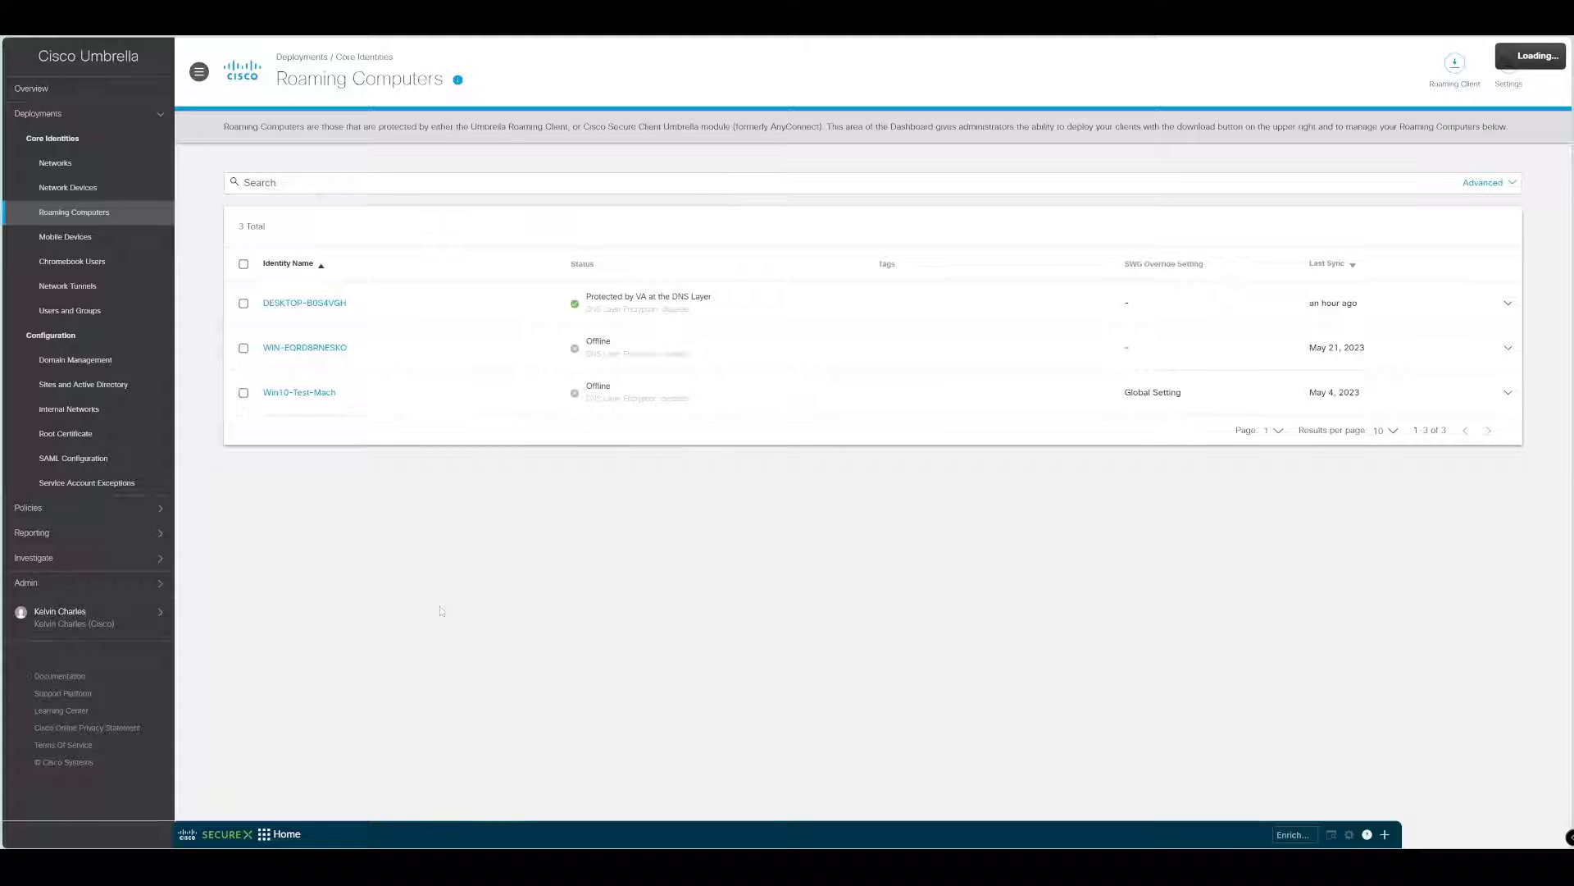
mouse_move(436, 595)
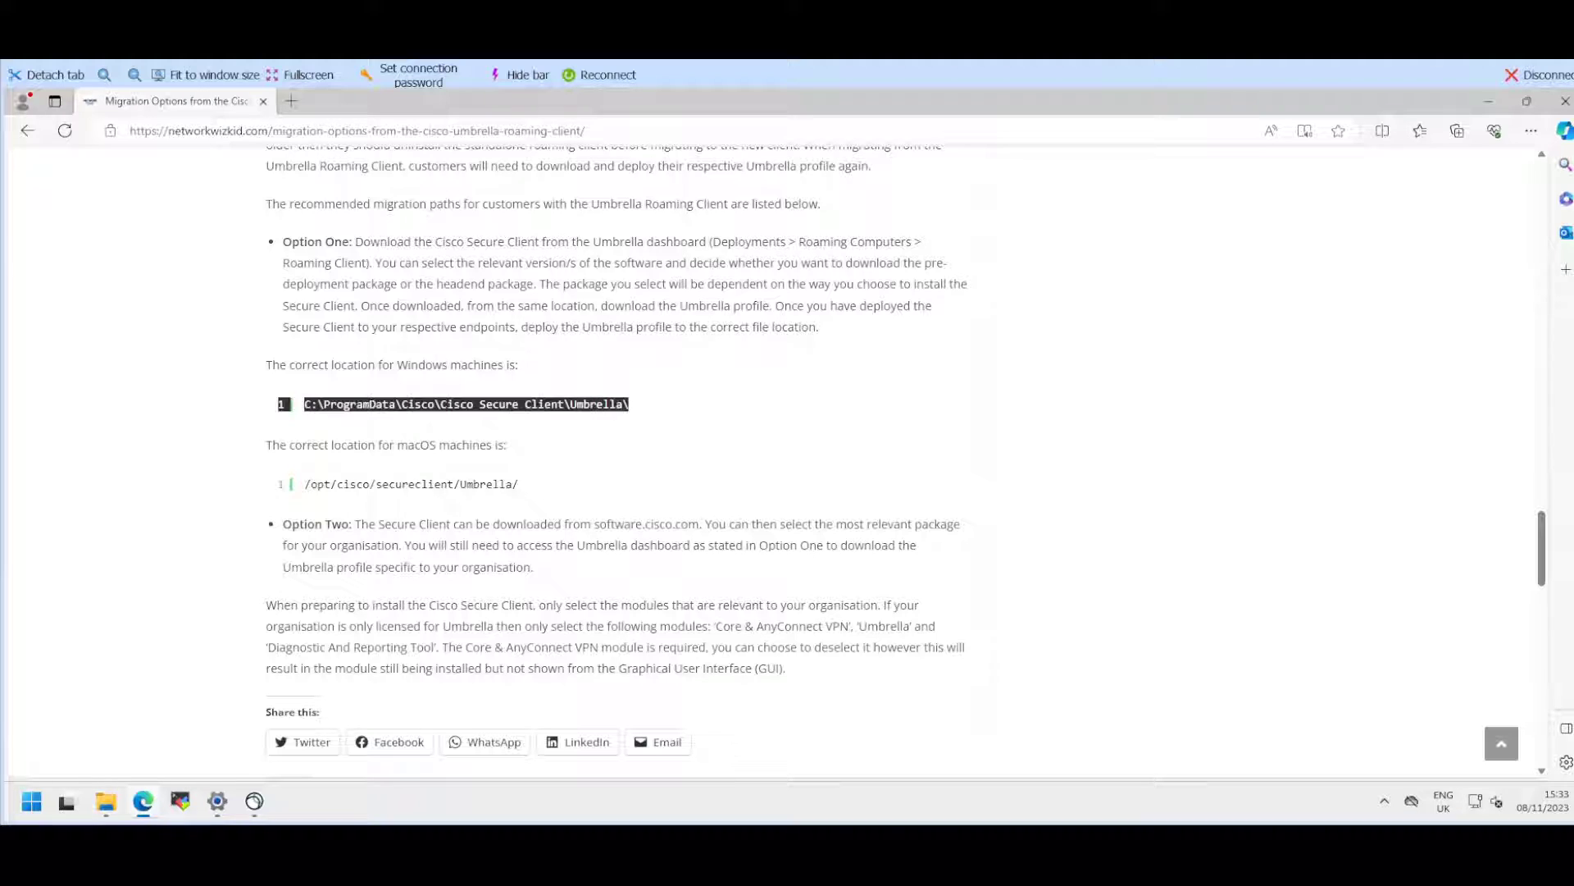
Step: Browse File Explorer to C:\ProgramData\Cisco\Cisco Secure Client\Umbrella
double_click(409, 484)
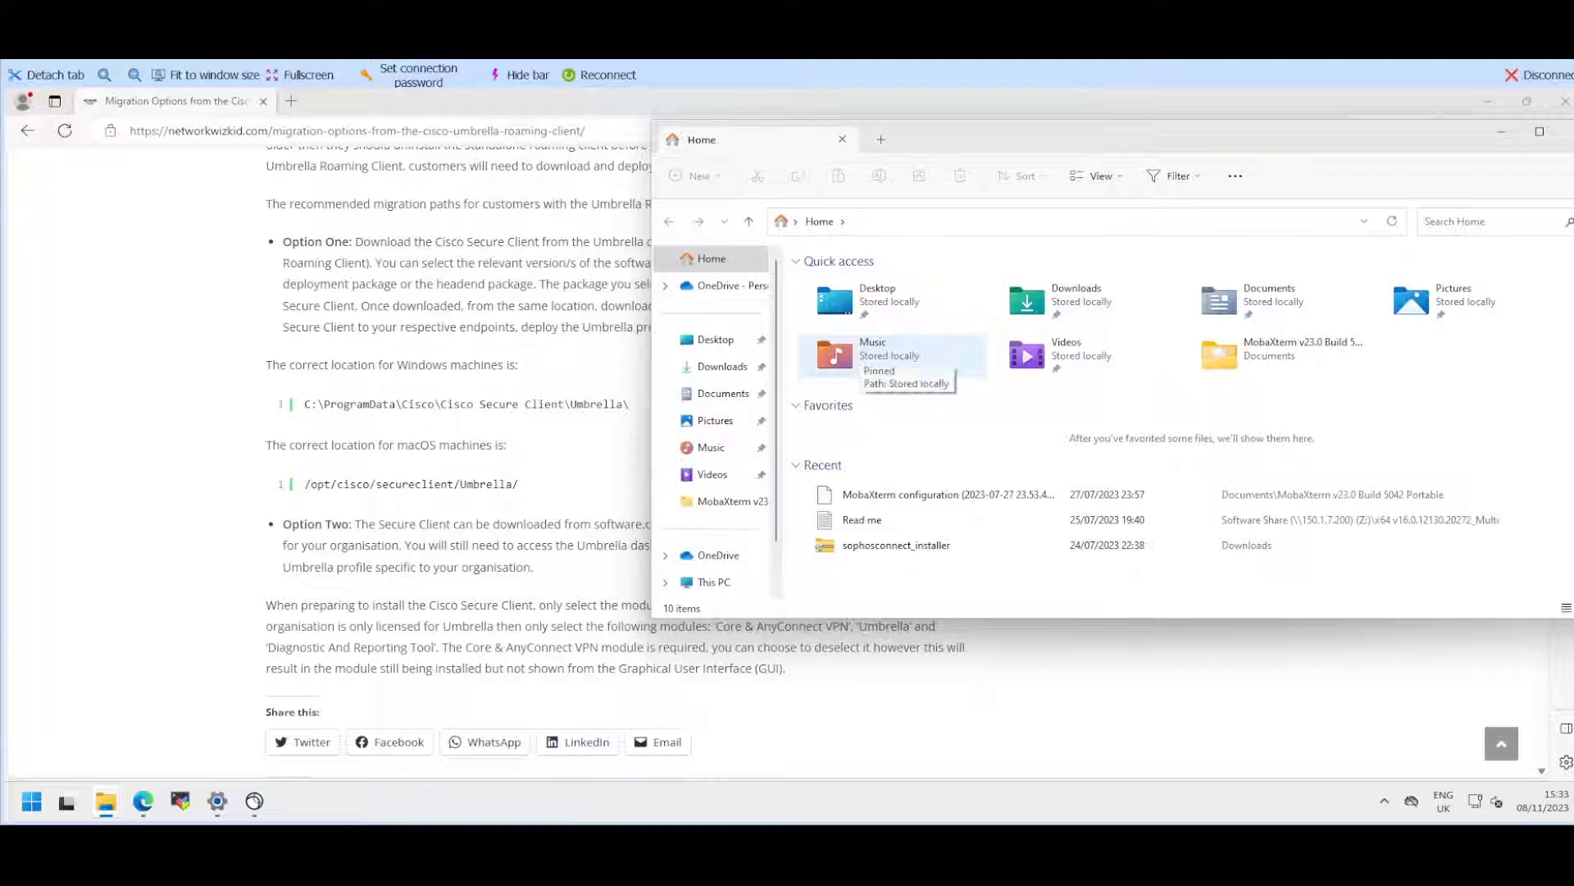
mouse_move(888, 300)
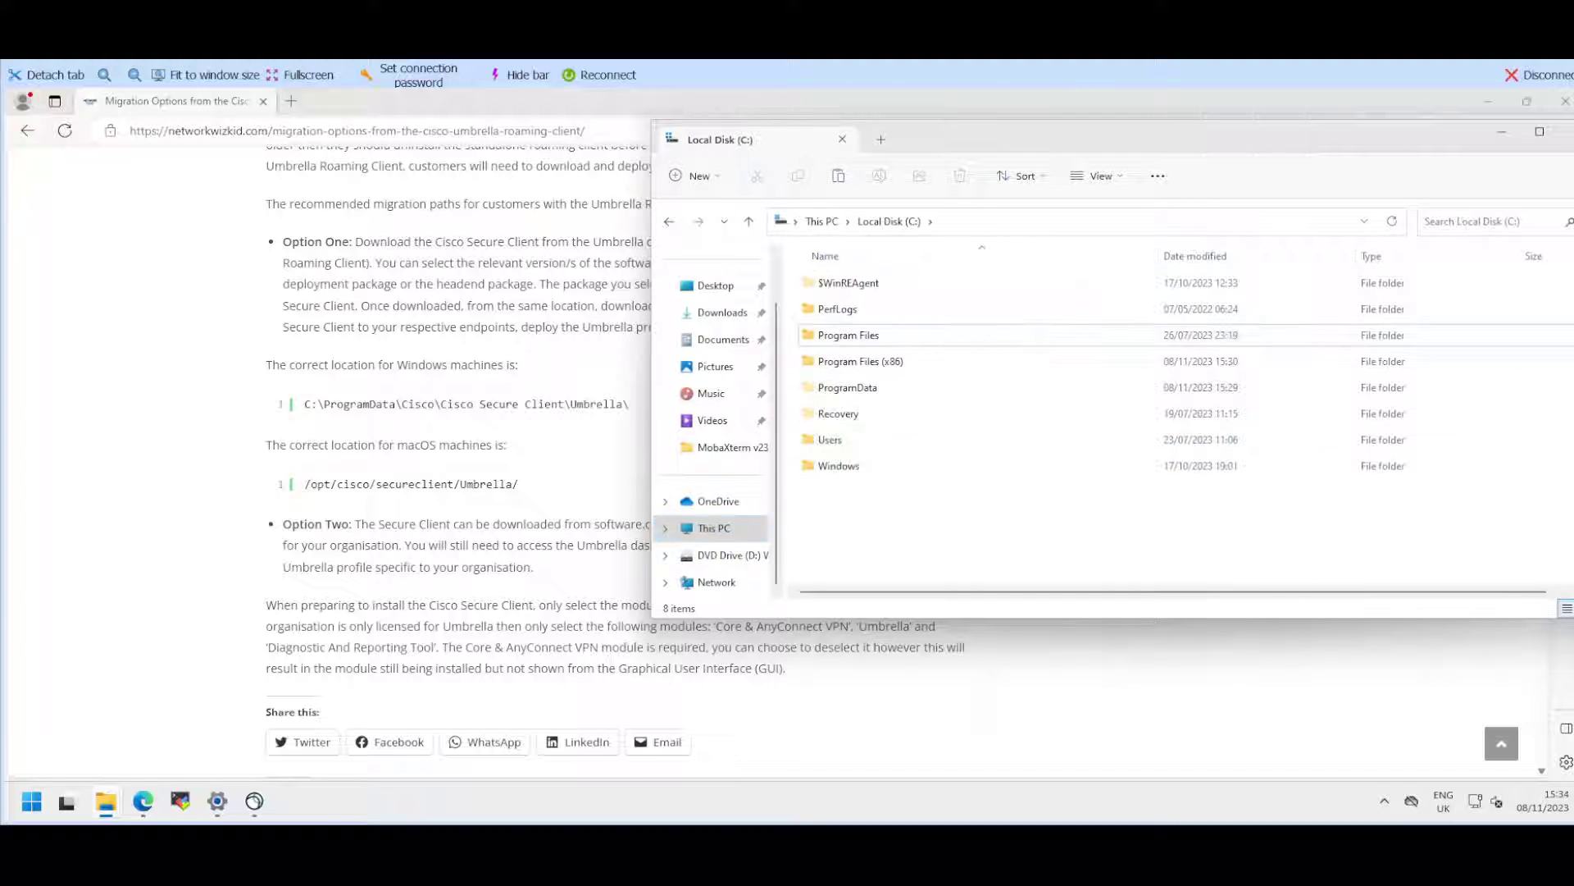
click(848, 388)
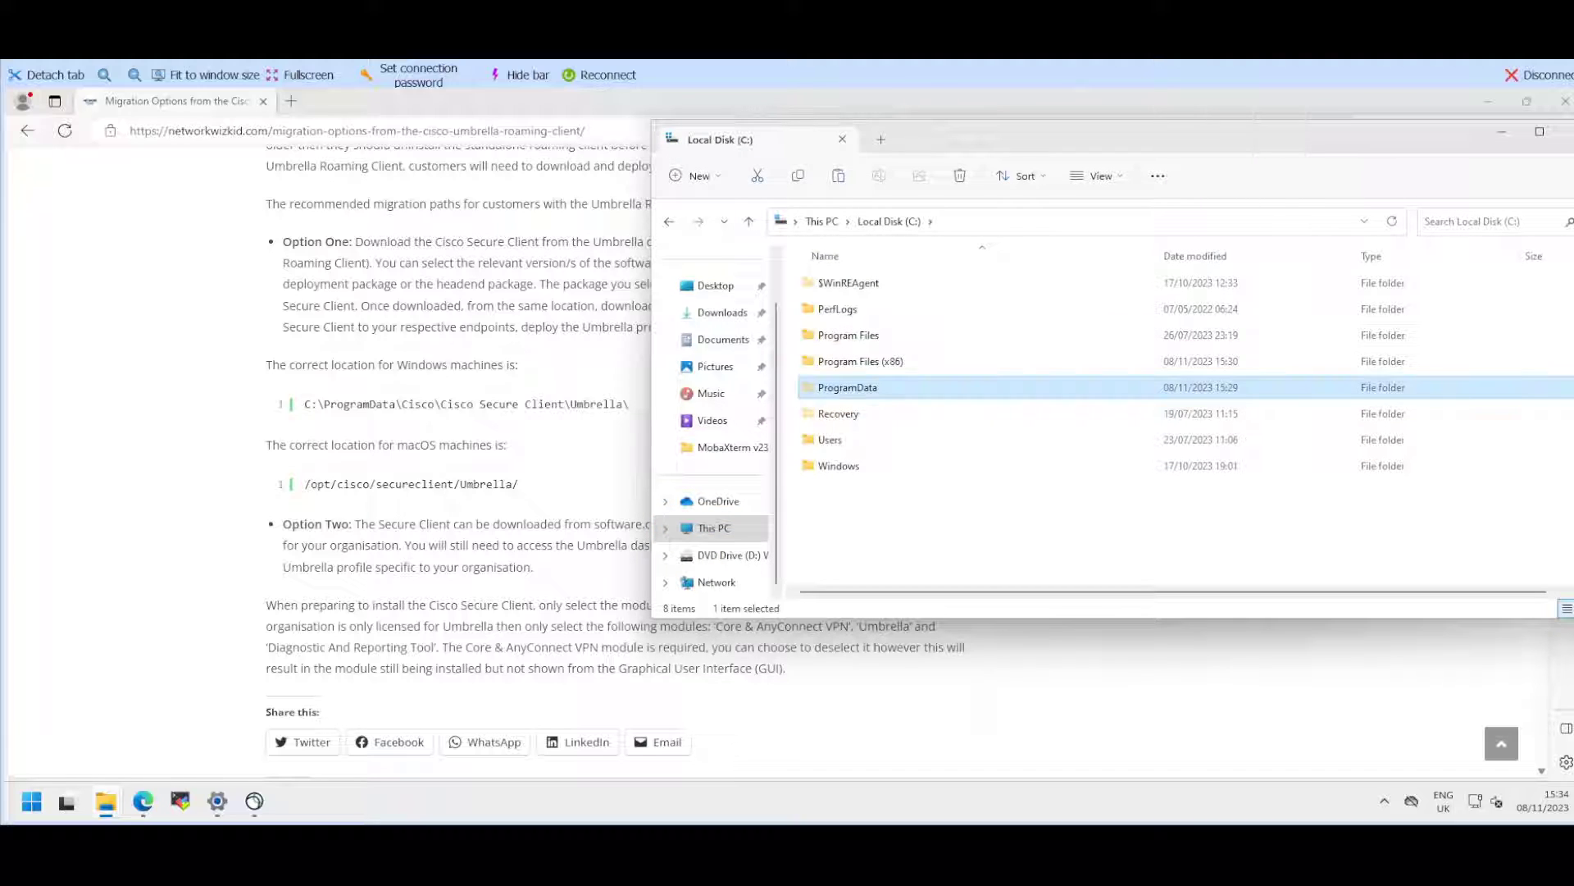
double_click(847, 387)
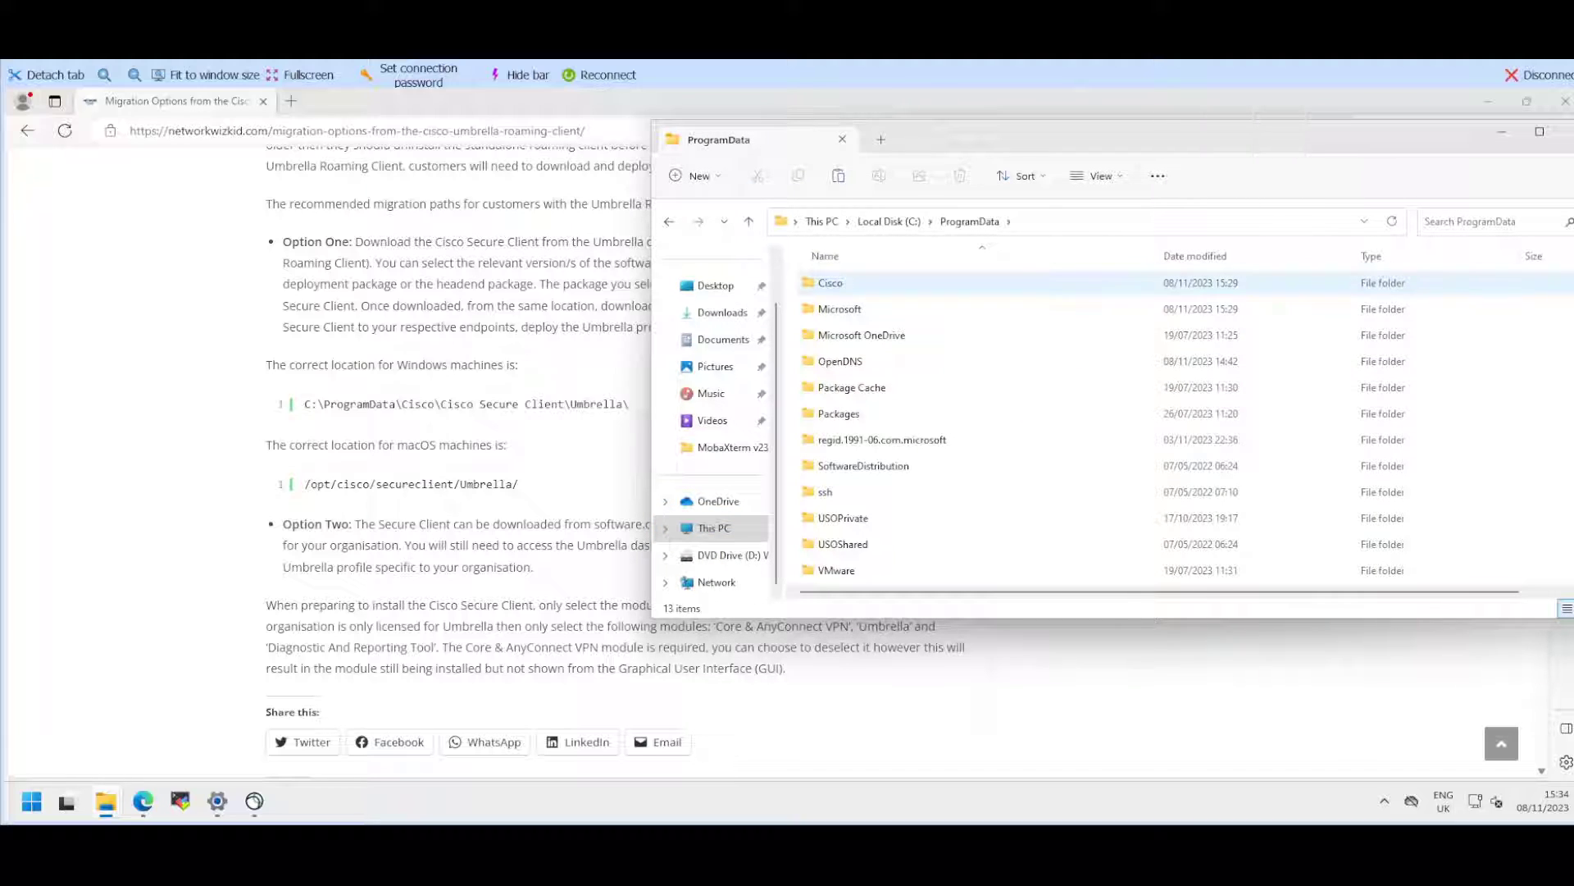
double_click(830, 282)
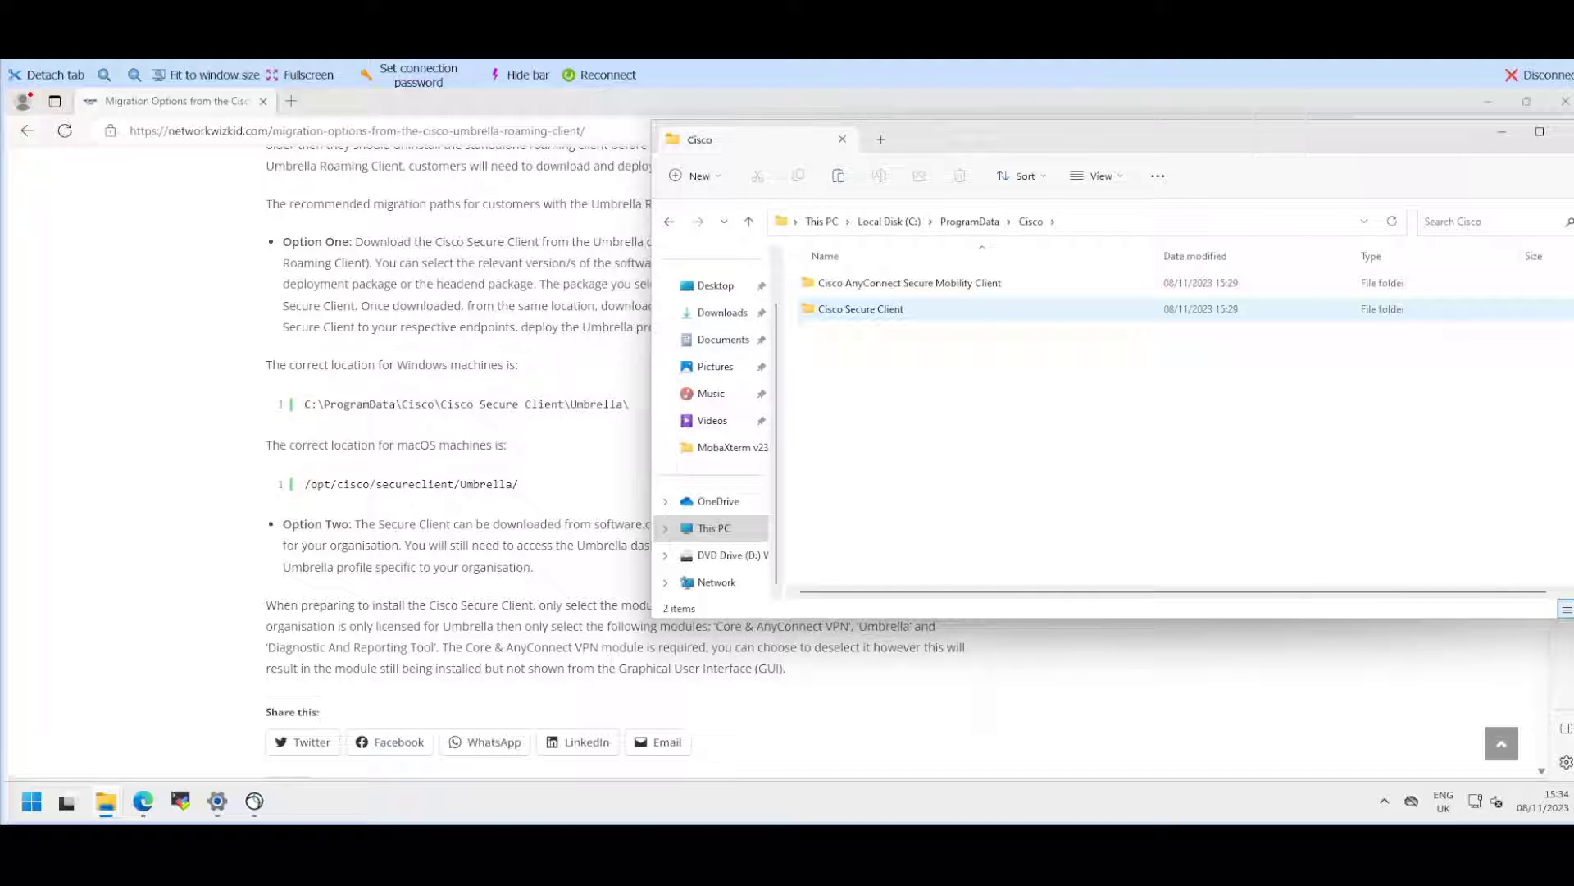
double_click(861, 309)
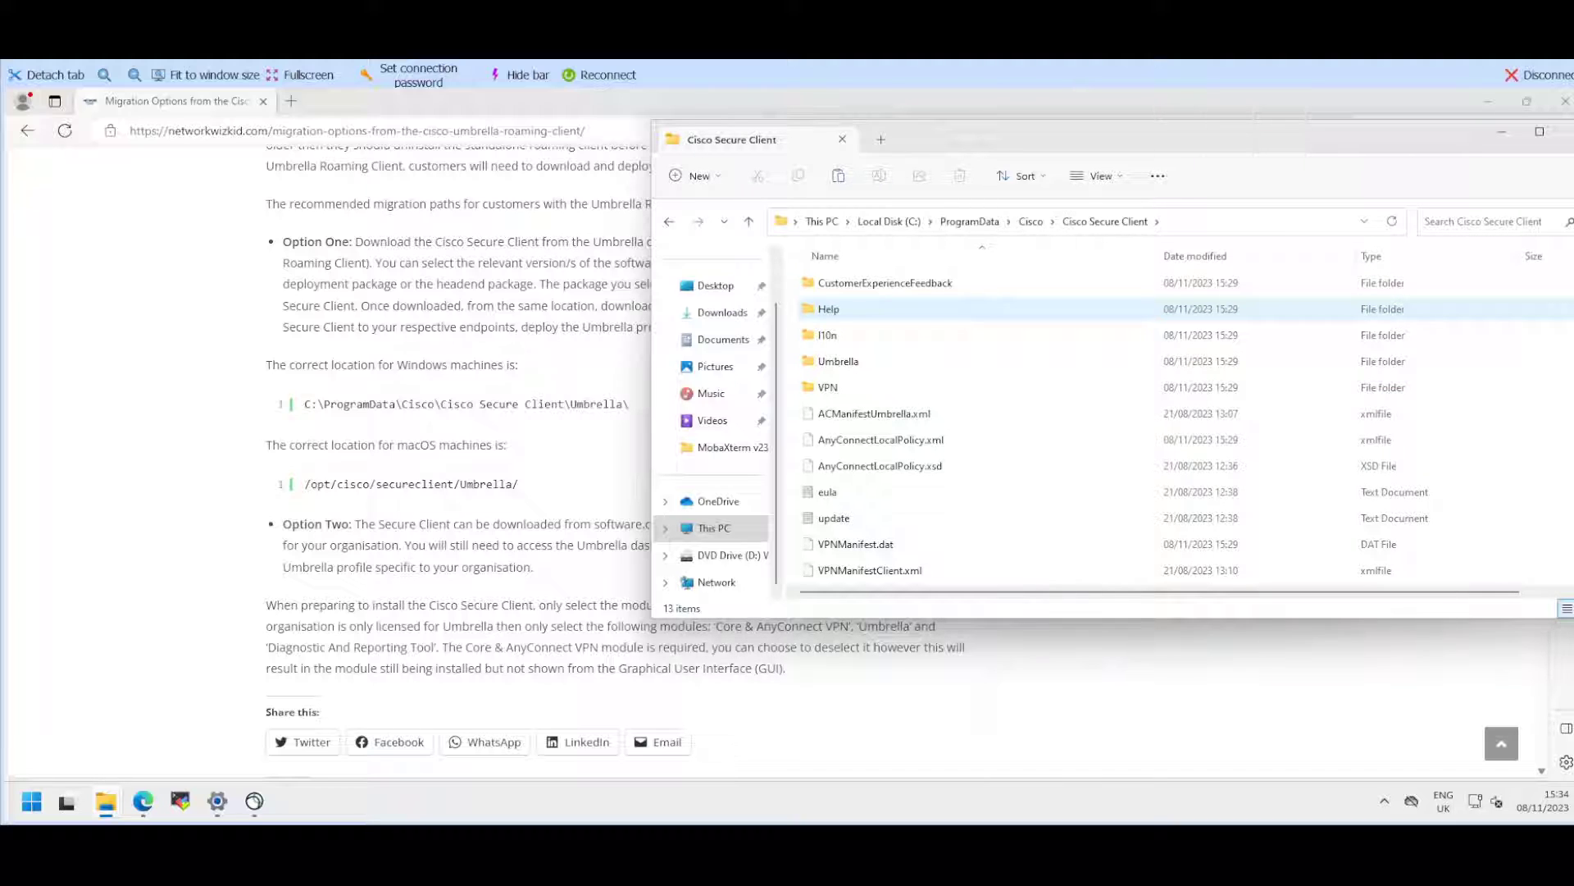
click(826, 491)
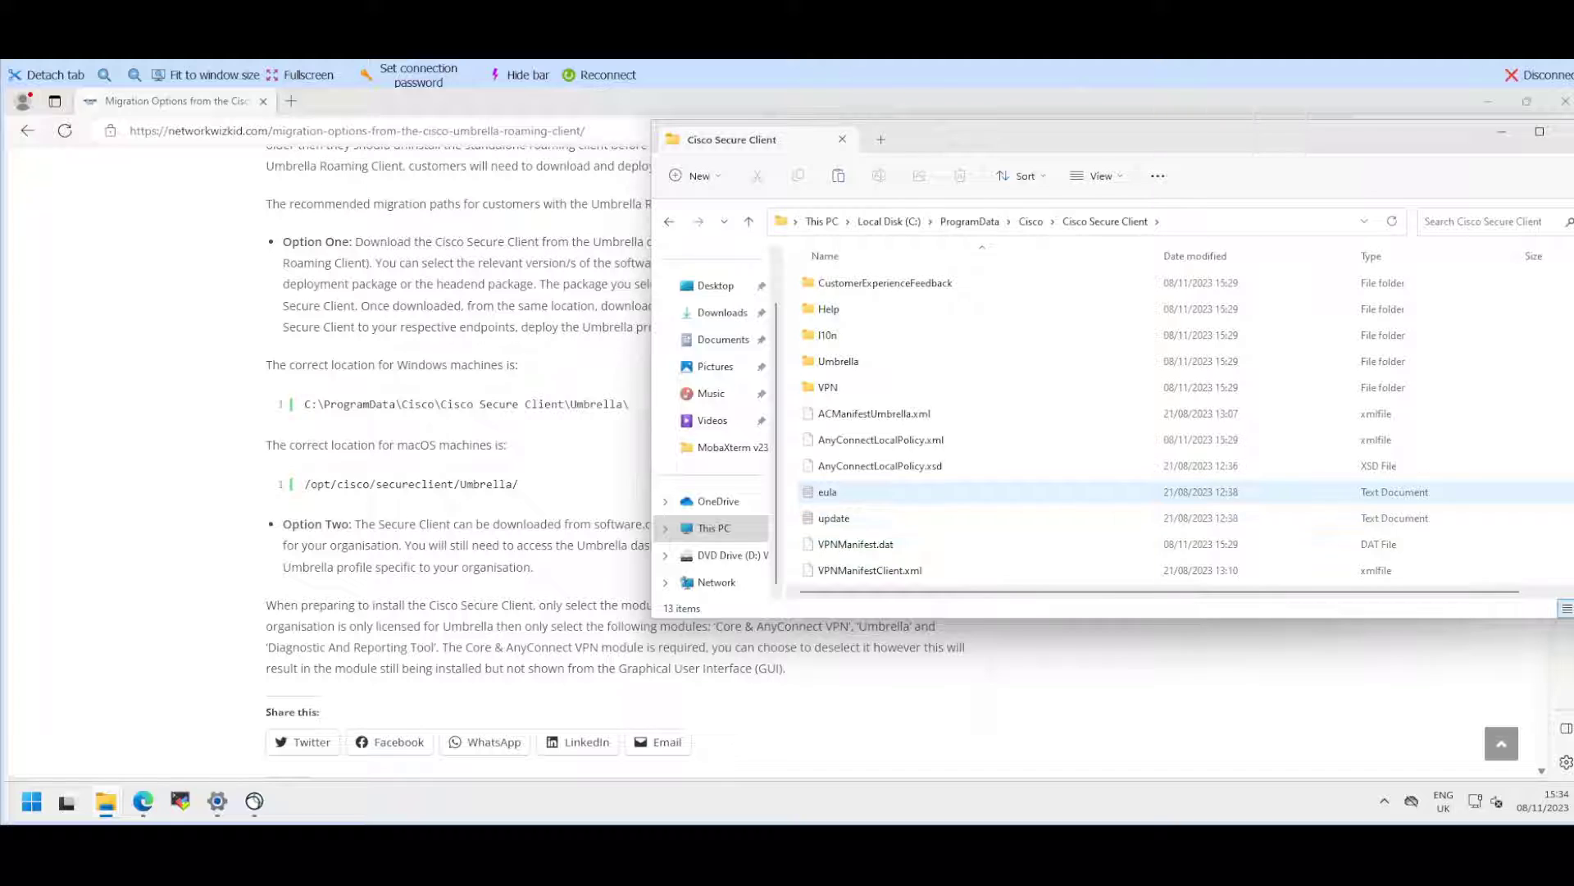
double_click(839, 361)
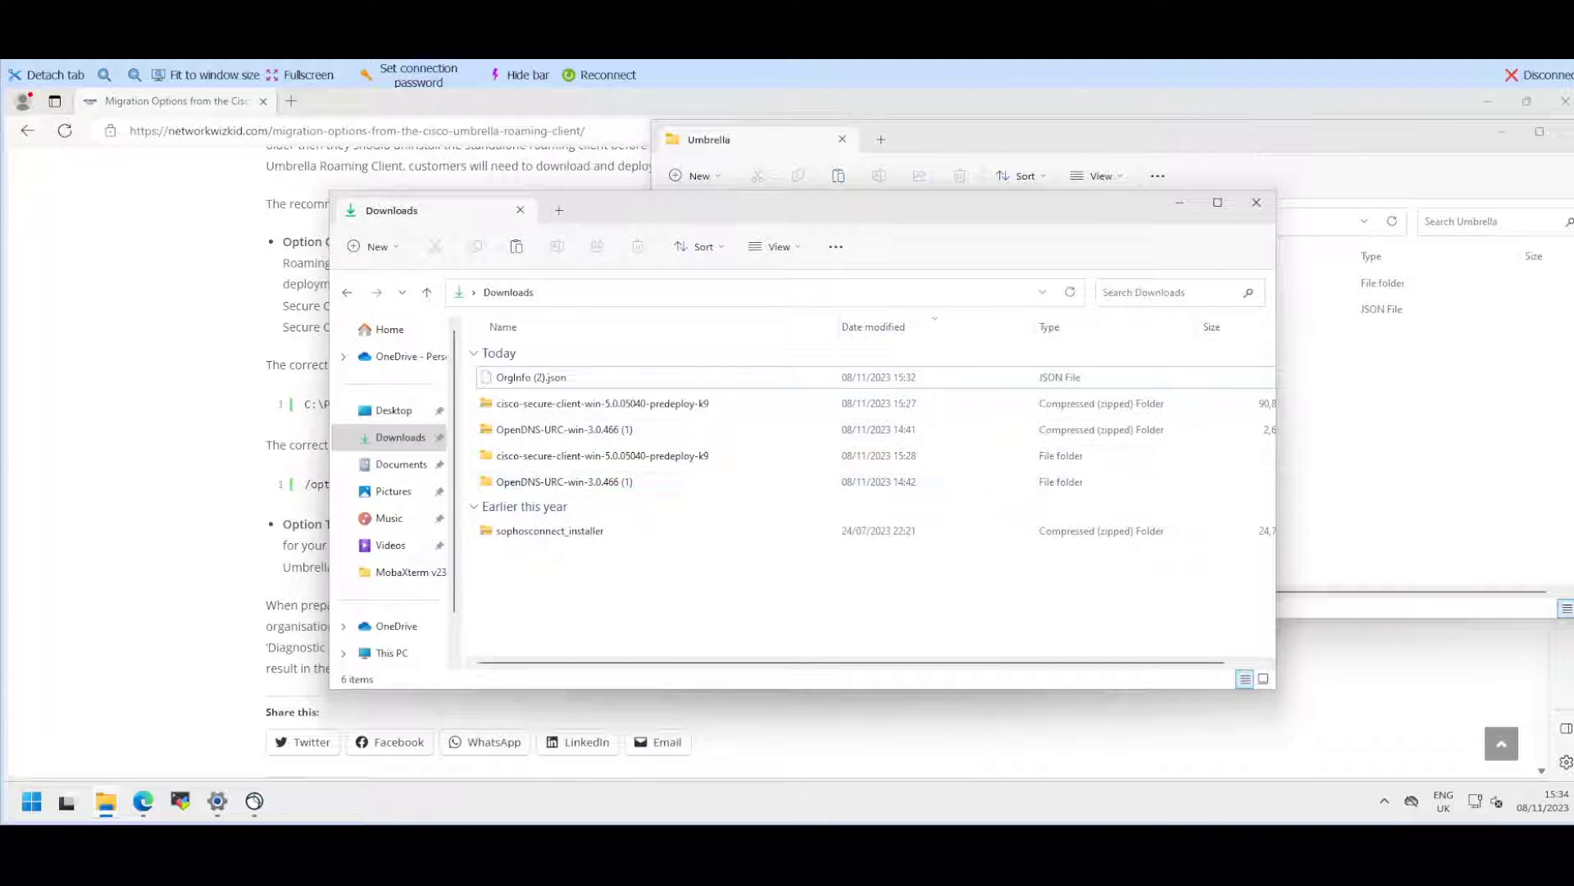
Step: Rename OrgInfo (2).json to OrgInfo.json and overwrite the old Umbrella OrgInfo.json
click(528, 377)
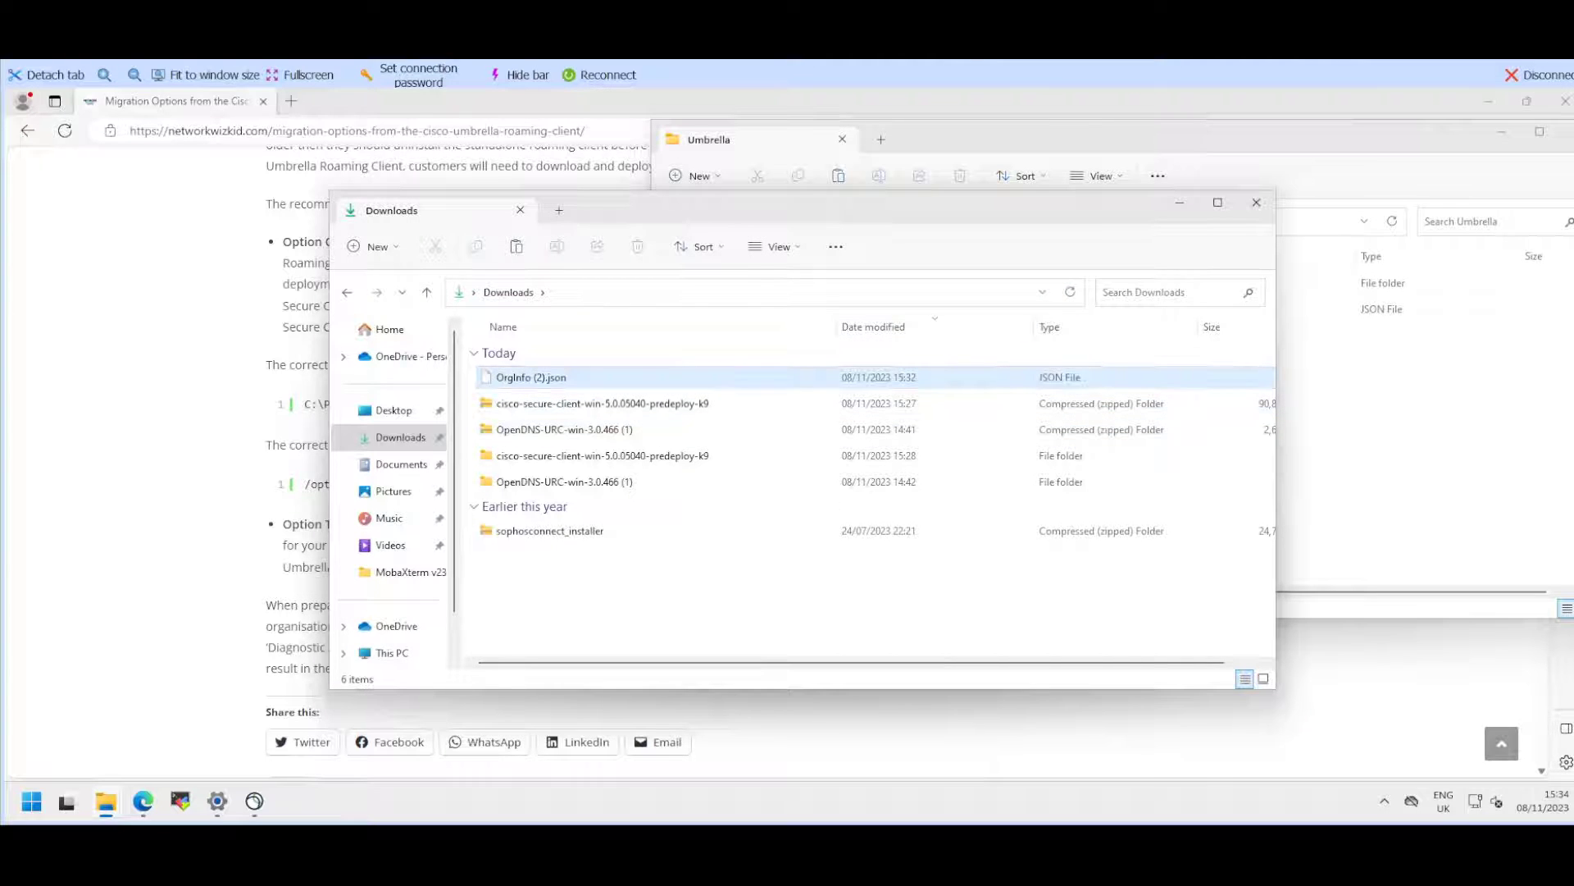
right_click(604, 387)
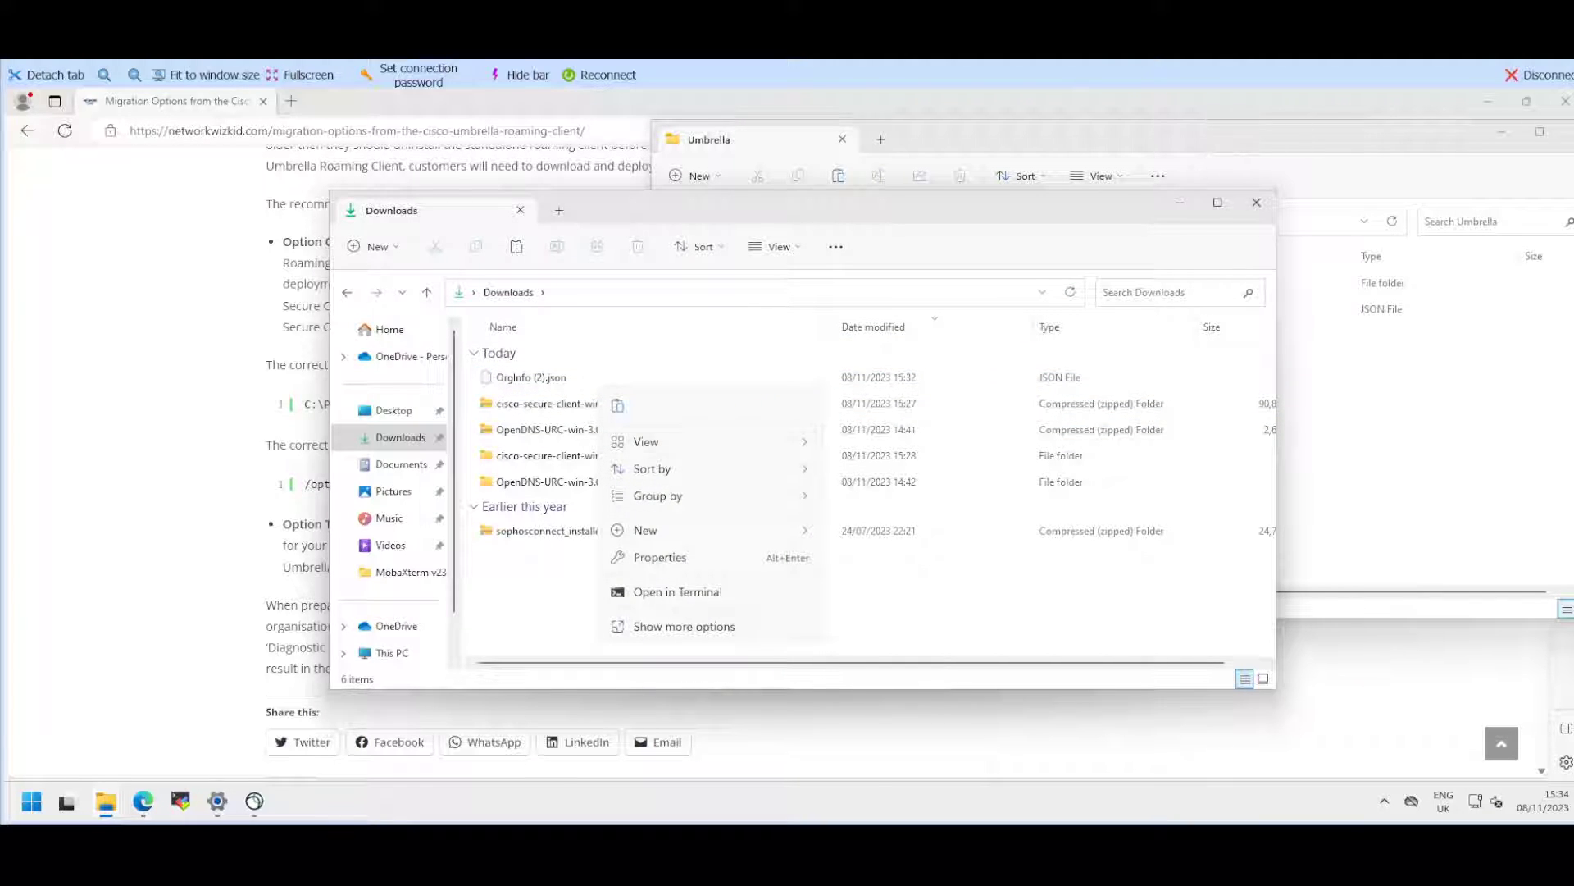
click(527, 378)
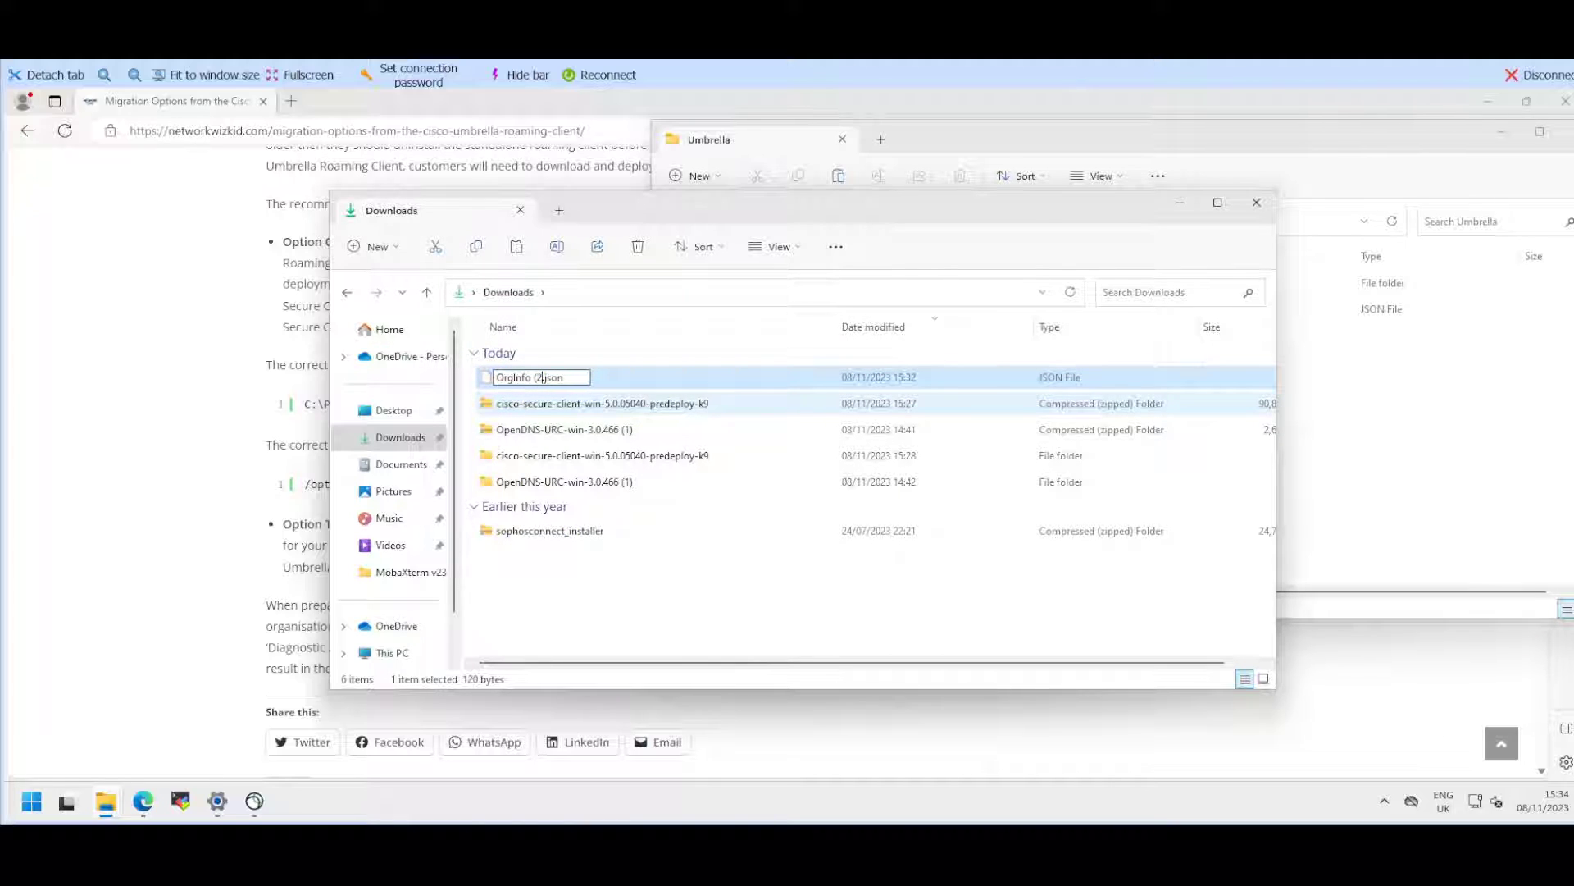
key(Enter)
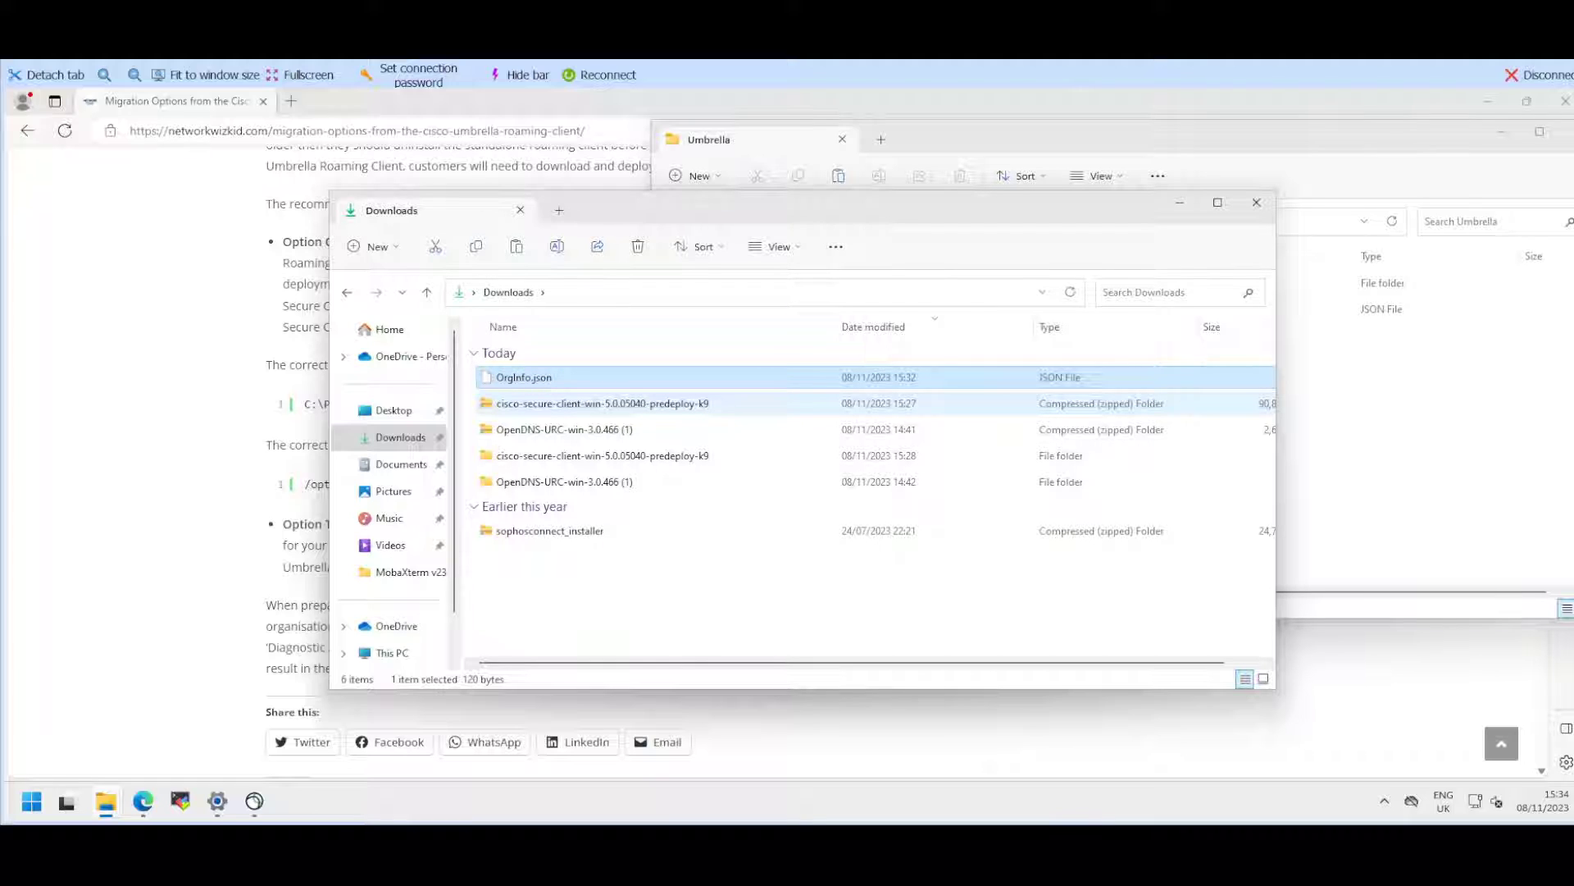
right_click(521, 377)
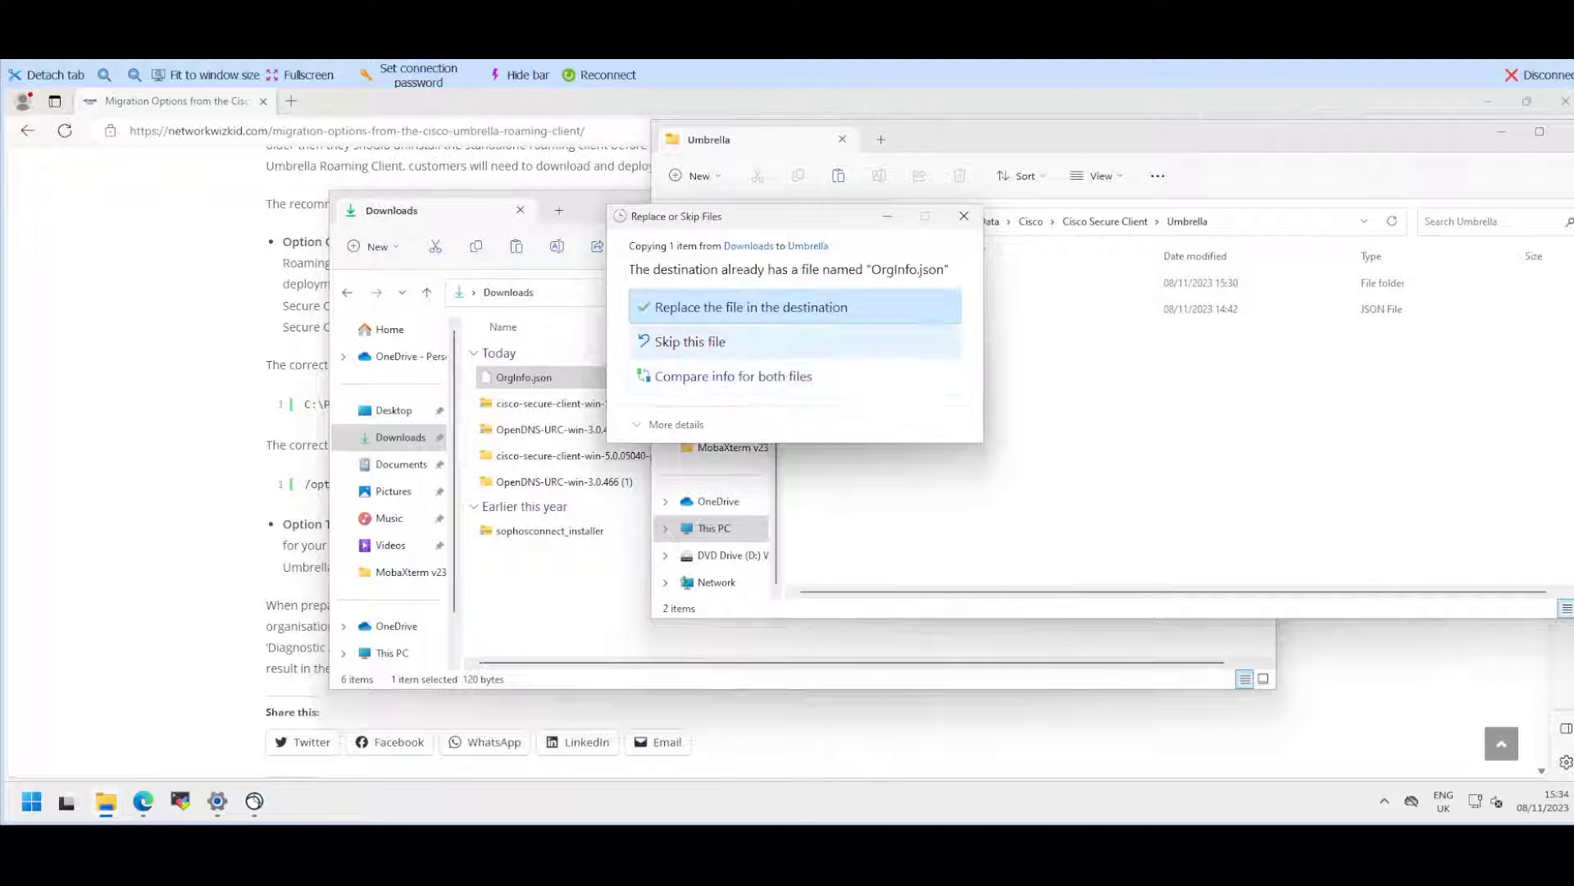
click(750, 307)
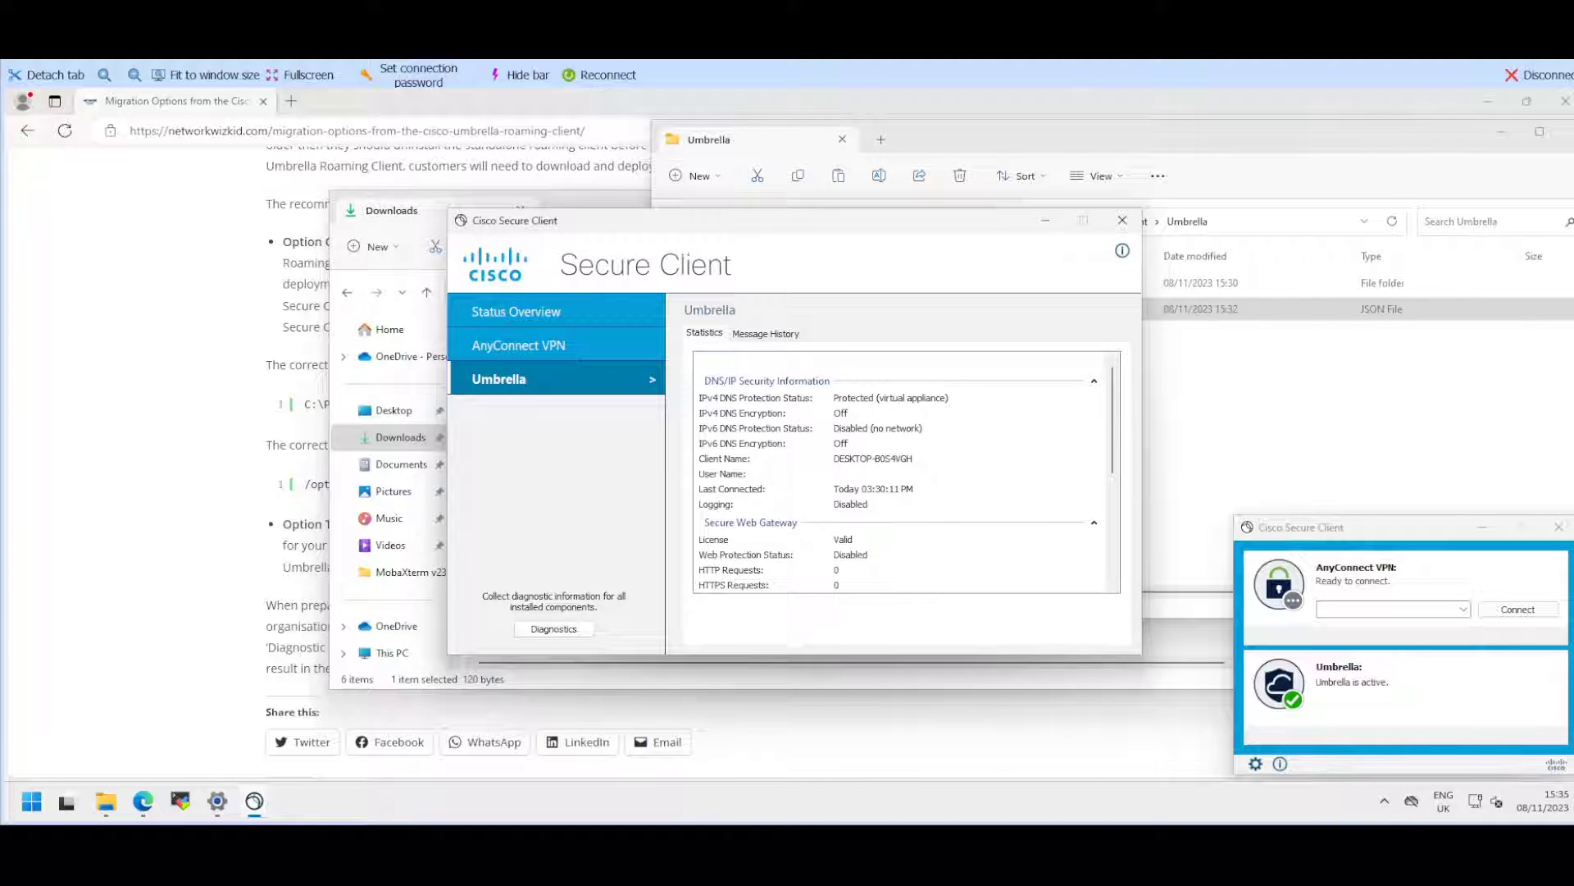
Step: Scroll through Umbrella's statistics in Cisco Secure Client and view its Message History
scroll(down, 3)
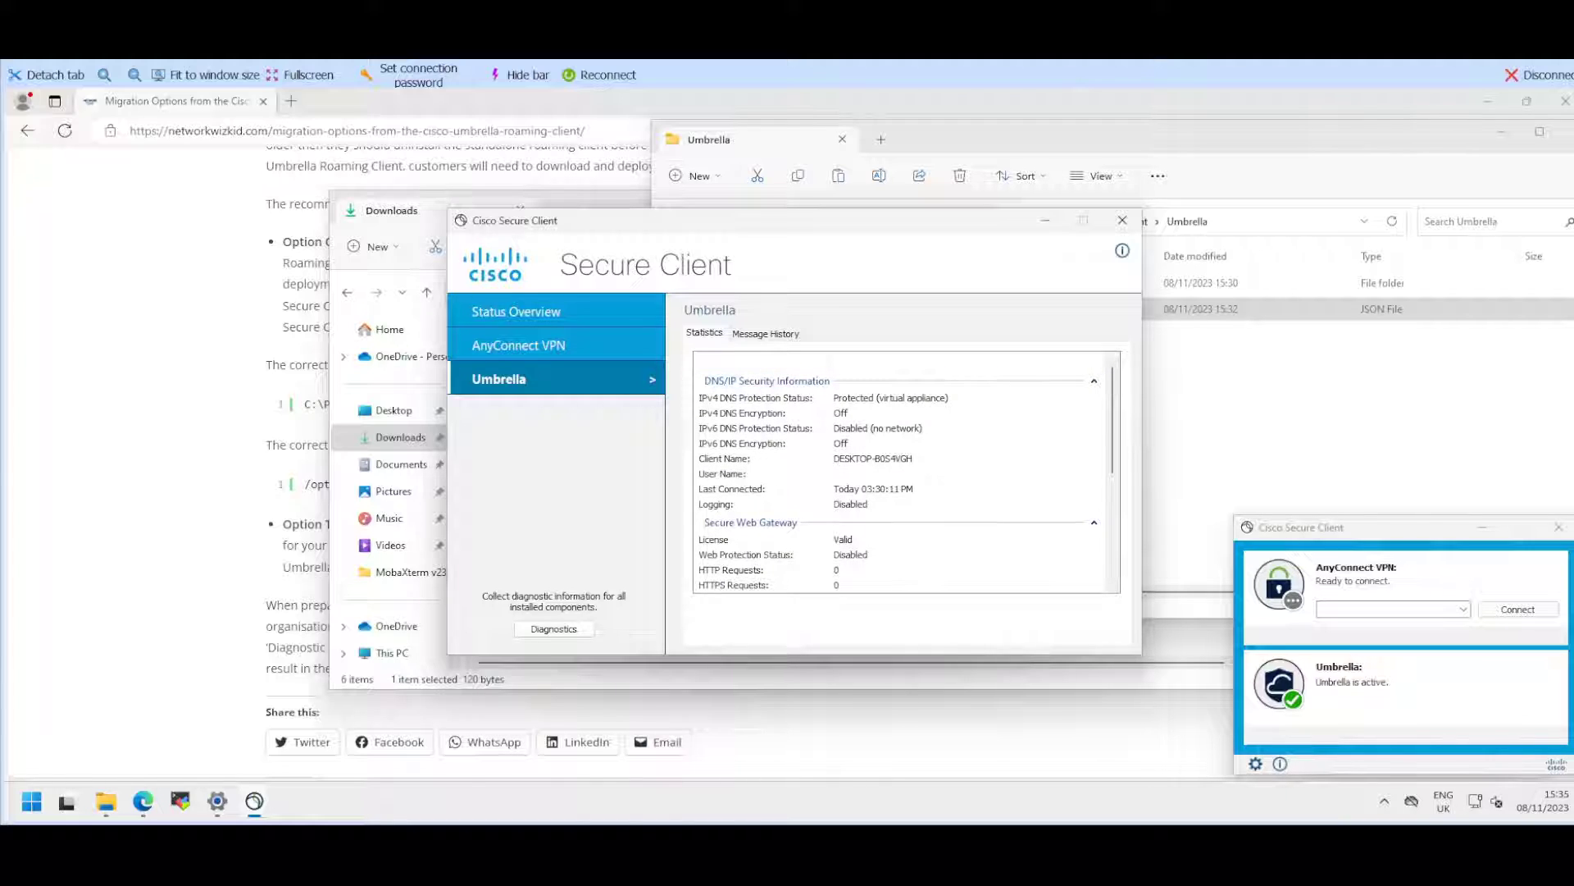
scroll(down, 3)
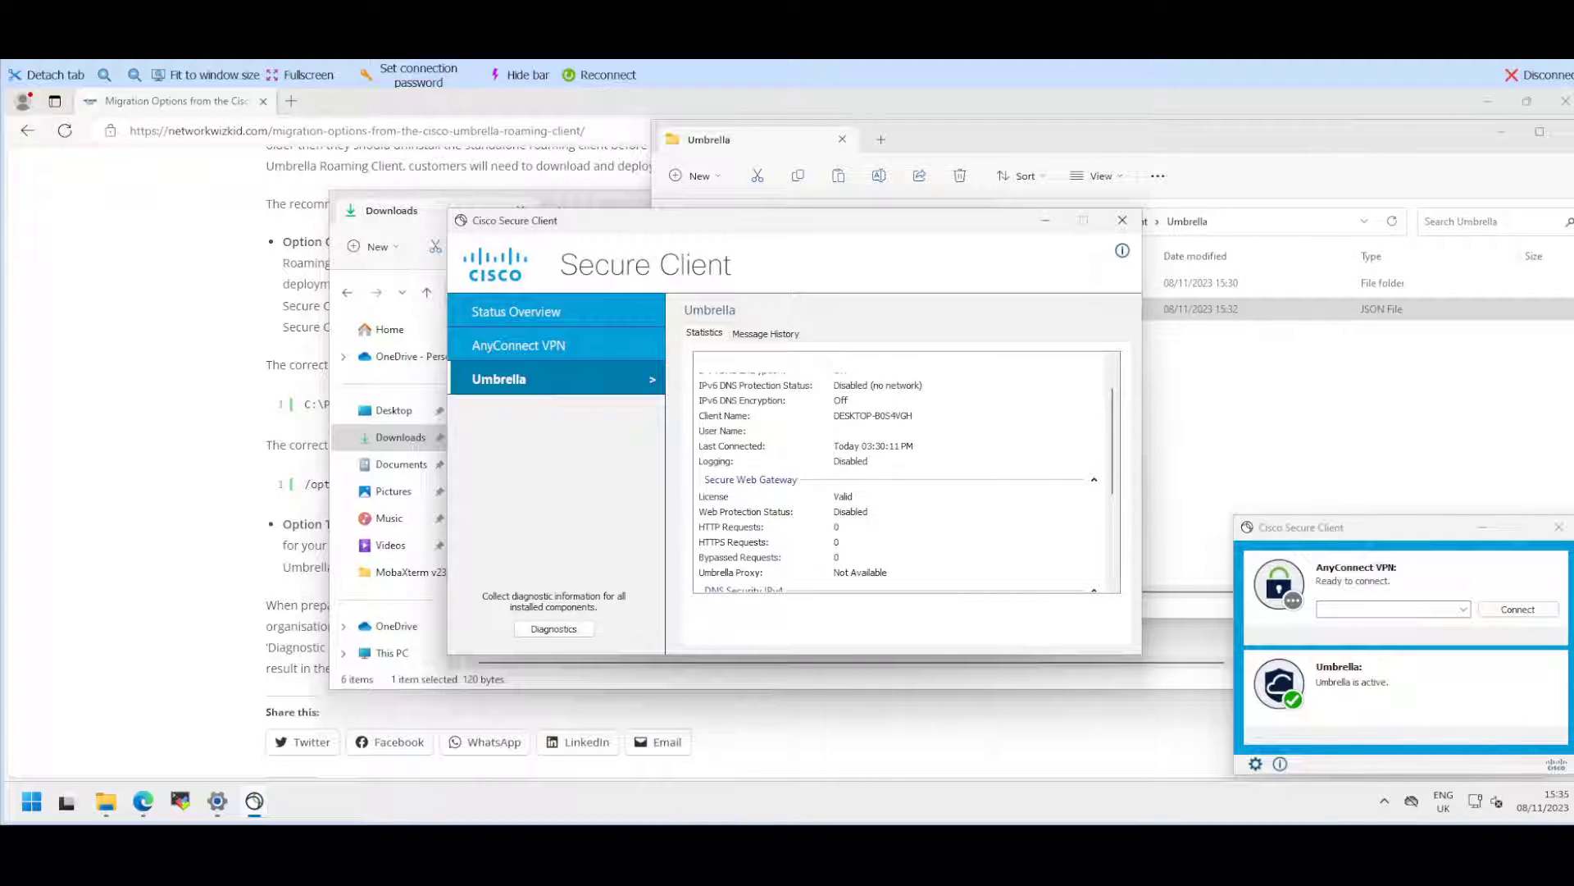
scroll(down, 3)
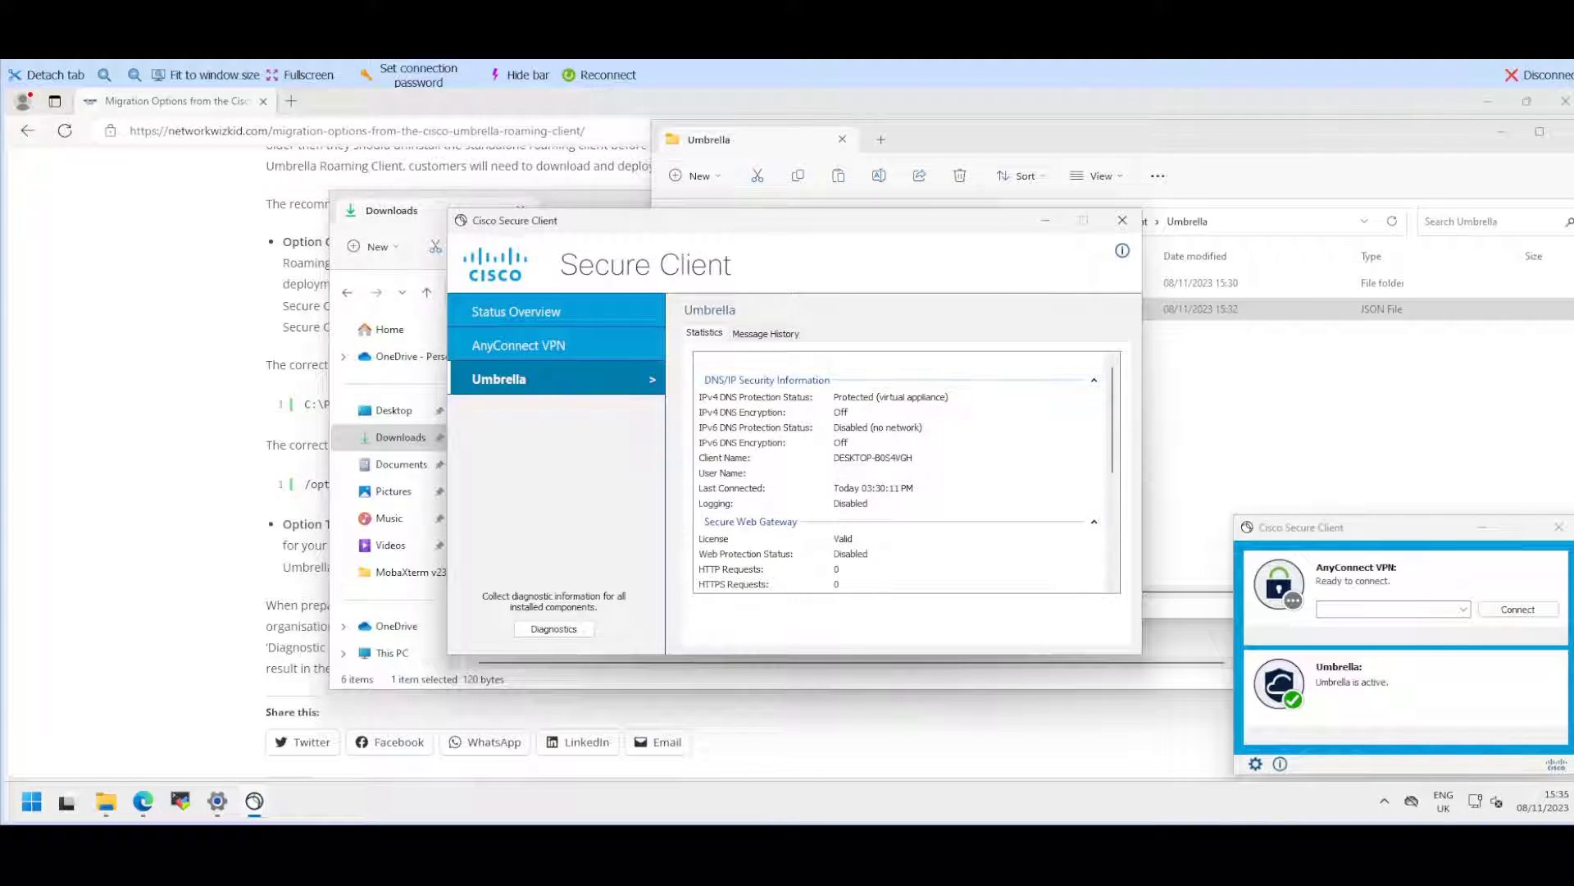
click(765, 333)
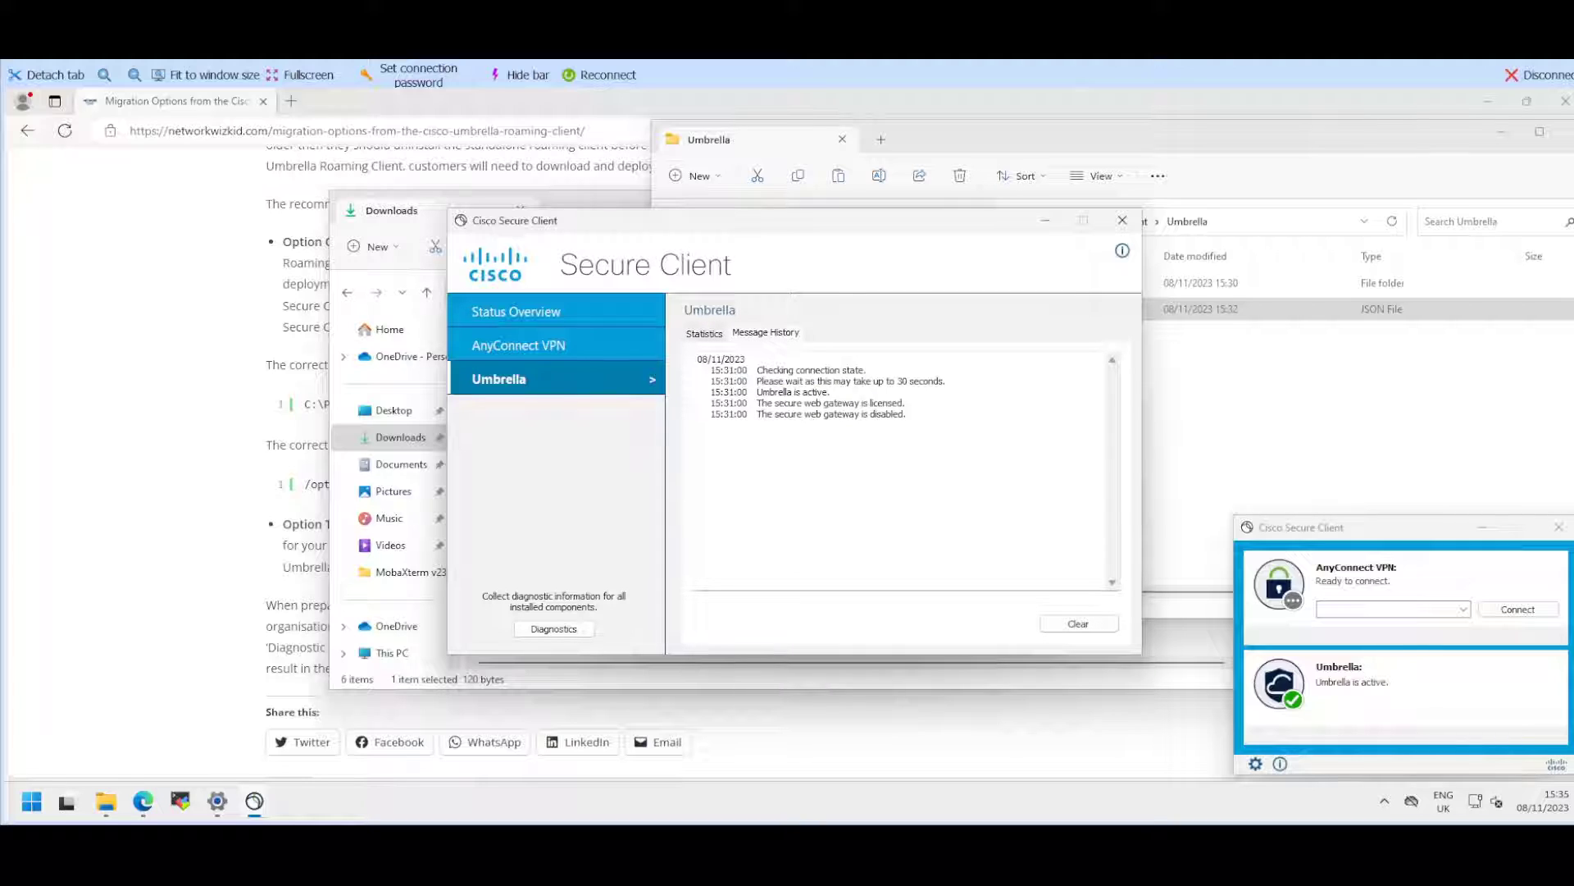
click(703, 333)
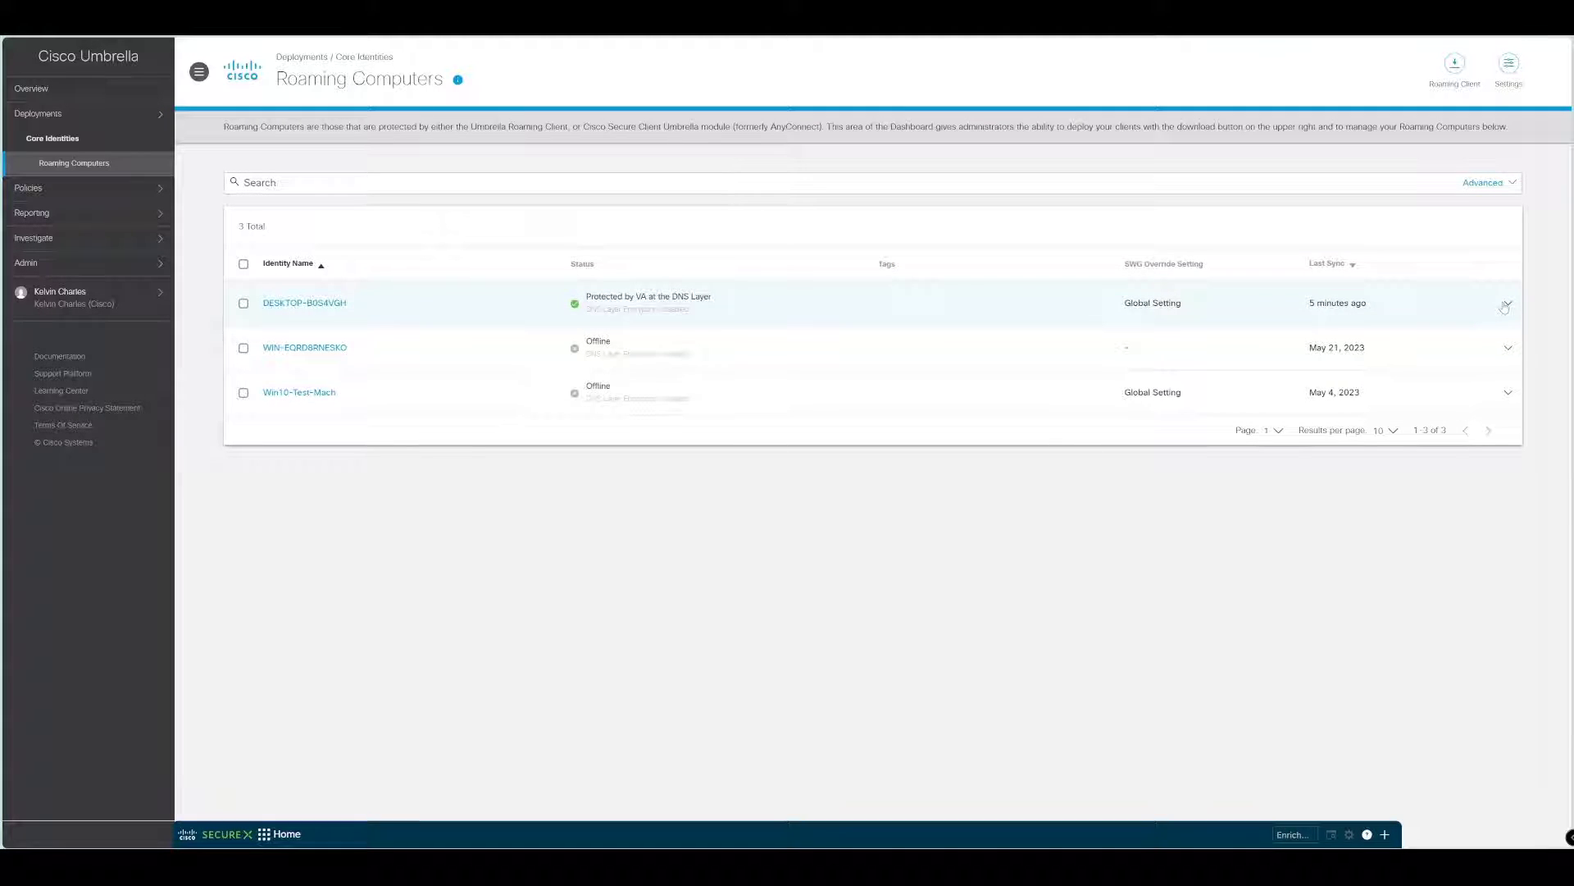
Step: Expand DESKTOP-B054VGH's row in Roaming Computers to reveal Secure Client 5.0.5040
click(1505, 305)
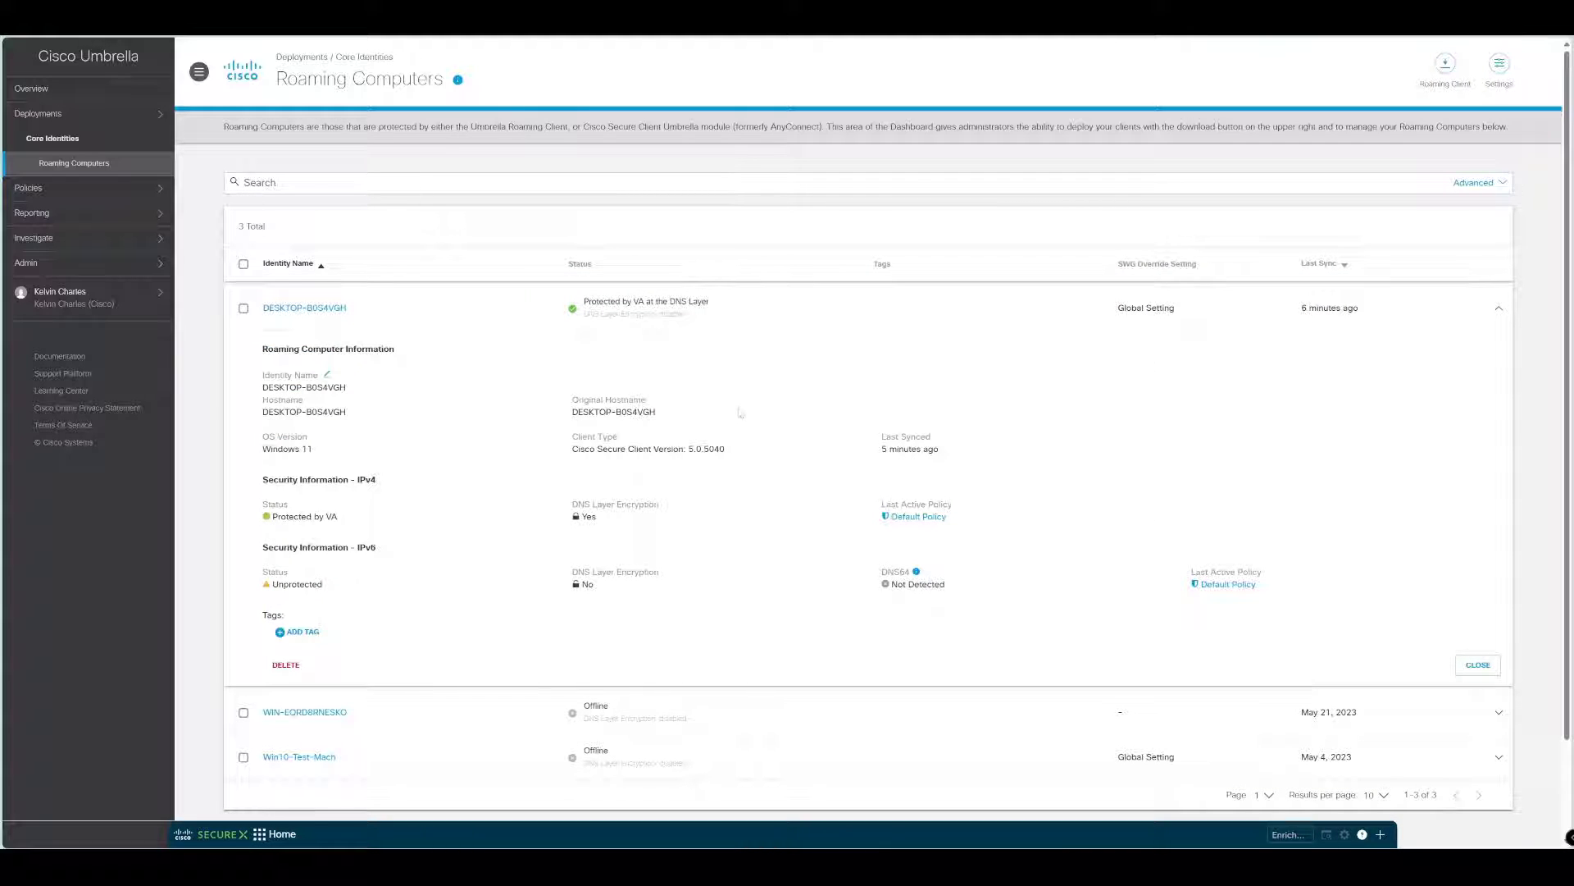